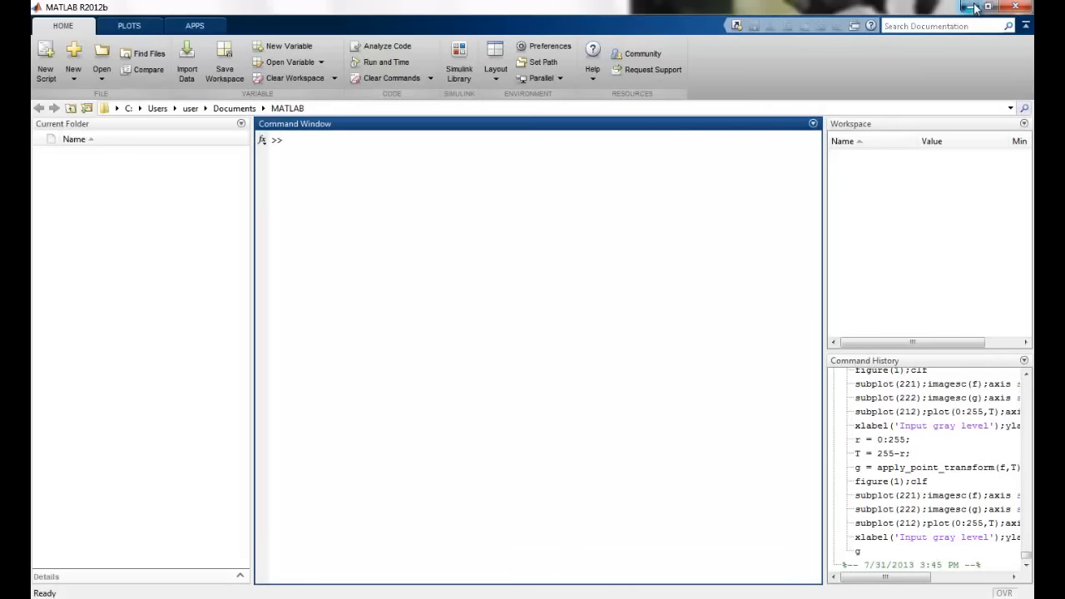
Try the command-window-only and command-history layouts, restore the default desktop, and highlight ans
left_click(313, 151)
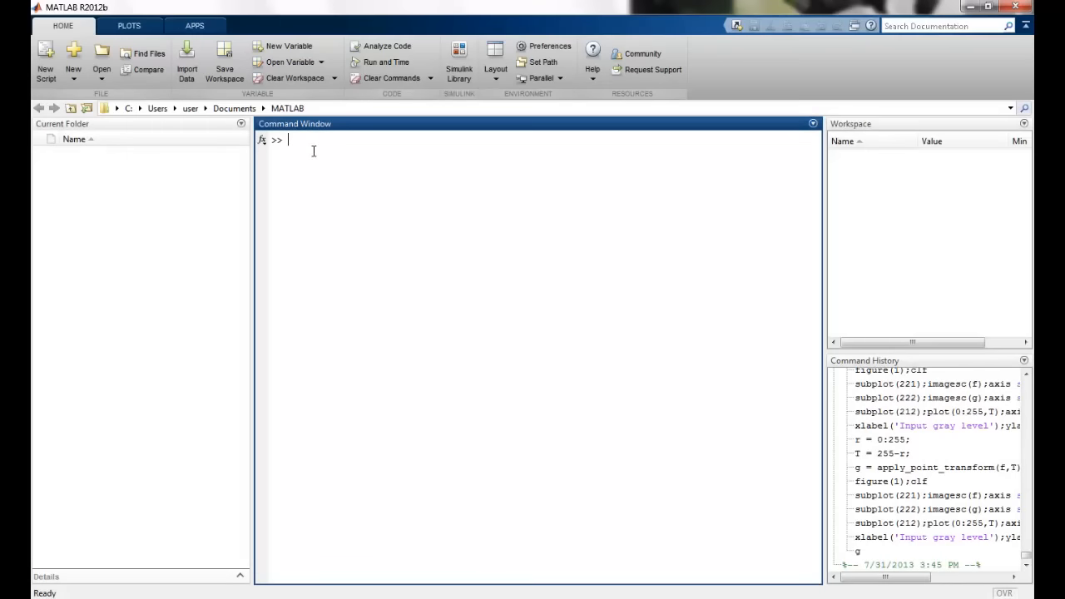
mouse_move(158, 9)
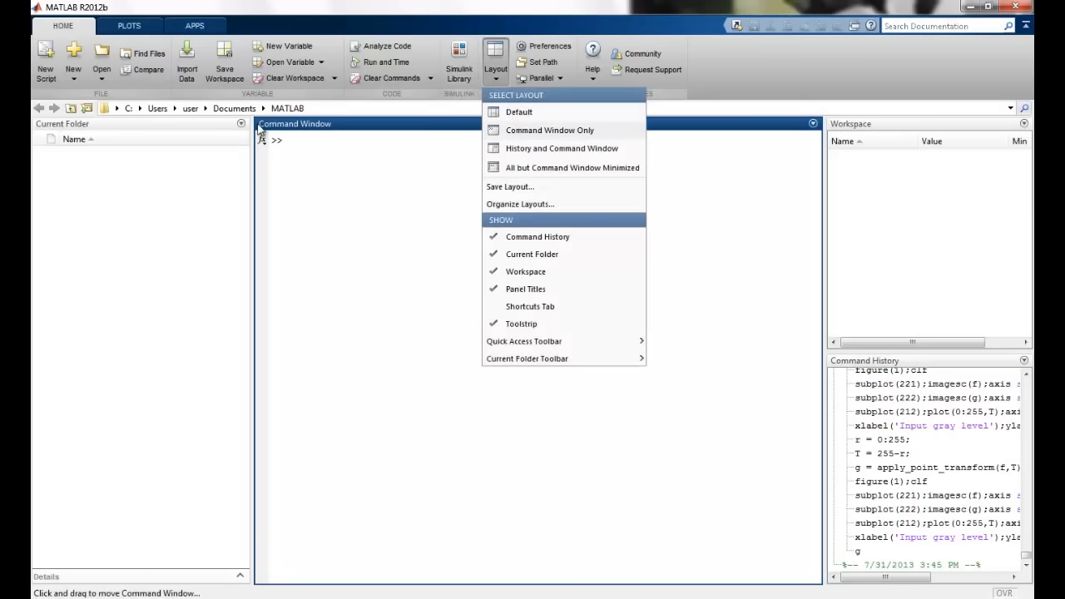
left_click(548, 130)
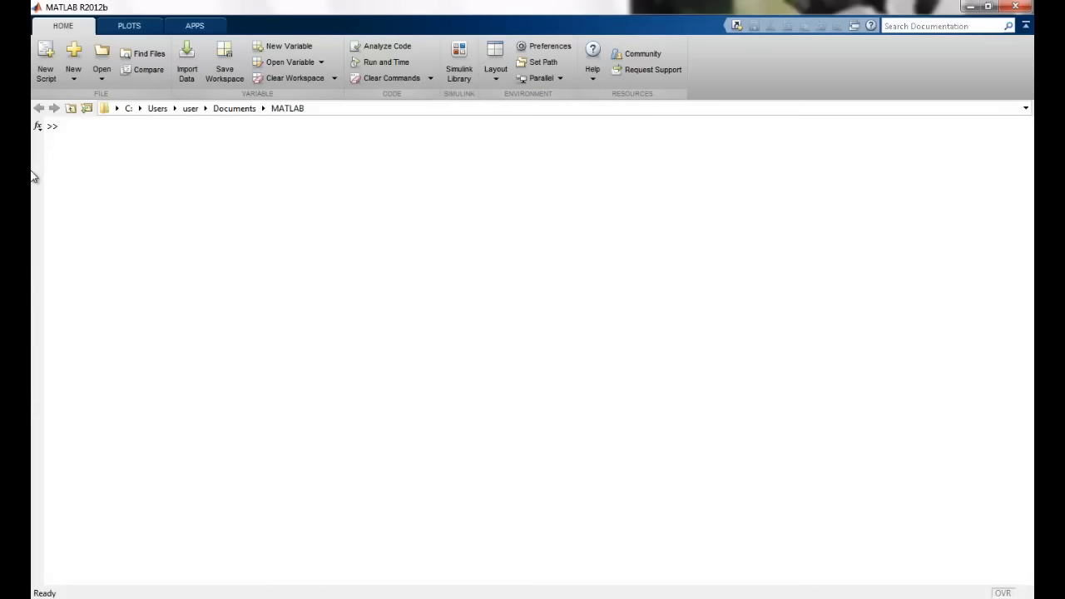
left_click(495, 78)
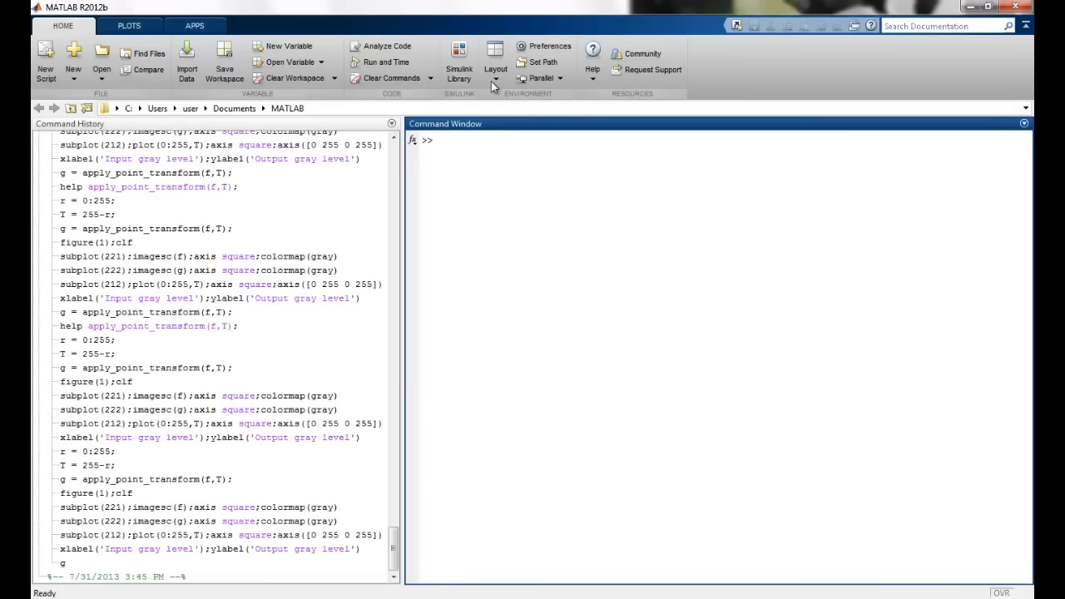
left_click(495, 63)
type("2+2")
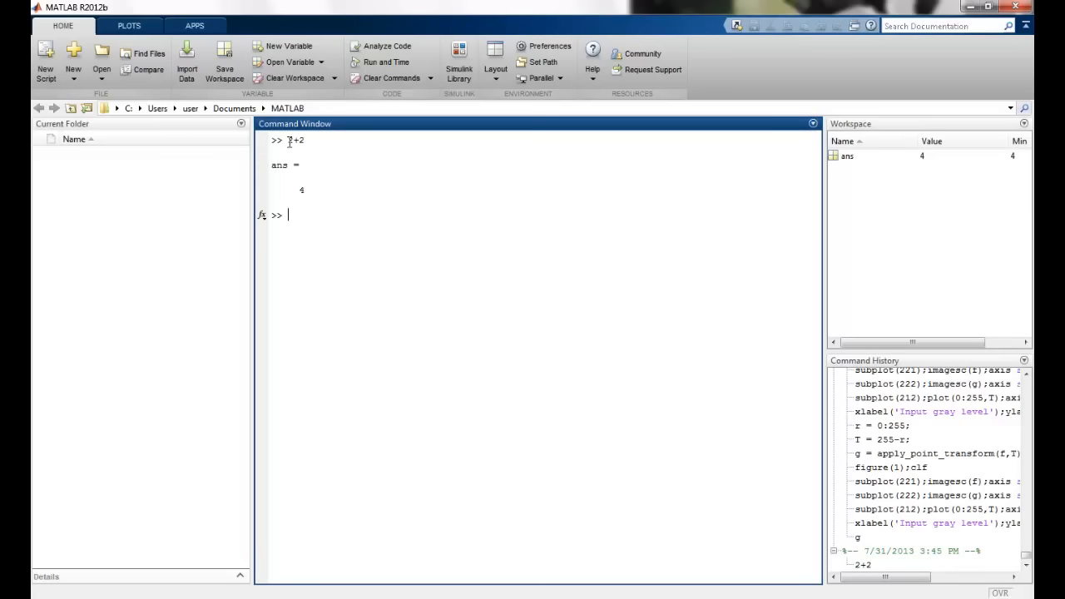
double_click(276, 165)
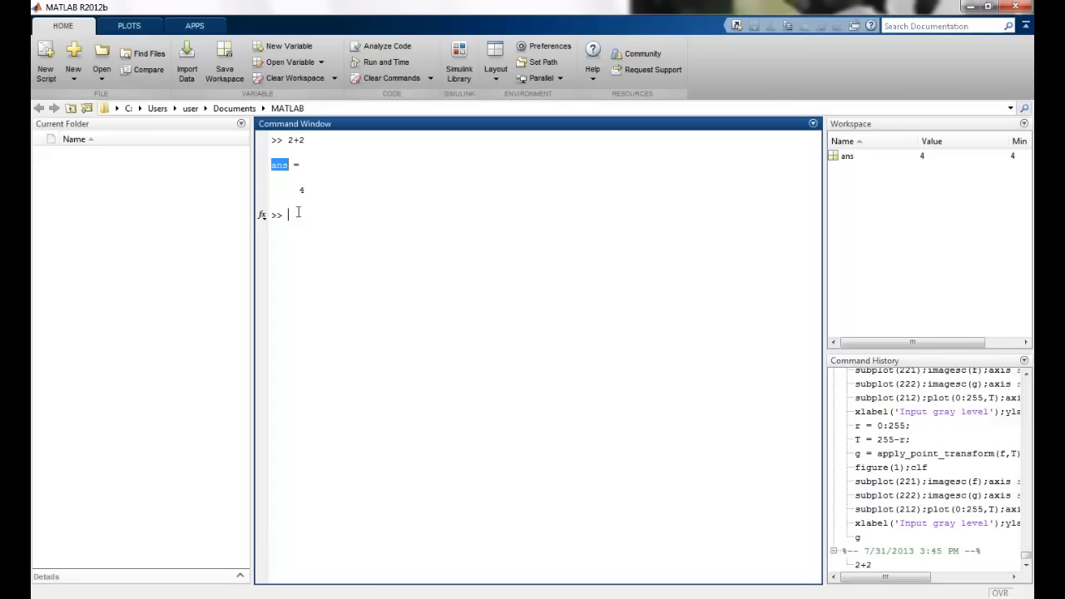
Compute 6+7, 8-4 and 11/7, then switch to format long
type("6+7")
type("8-4")
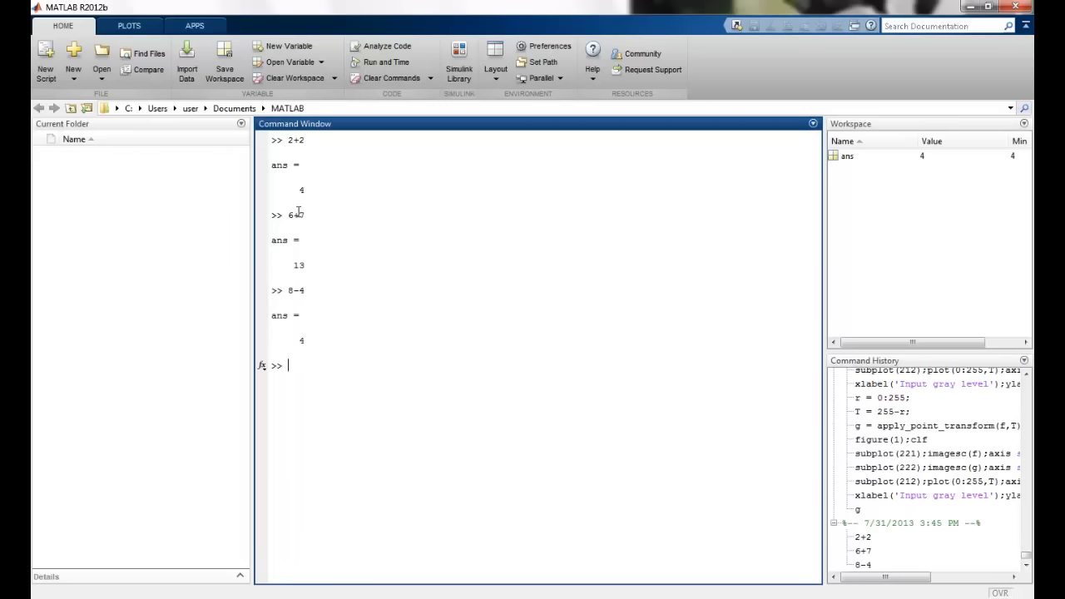
type("11/7")
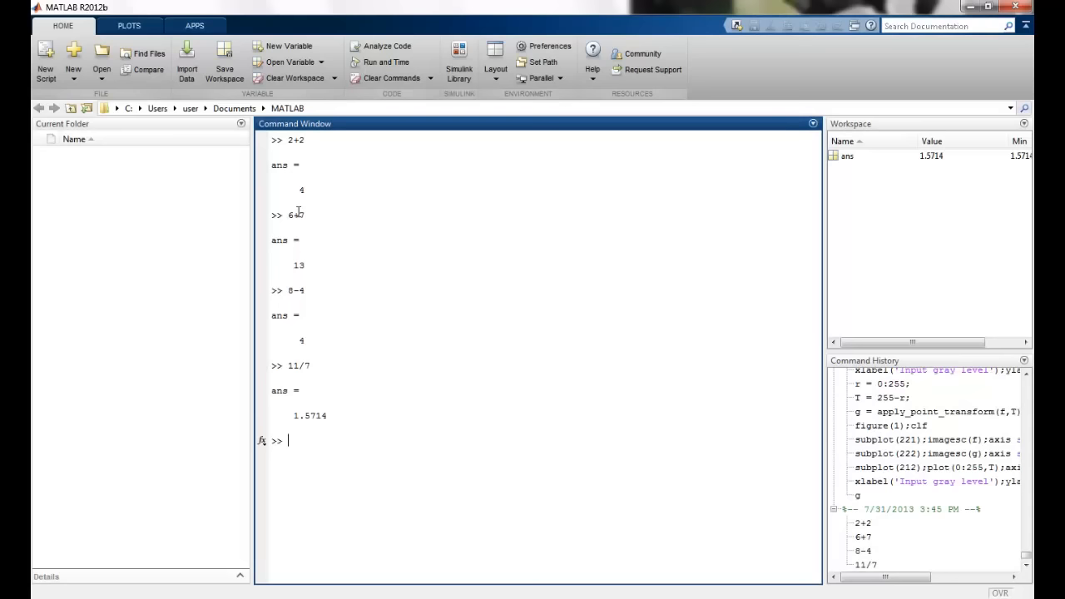
type("format long;")
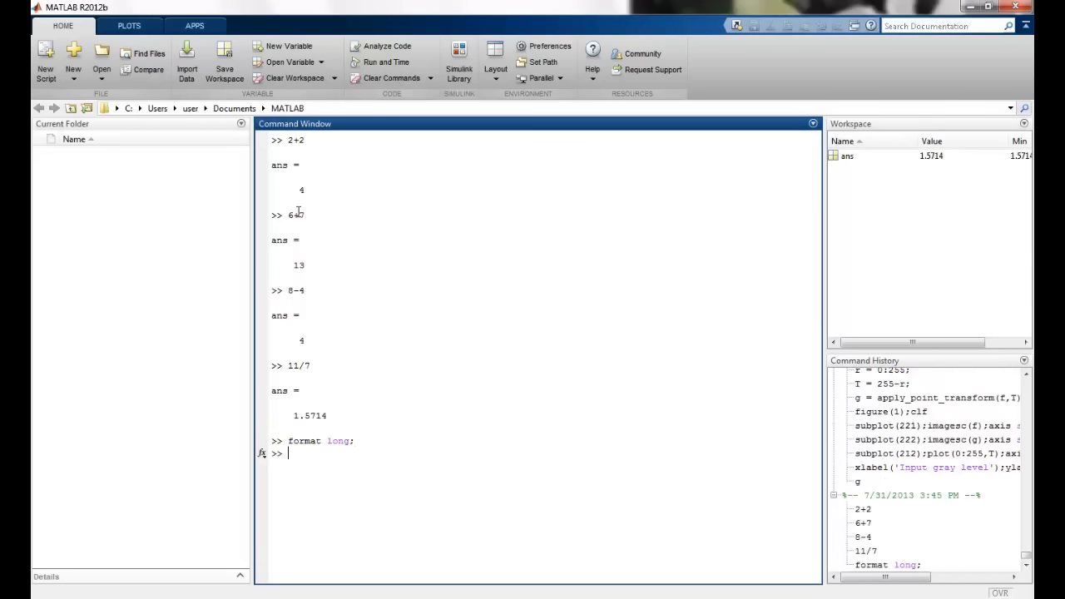
In long format evaluate 11/7, sqrt(7) and sin(pi/6), which gives 0.5
type("11/7")
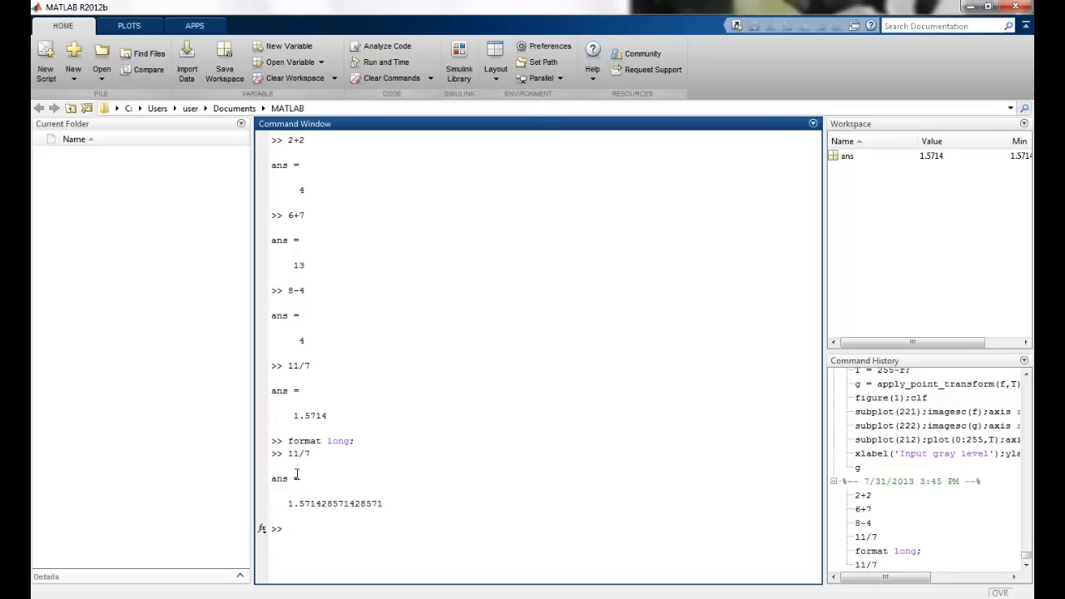
type("sqrt")
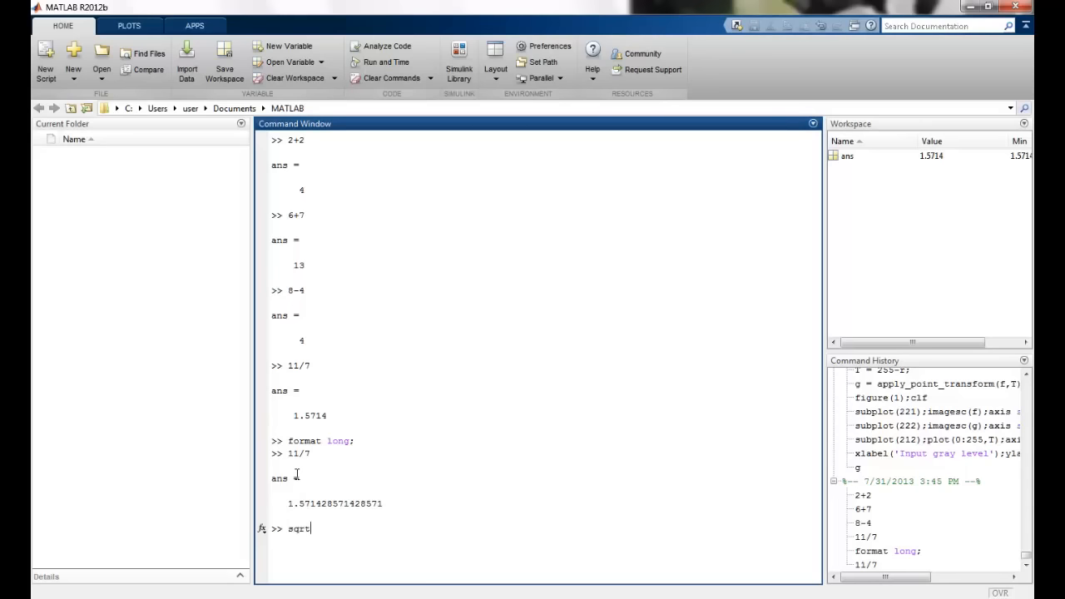
type("(7)")
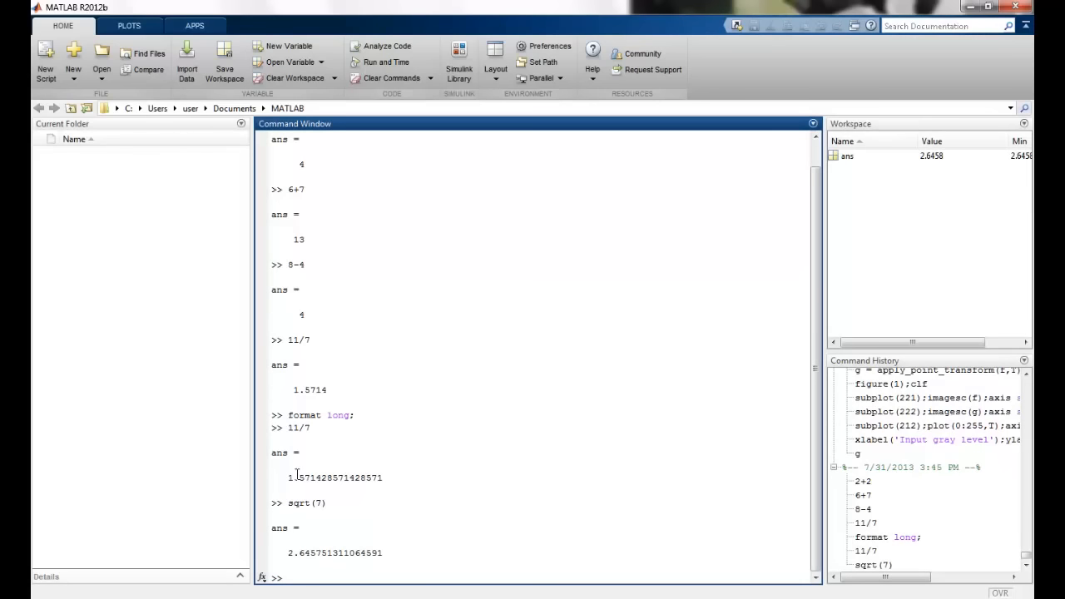
type("a")
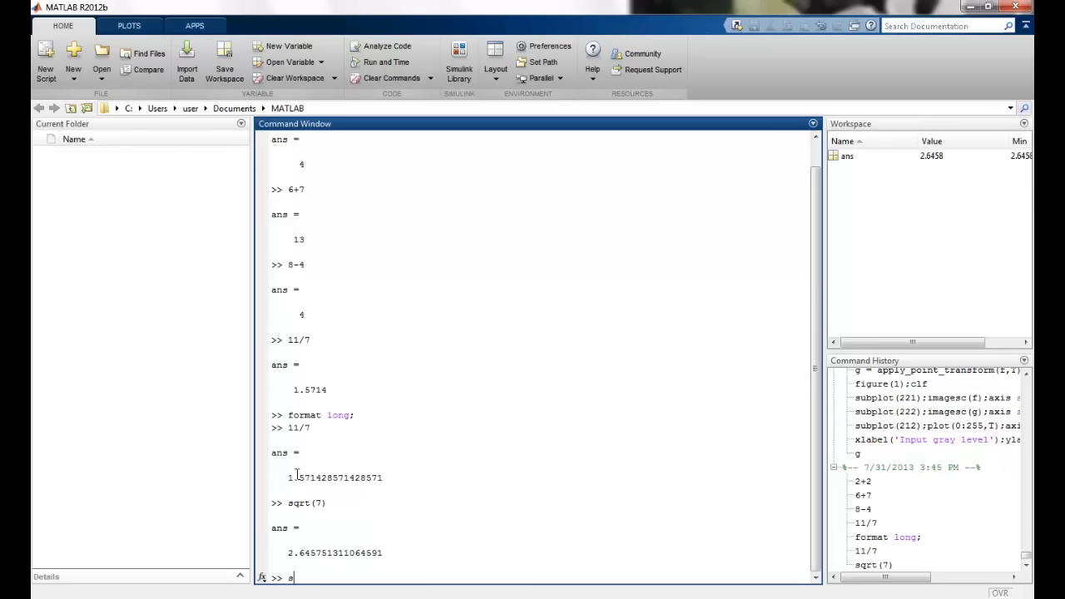
type("in(p")
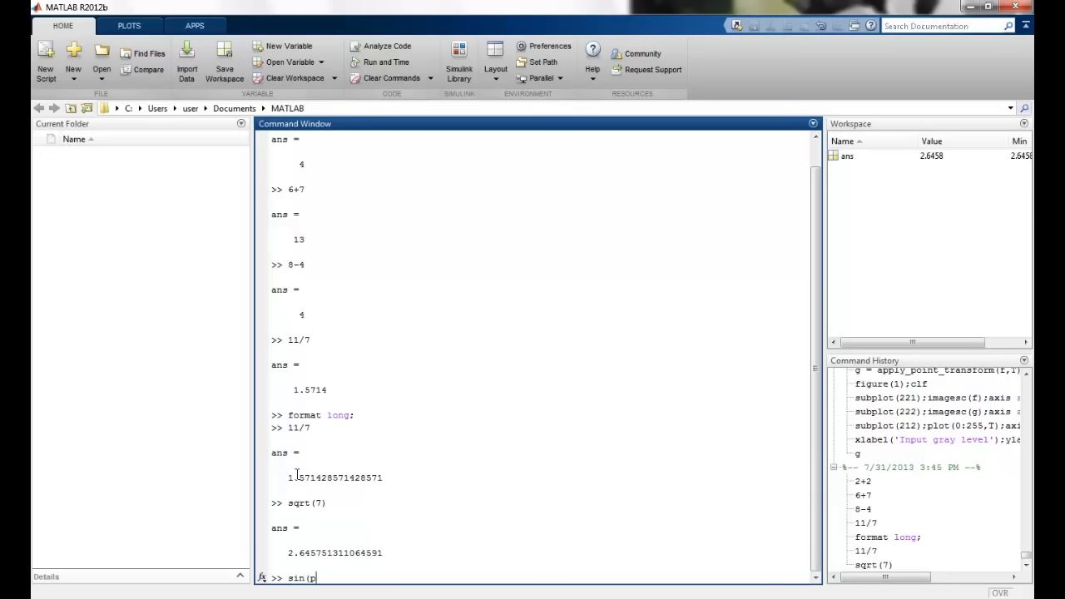
type("i/6")
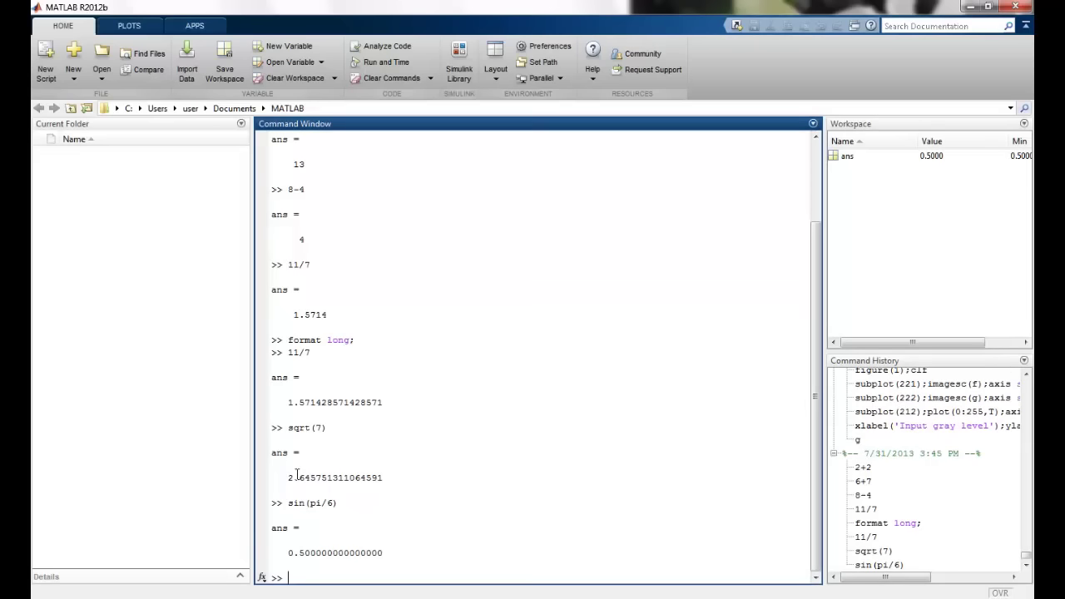
mouse_move(334, 528)
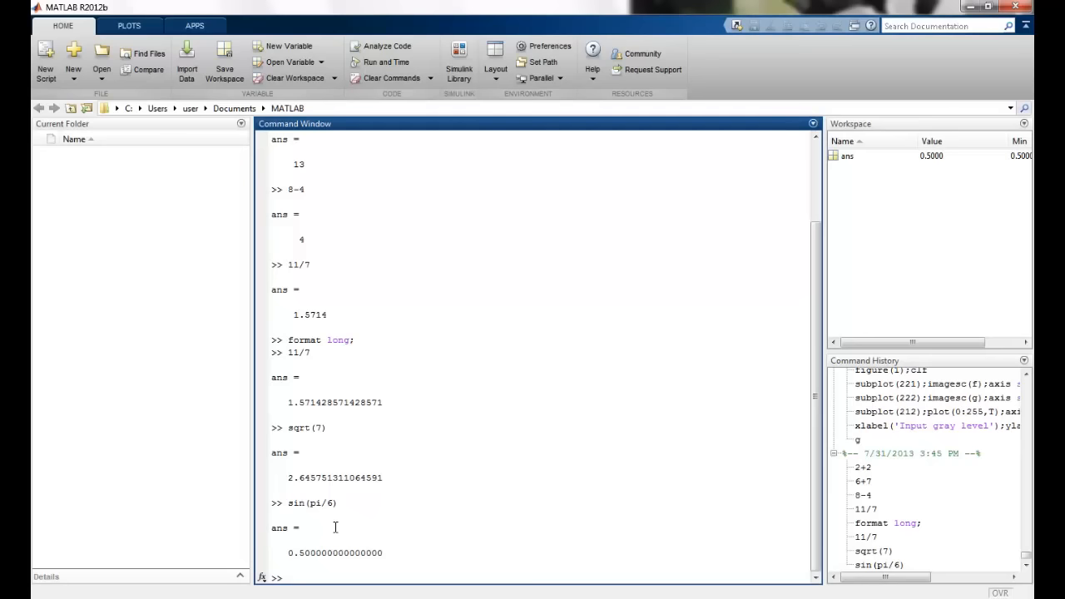
Try 'log 10', which errors, then compute log(10)=2.302585092994046 and log10(10)=1
type("log 10")
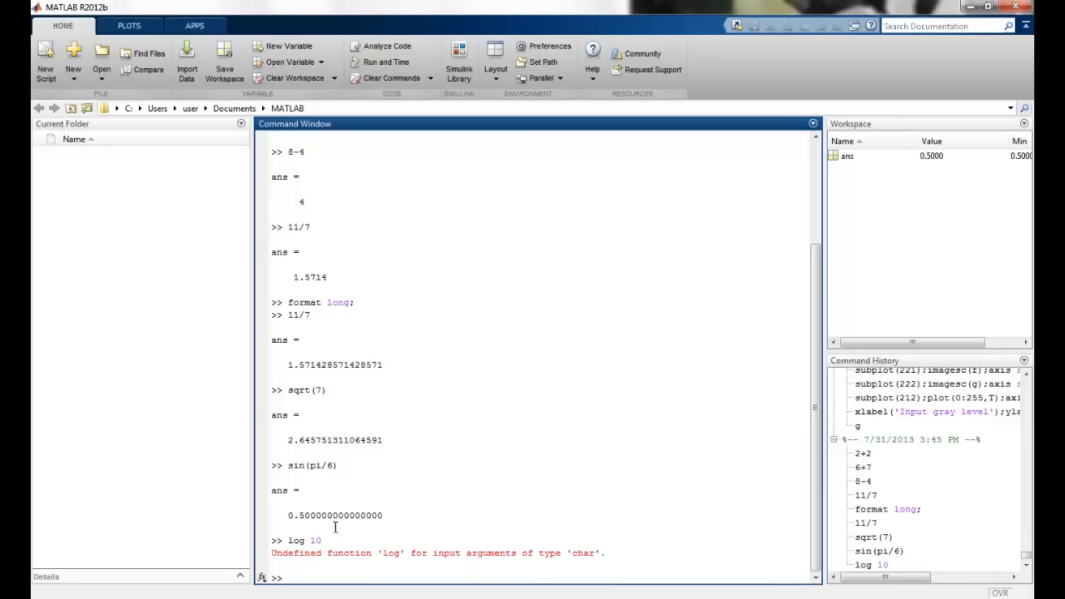
type("log(")
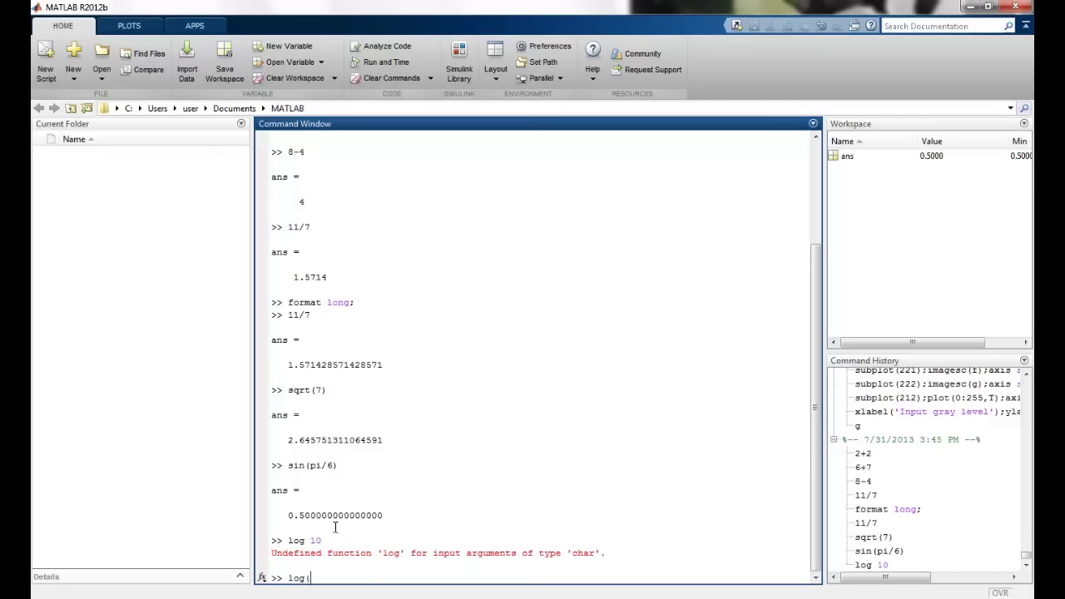
type("10)")
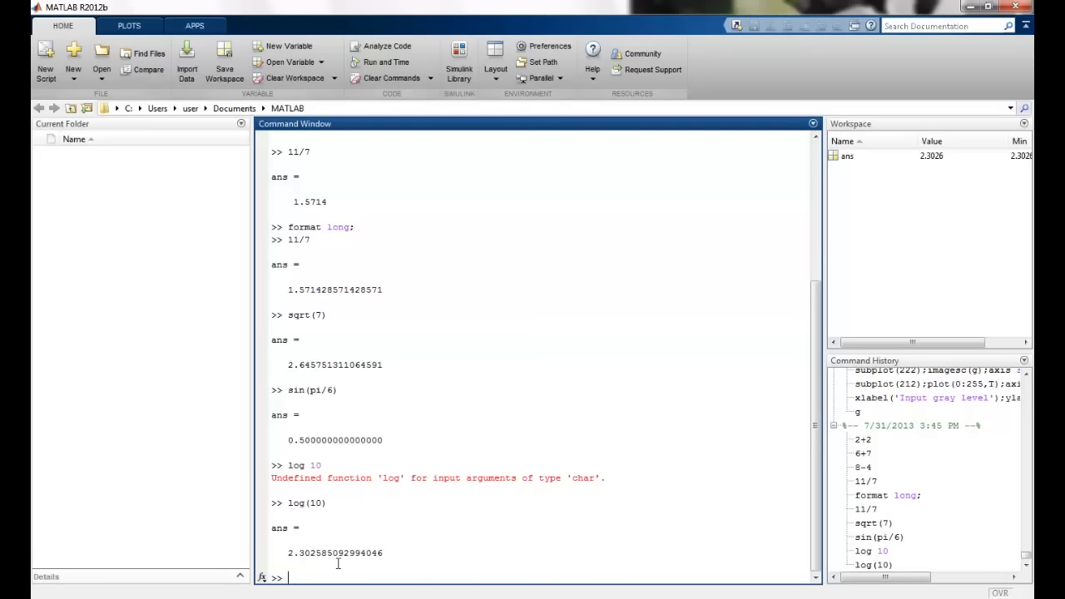
type("log10(")
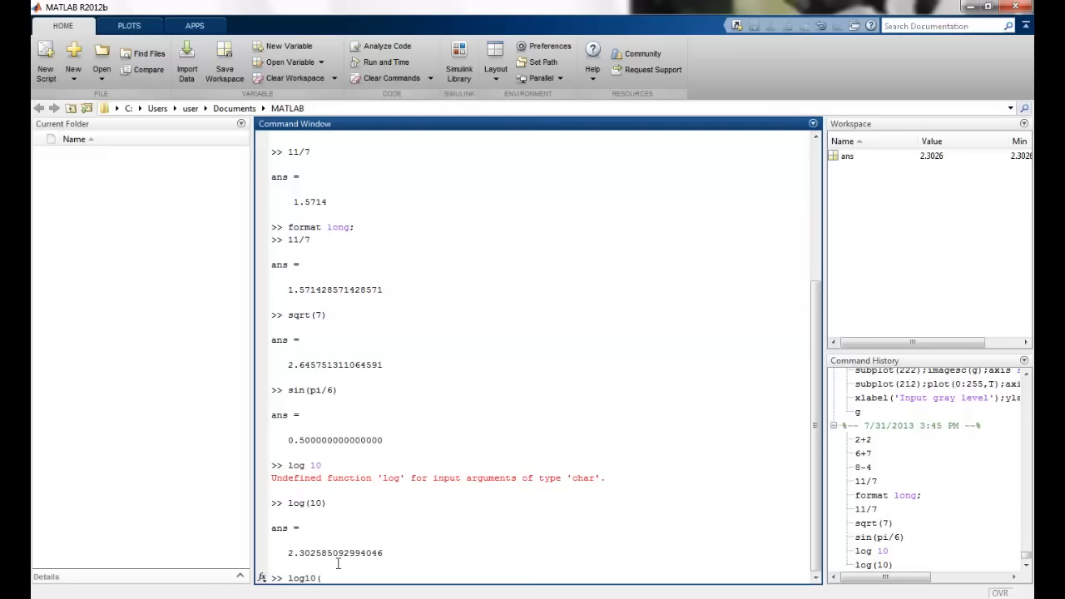
type("10)")
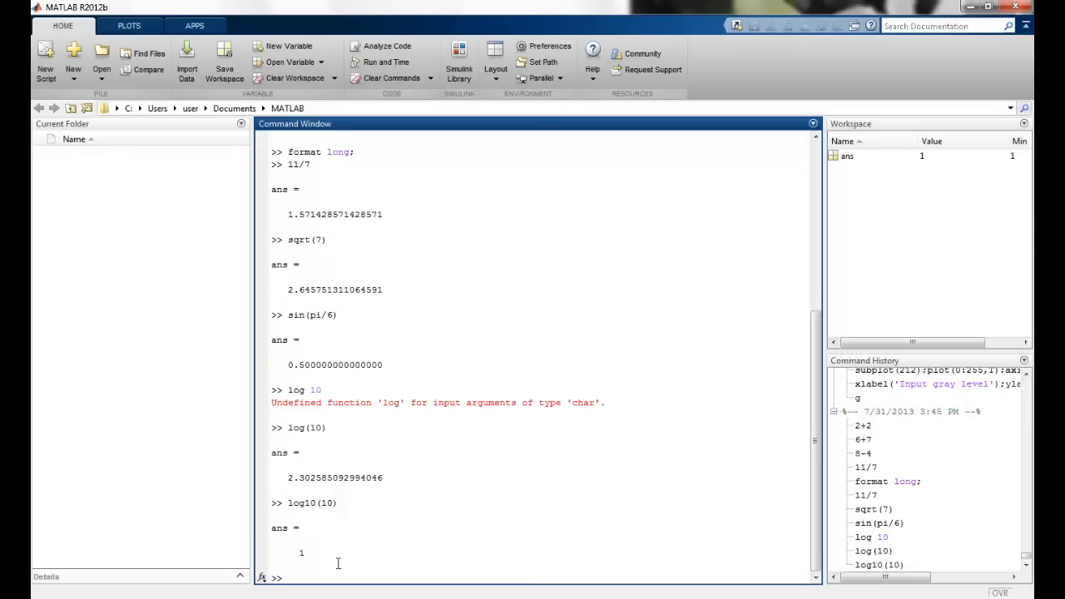
mouse_move(335, 503)
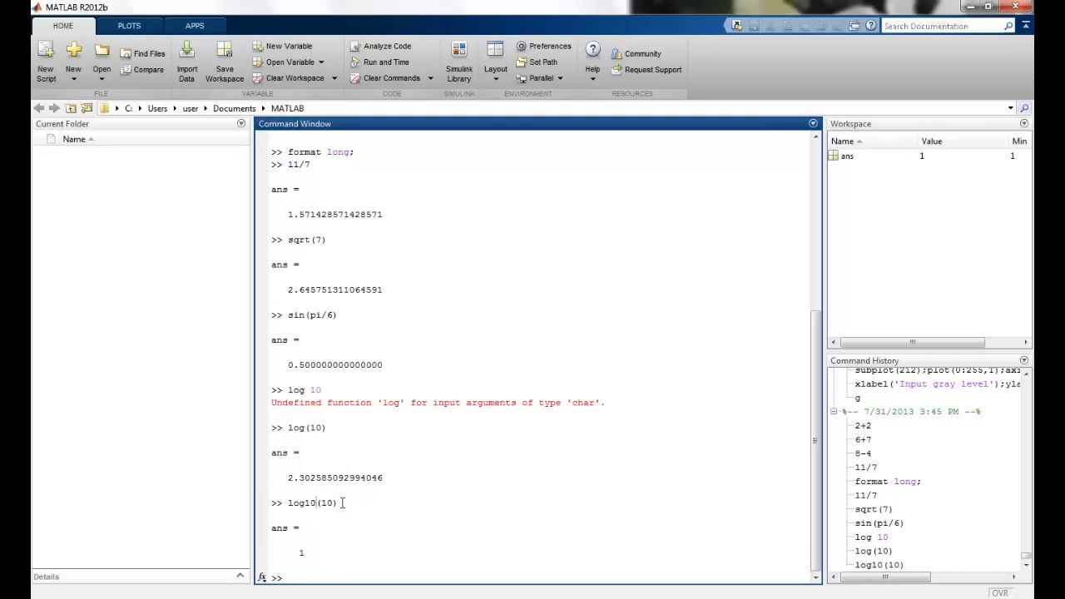
double_click(334, 503)
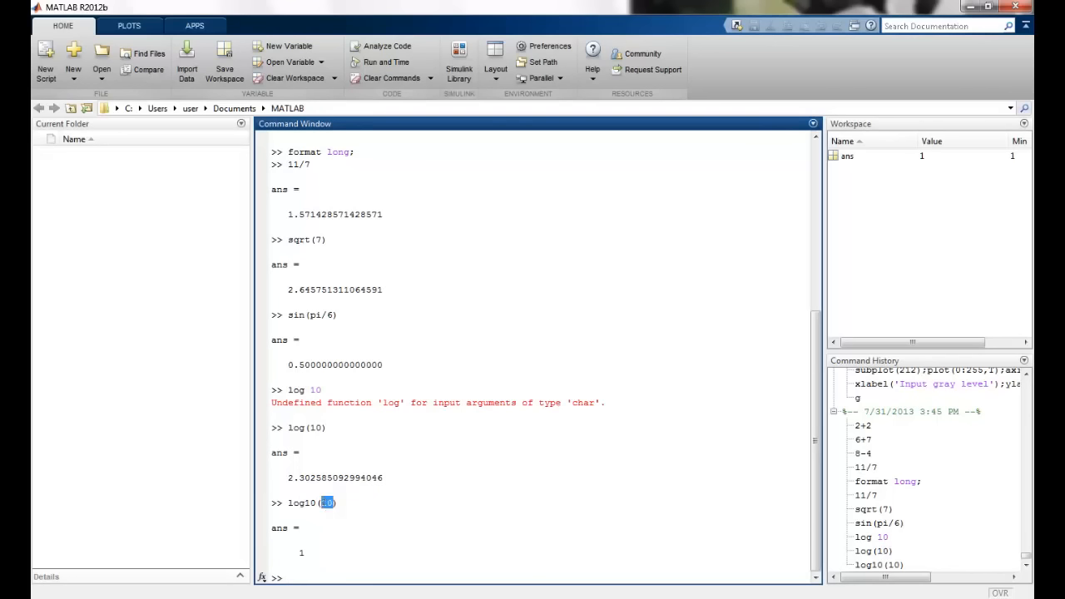
mouse_move(320, 515)
type("a")
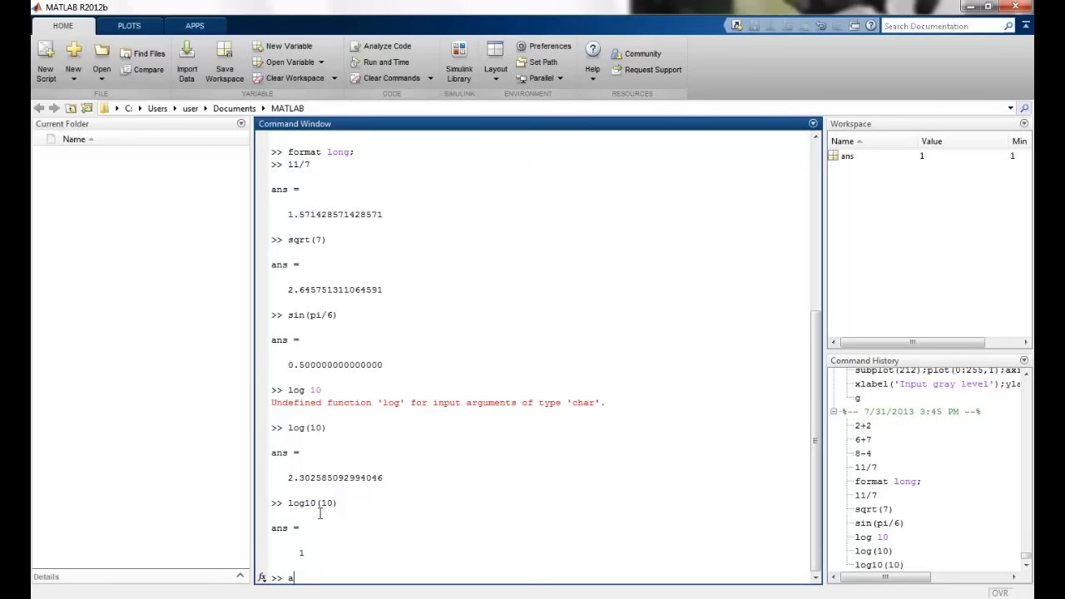
Define a=3.5 and b=7.8, then try 'a tan(b)', which errors
type("=3.5")
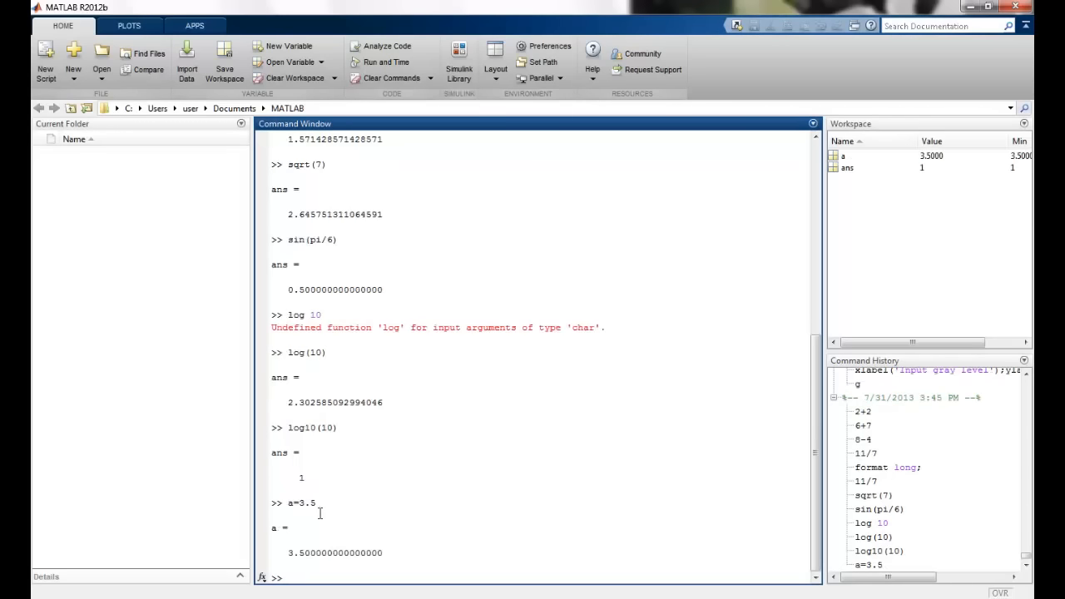
type("b=")
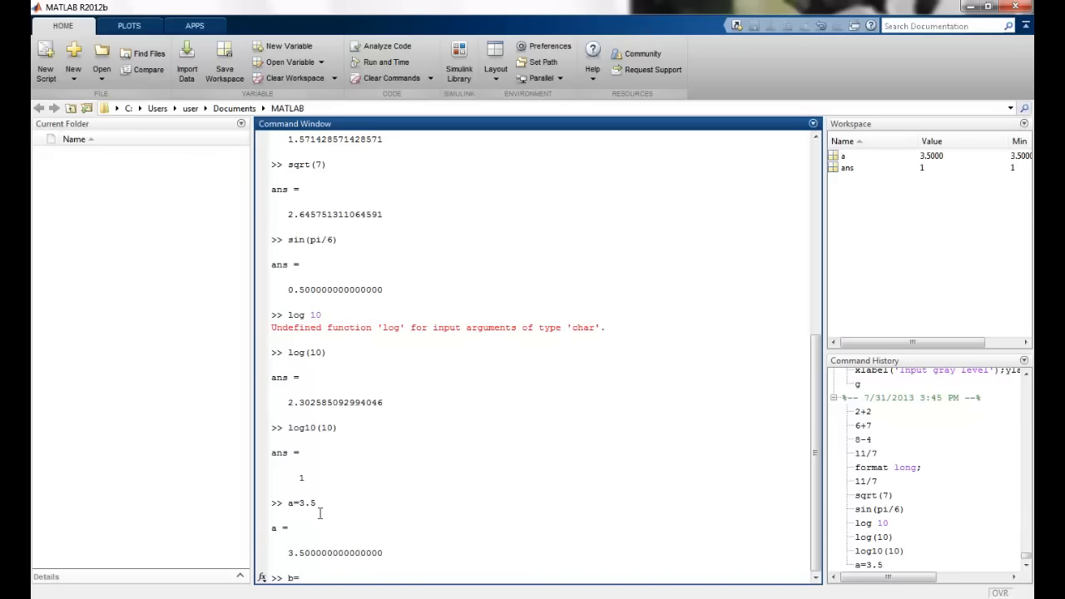
type("b=7.8")
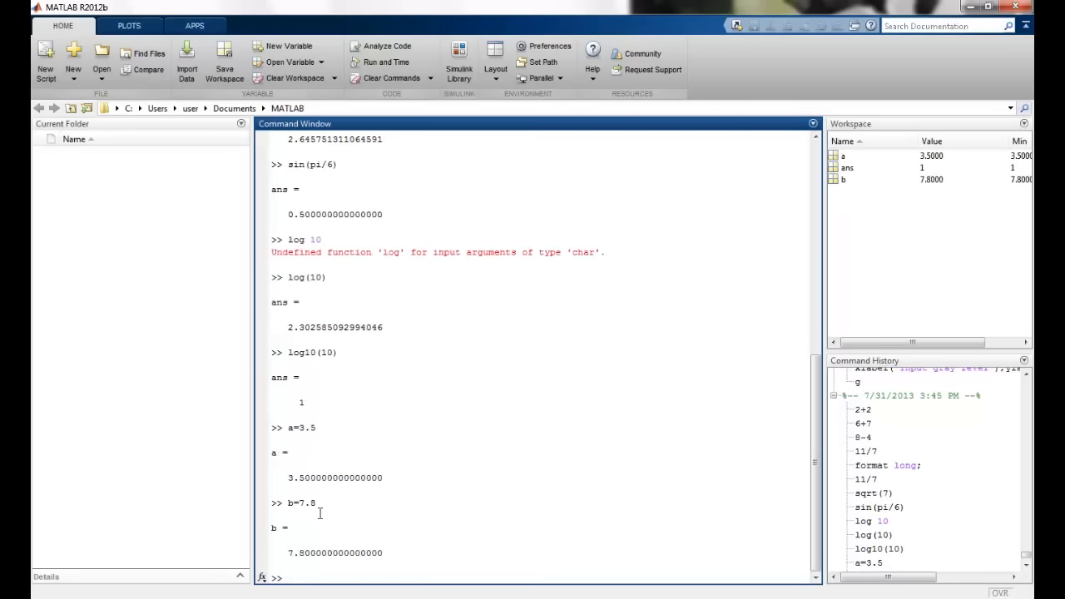
type("a tan(b)")
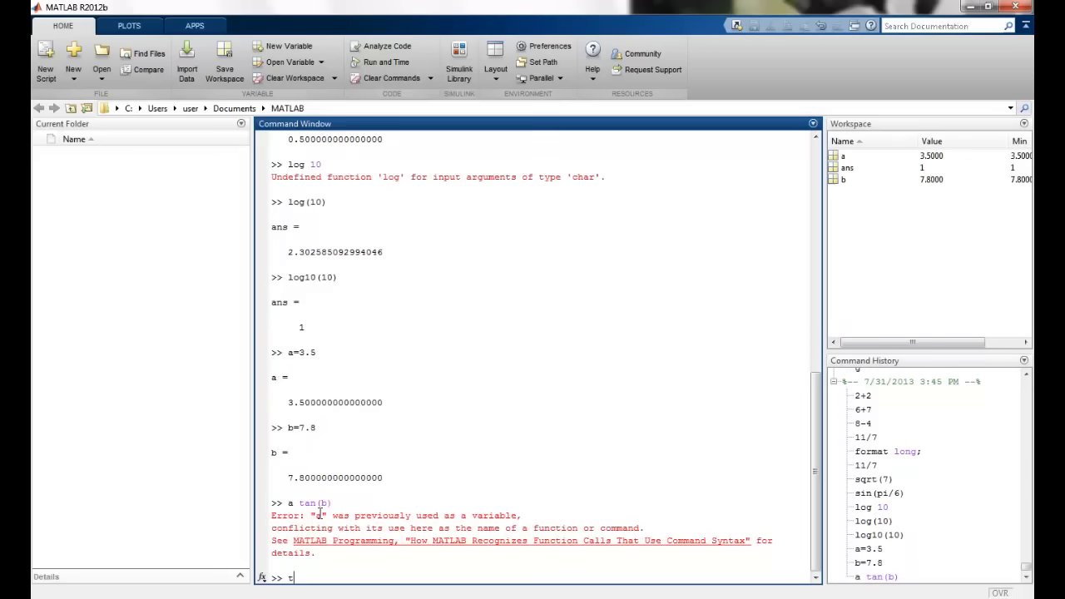
Compute tan(b) and a*tan(b)=64.7739, then list variables with who and whos
type("tan(b)")
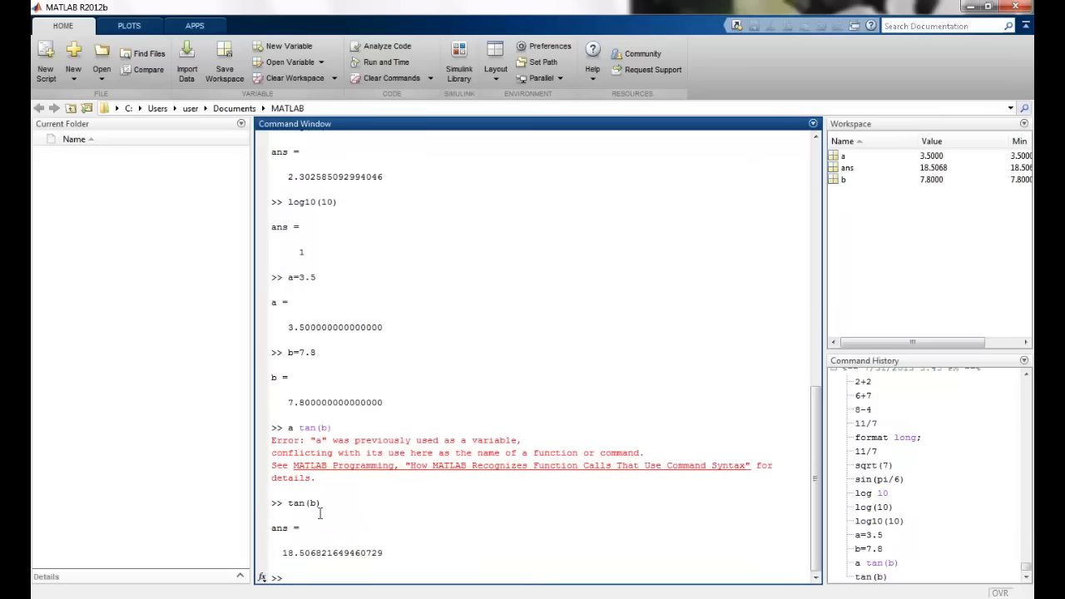
type("a*")
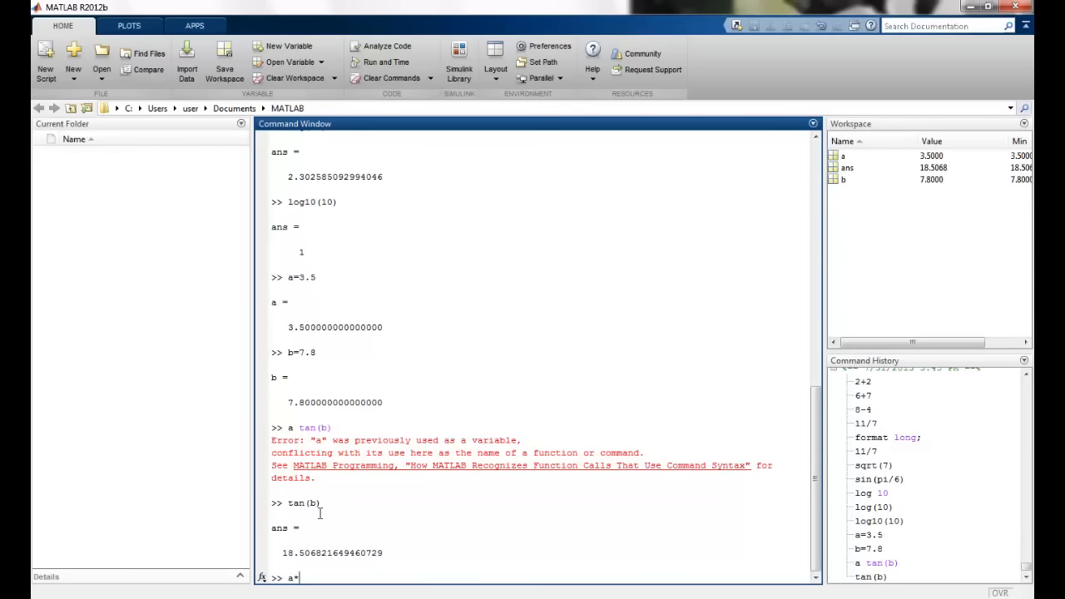
type("tan(b")
type("who")
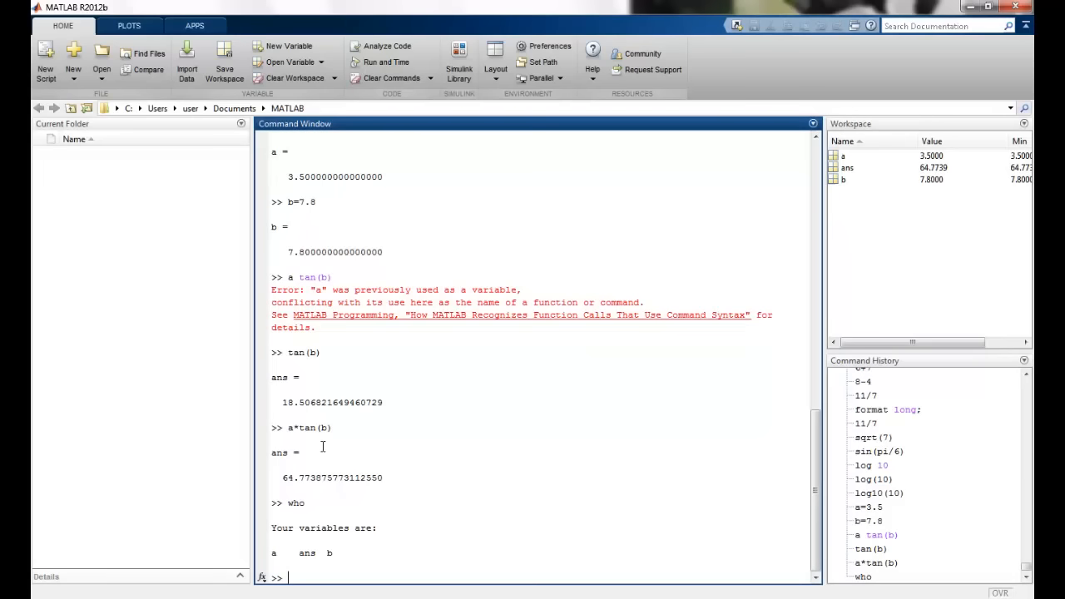
mouse_move(319, 565)
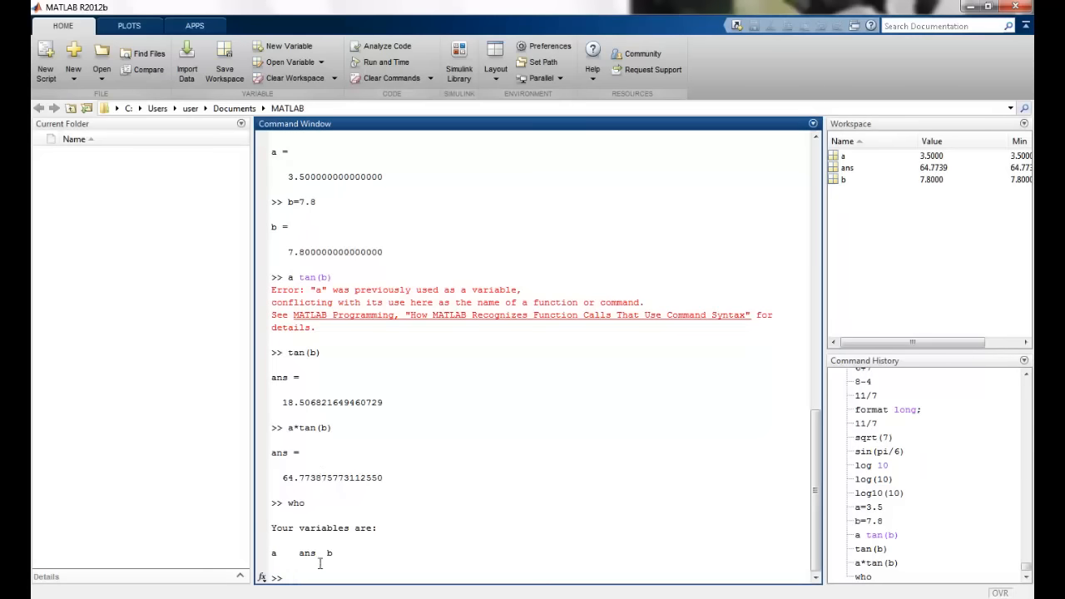
type("whos")
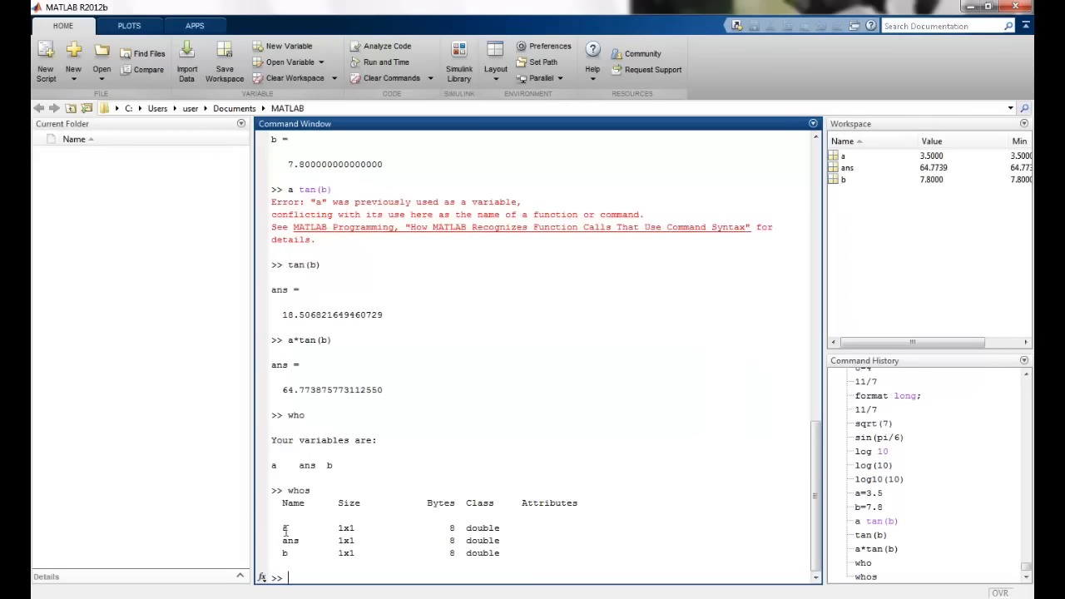
mouse_move(435, 550)
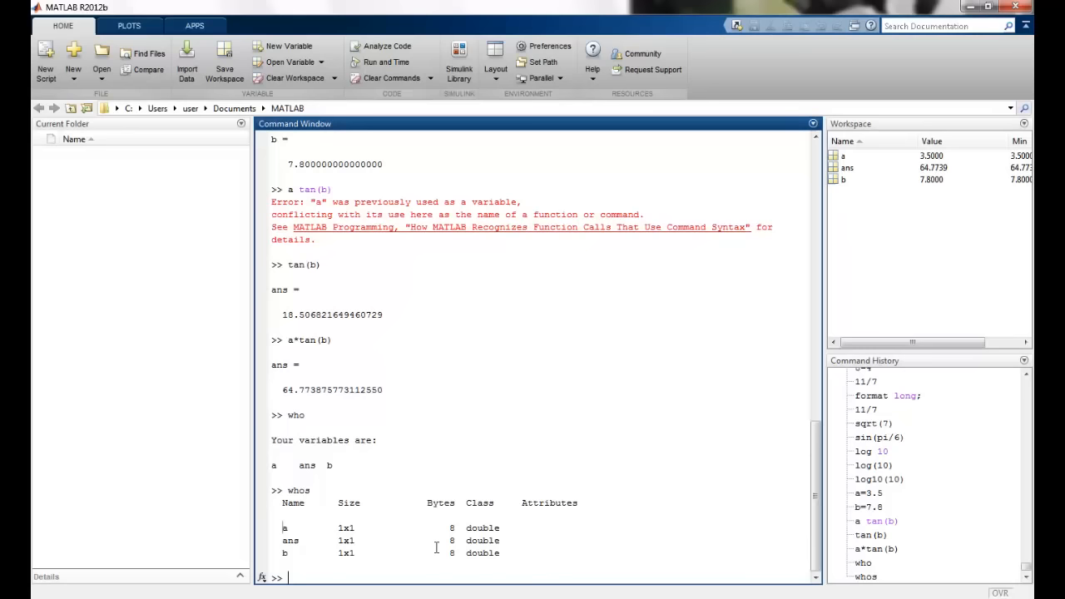
double_click(290, 540)
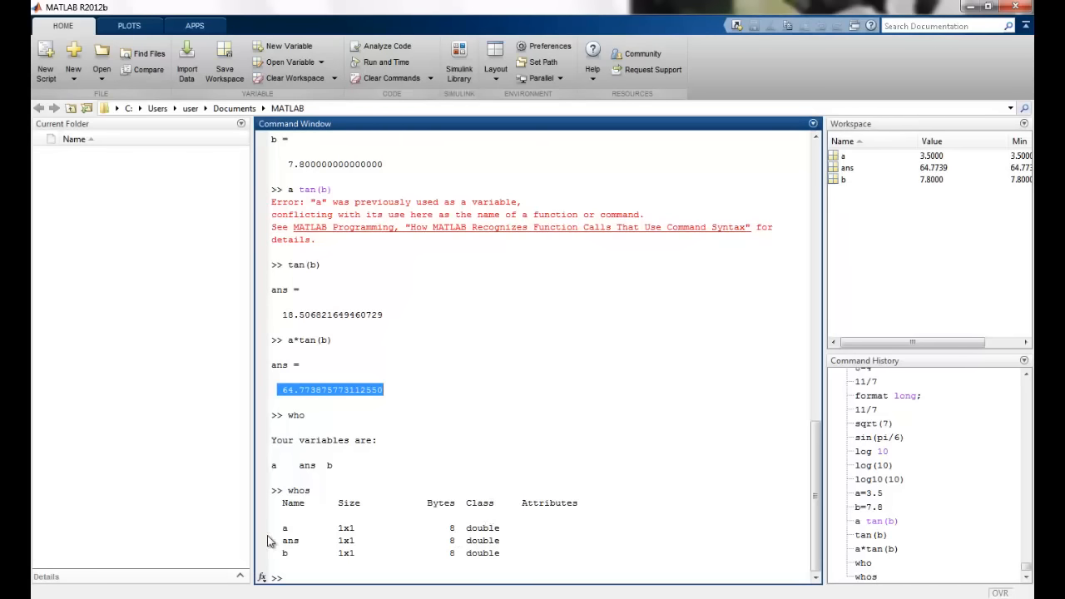
Enter a=[1 2 3 2; 3 6 12 4; -3 7 -7 6] as a 3x4 matrix
type("a=1")
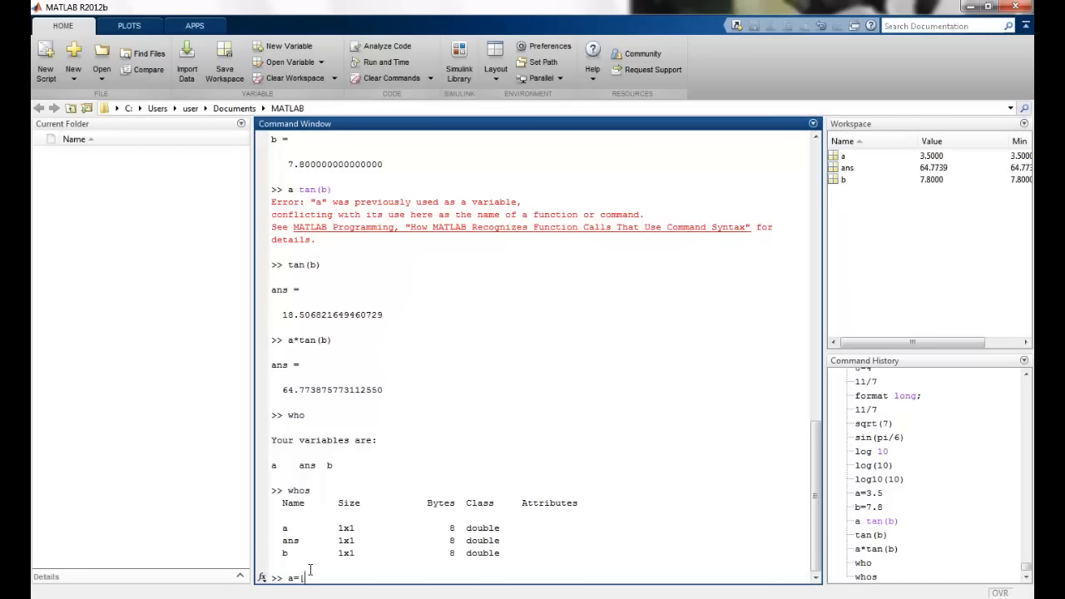
type("]")
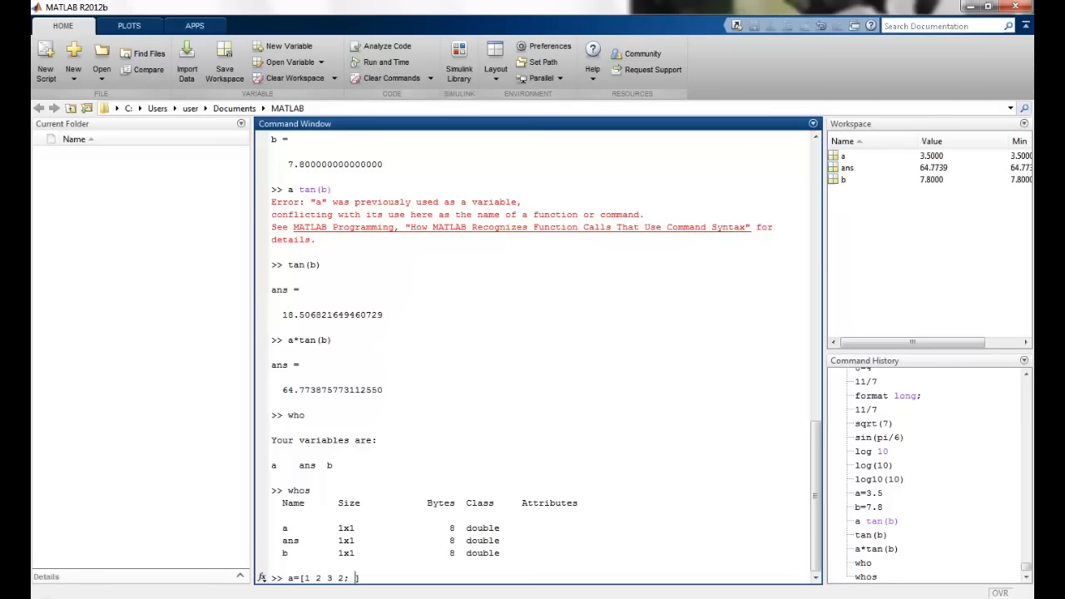
type("3 6 12 4;")
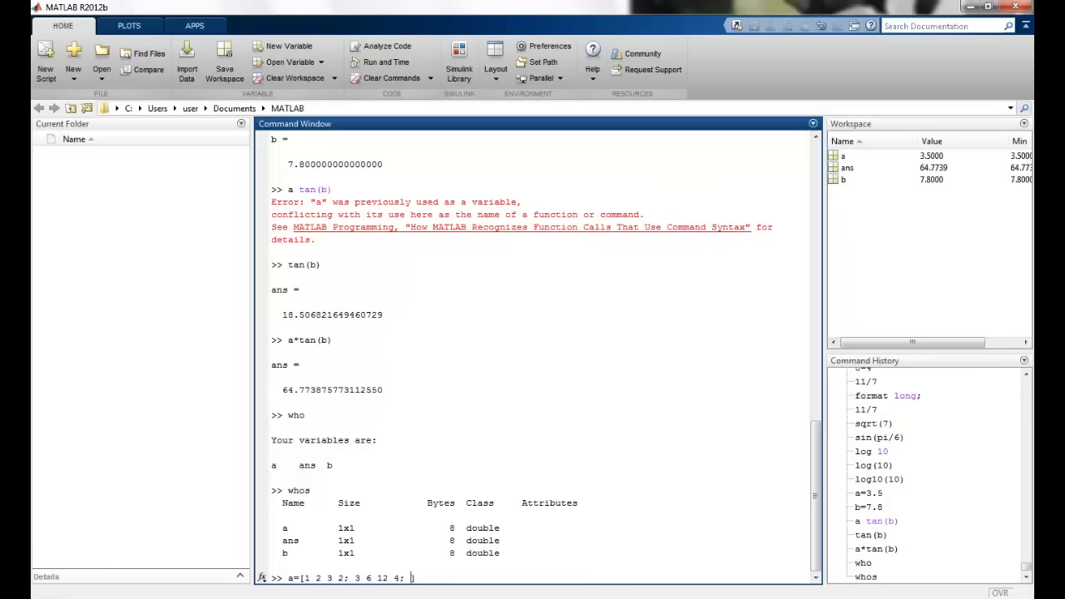
type("-3 7 -7 6;")
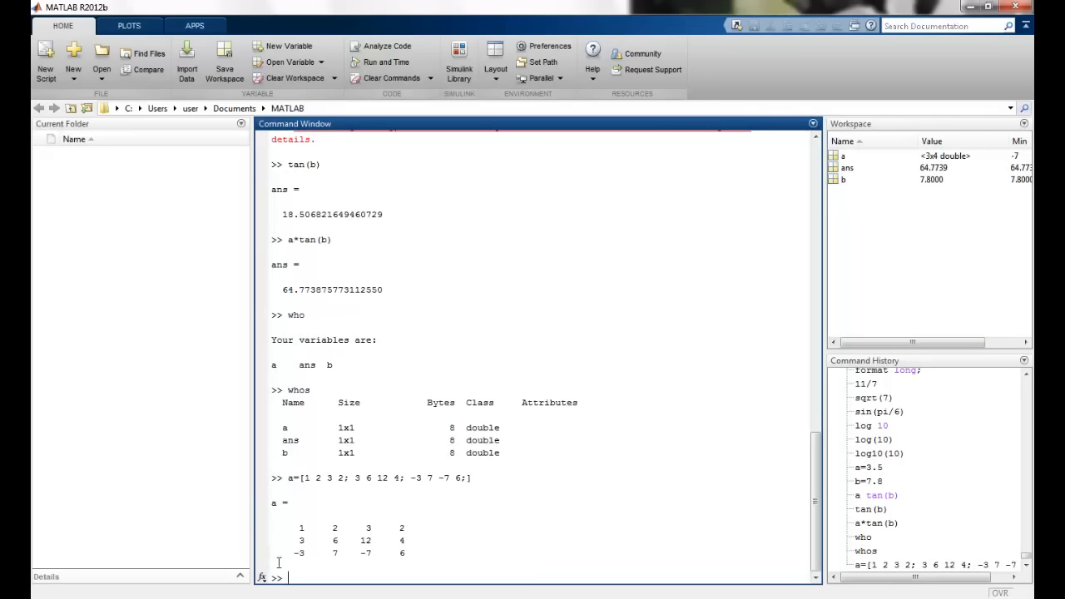
mouse_move(238, 578)
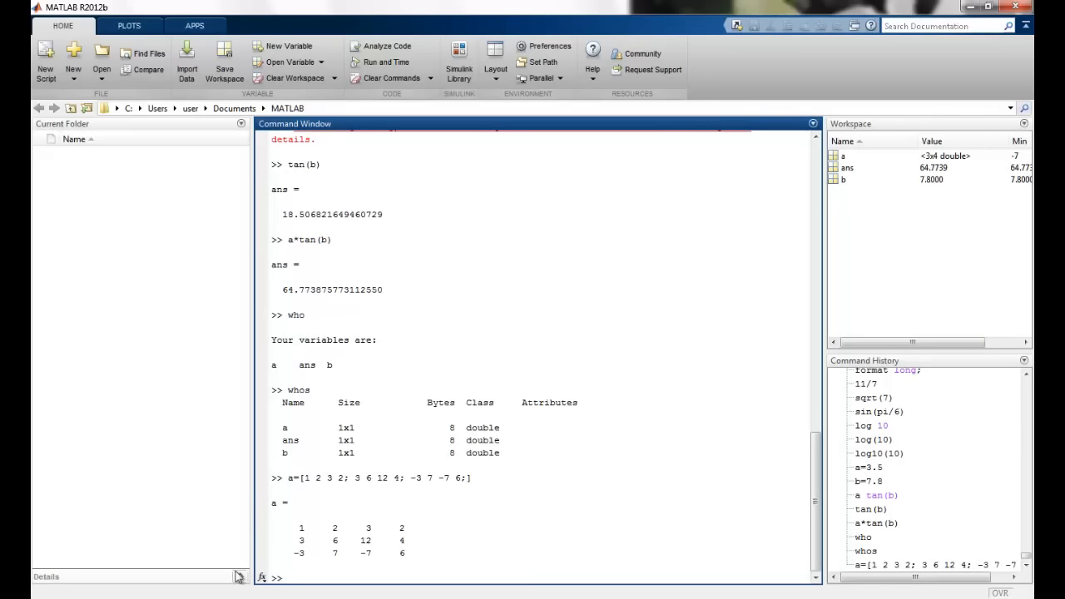
type("a")
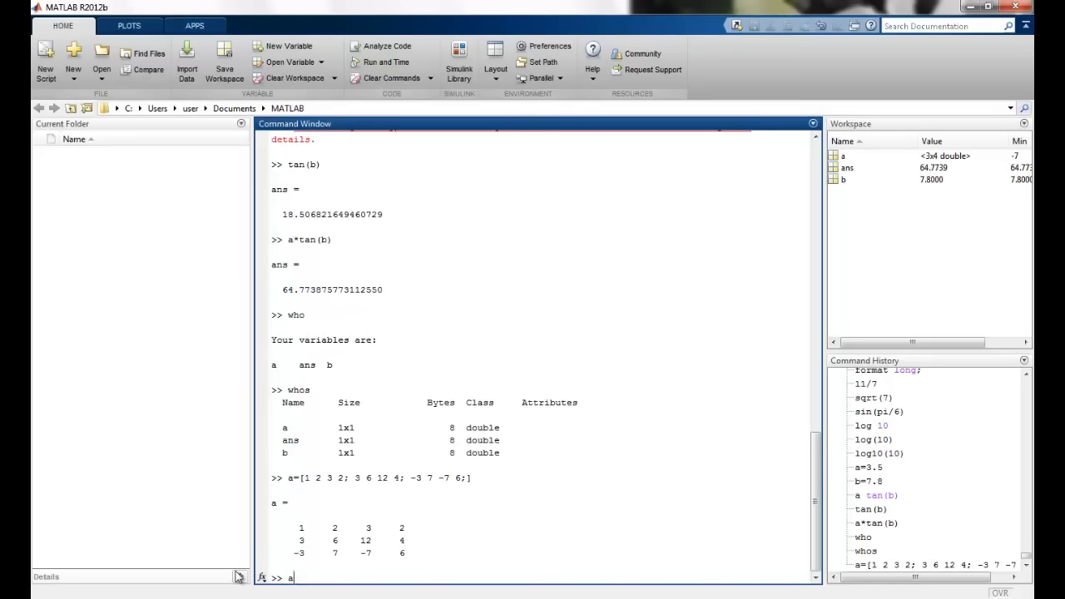
Read a(2,4)=4, then try a(1,8) to get 'Index exceeds matrix dimensions'
type("(2")
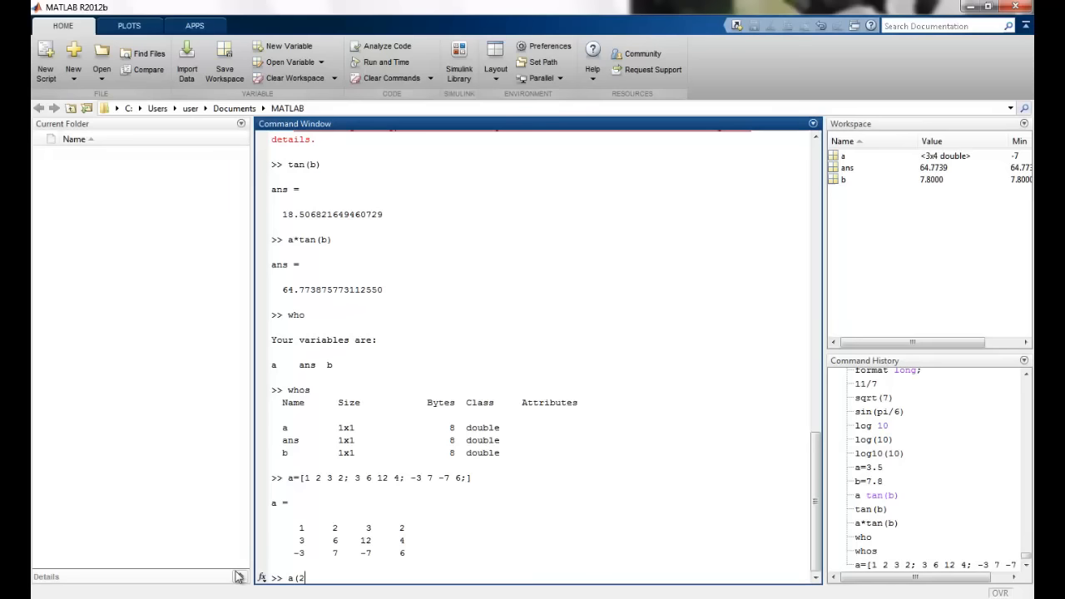
type(",4")
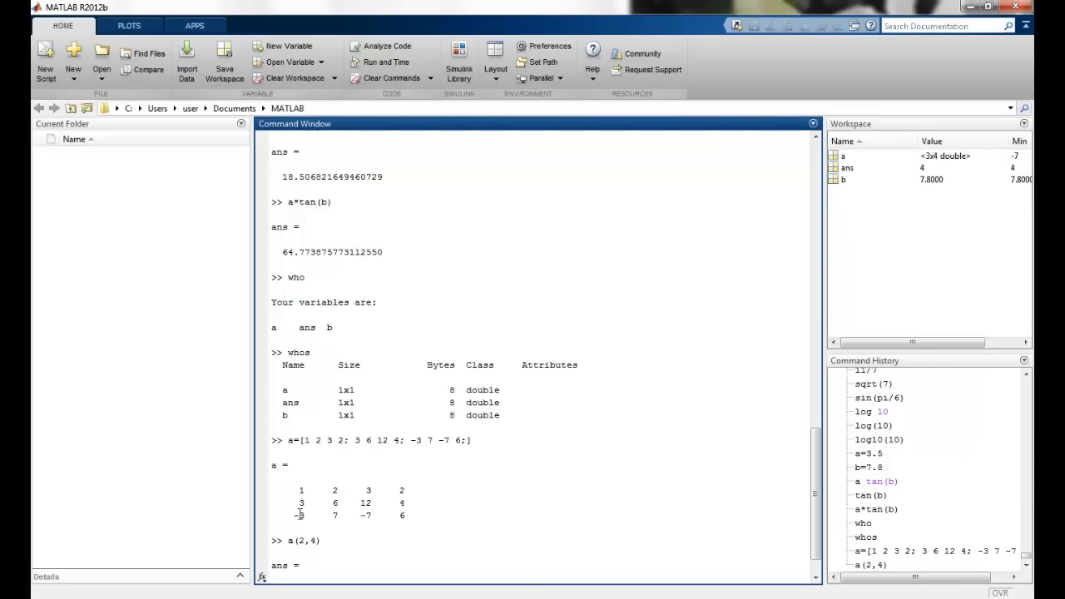
left_click_drag(297, 502, 406, 503)
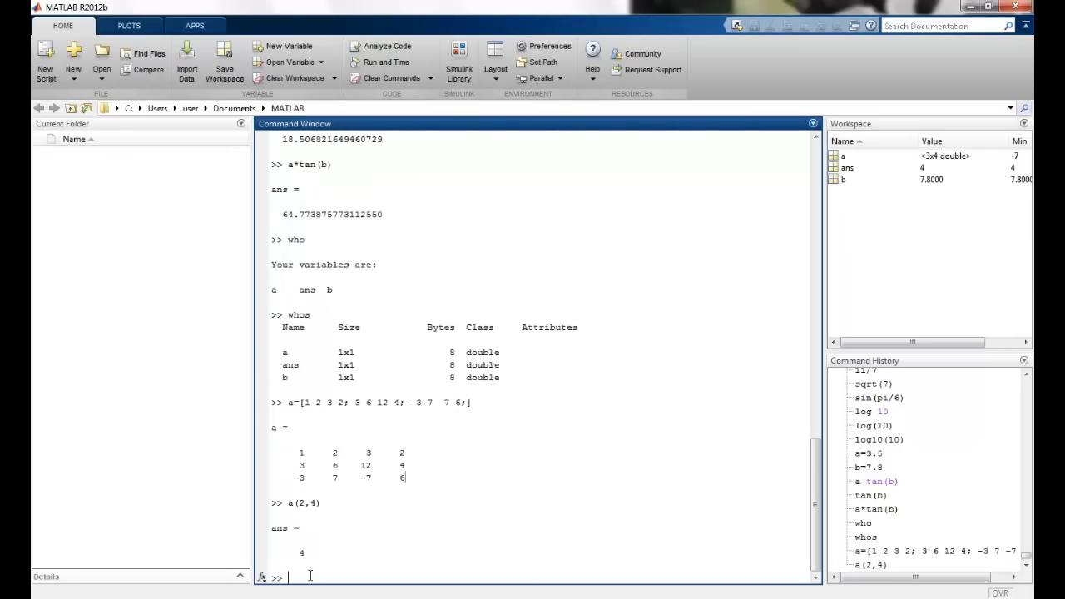
type("a")
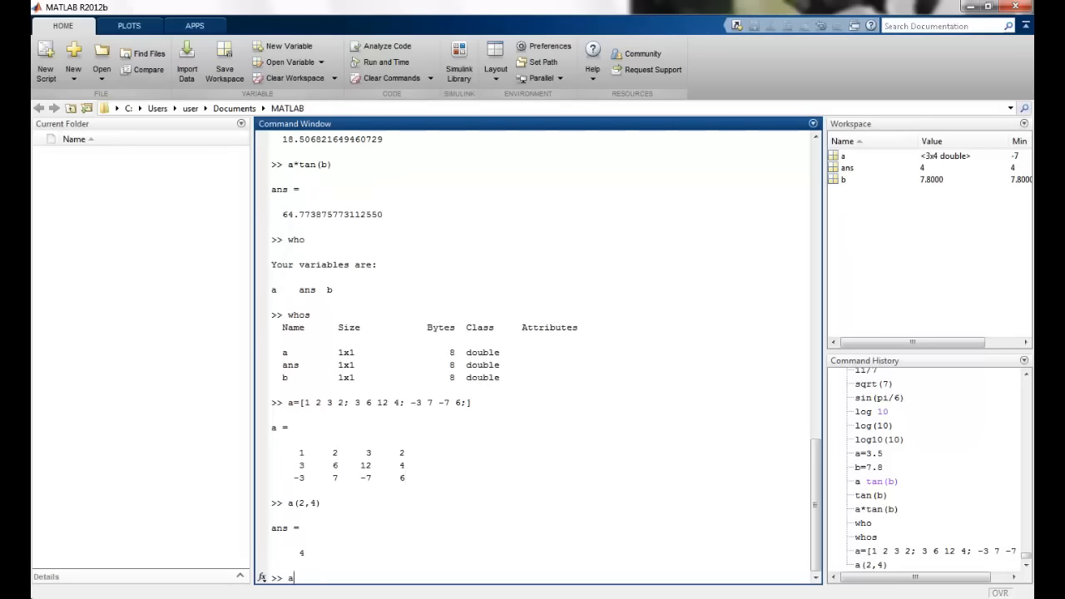
type("(")
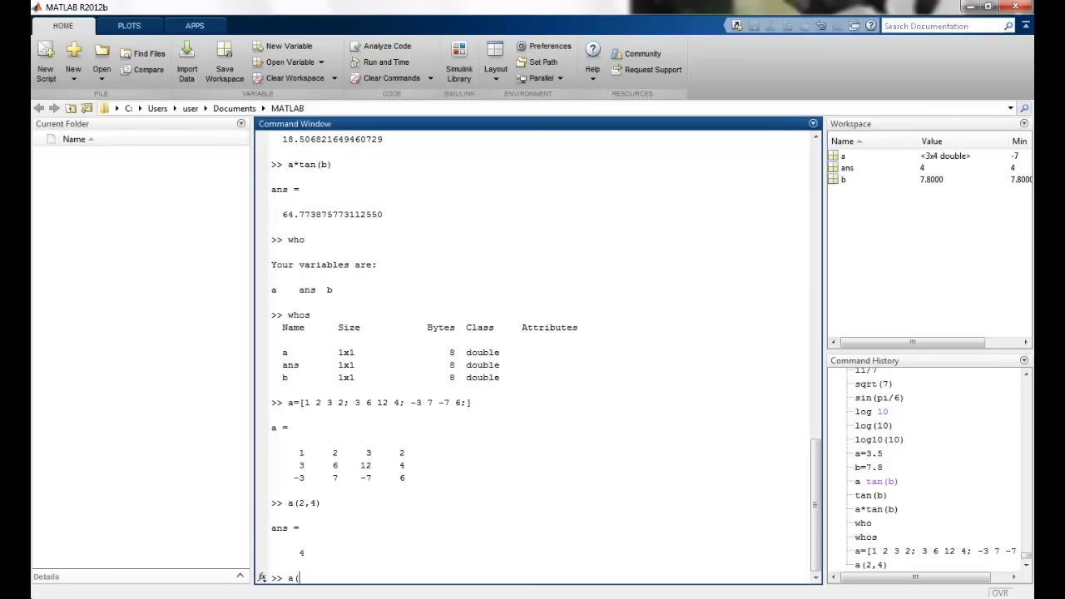
type("1,")
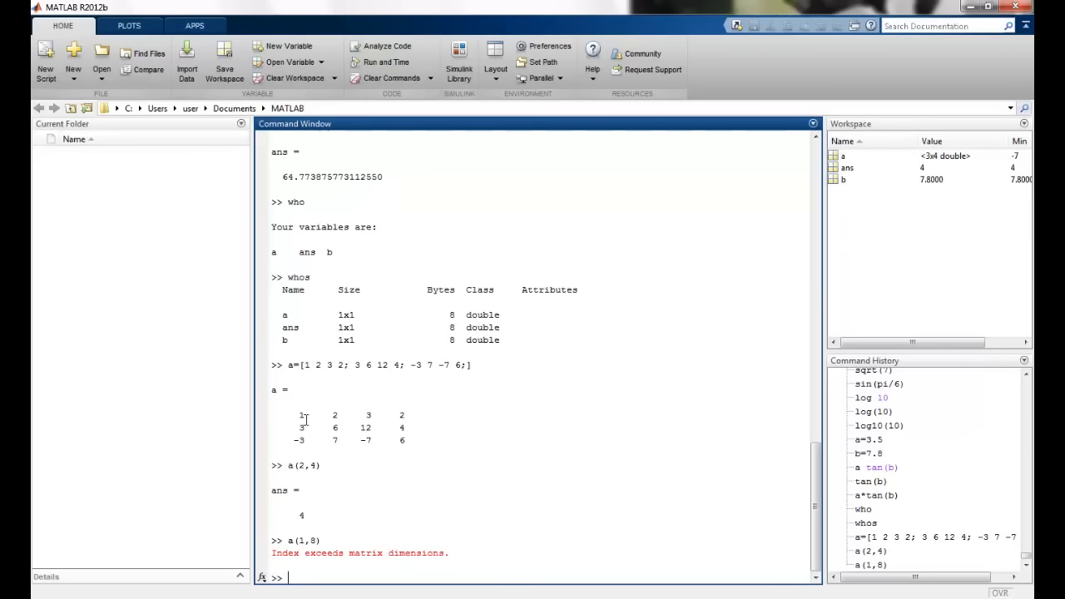
mouse_move(439, 422)
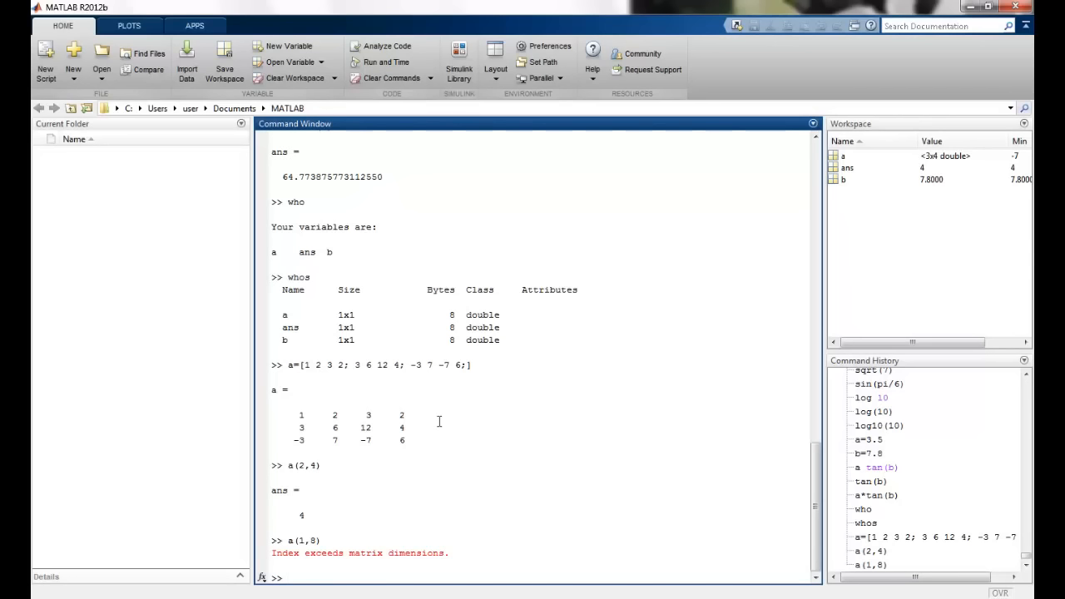
mouse_move(455, 400)
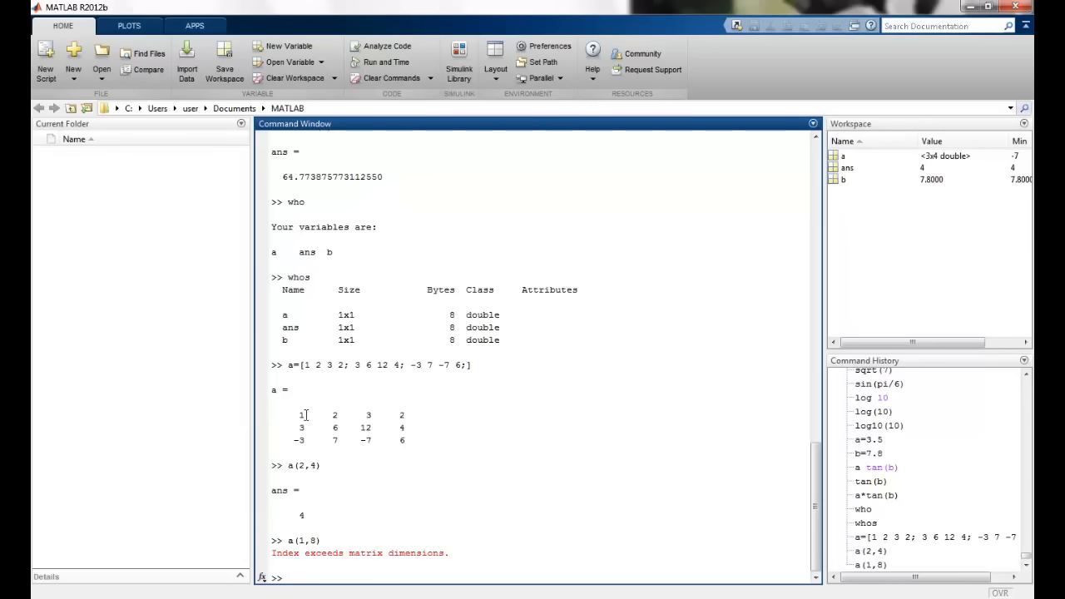
mouse_move(267, 430)
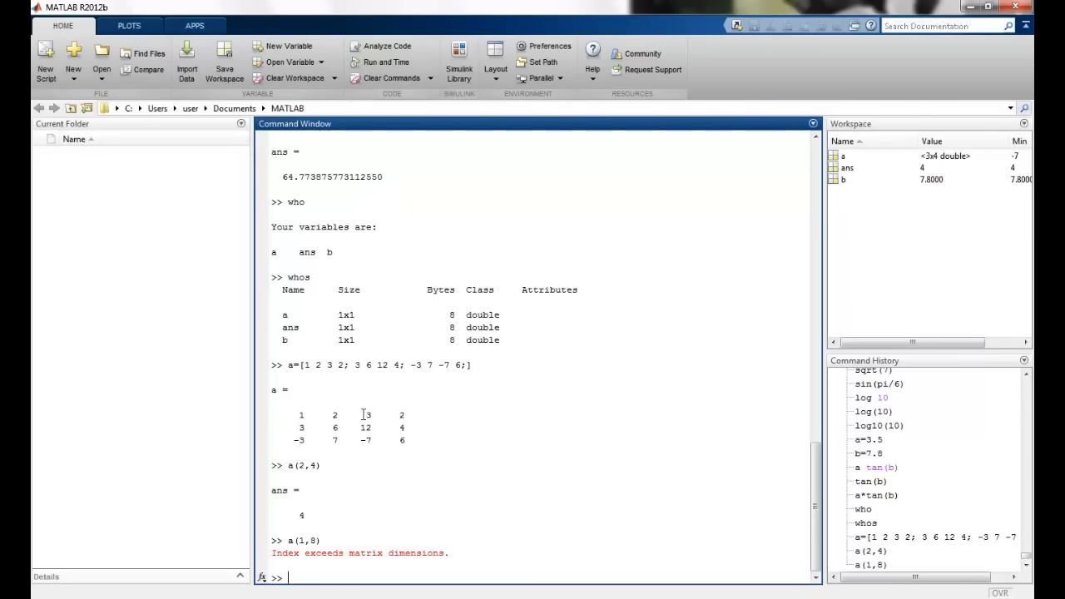
mouse_move(205, 470)
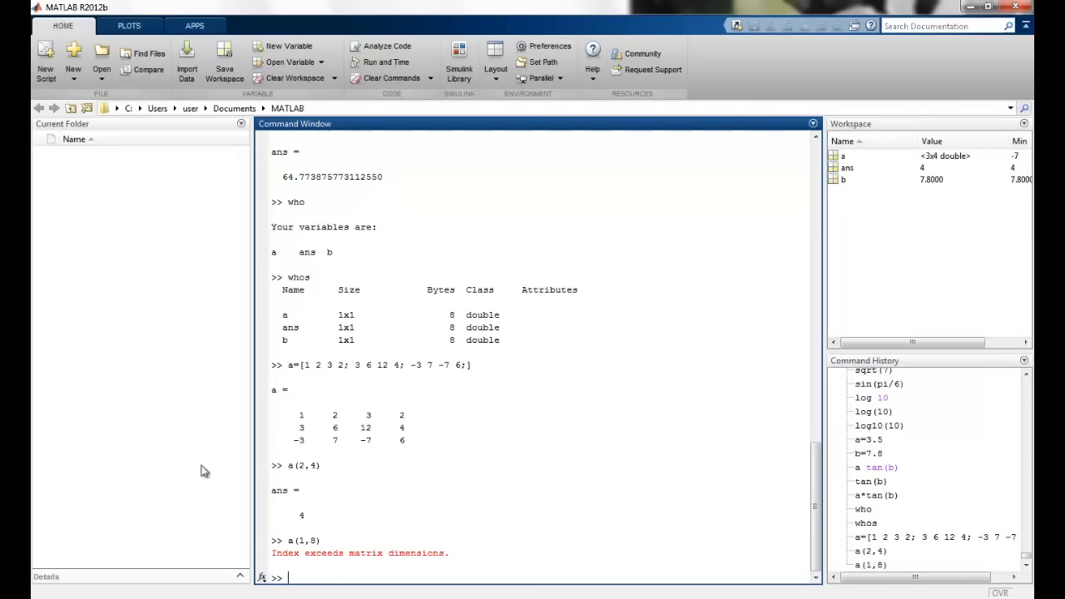
Use linear indexing: a(12) returns 6 and a(2) returns 3
type("a(")
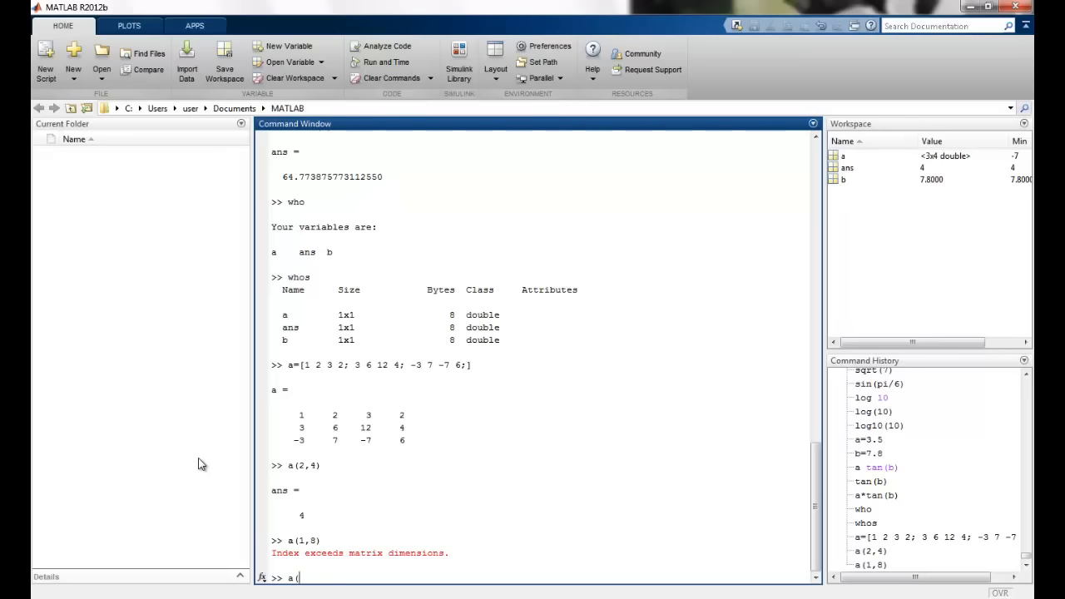
type("12)")
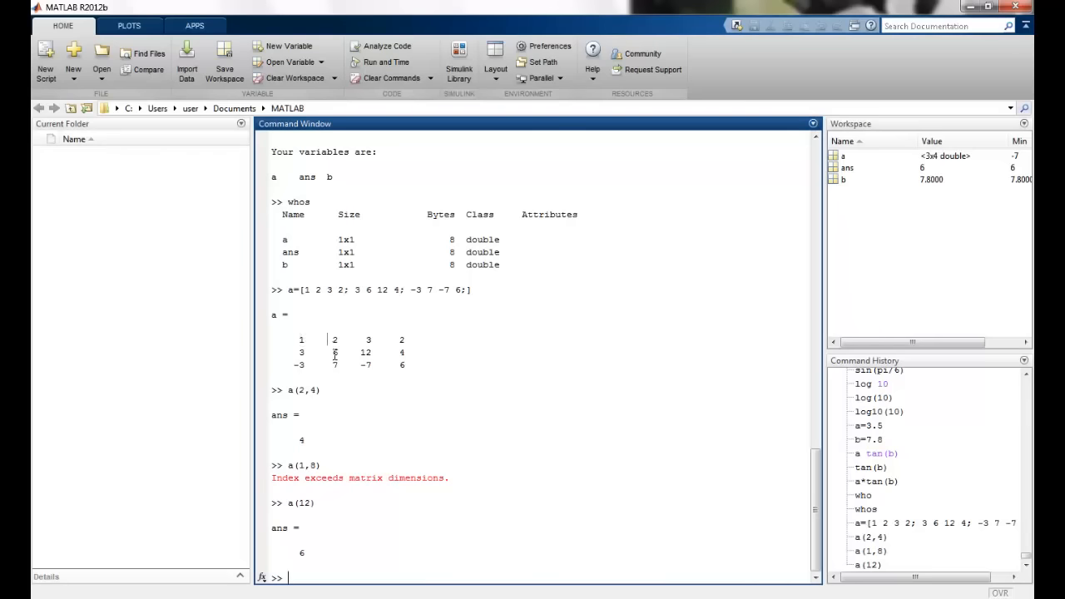
mouse_move(396, 366)
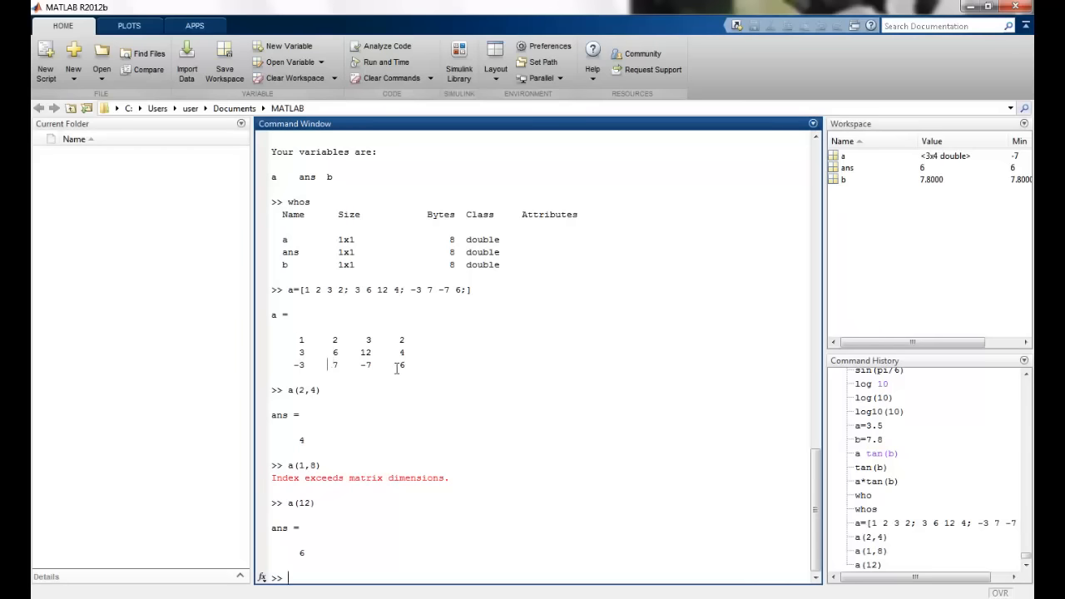
double_click(400, 364)
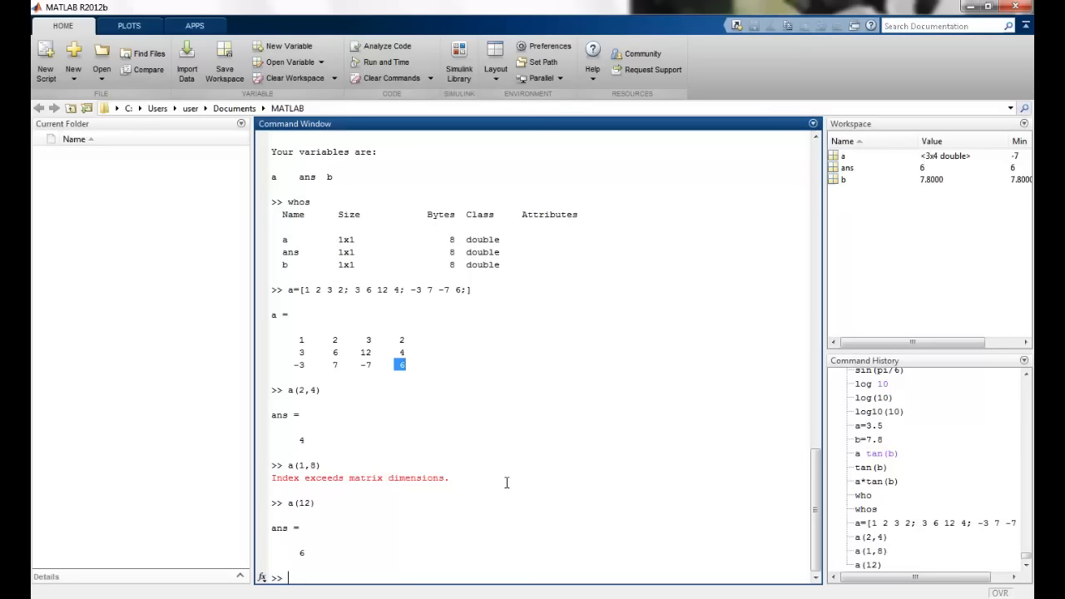
type("a")
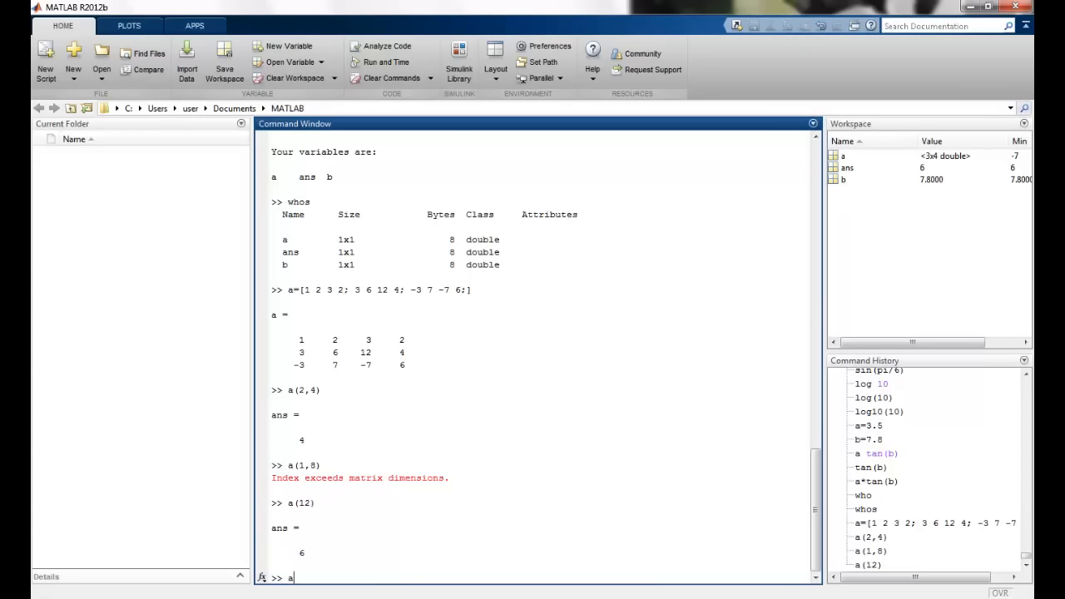
type("(")
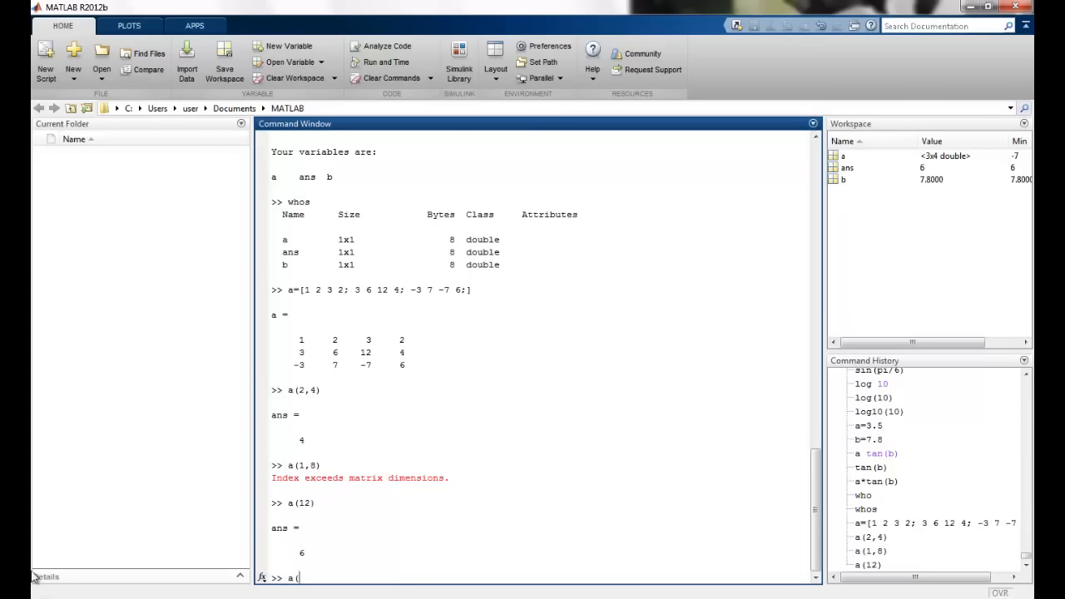
type("(2)")
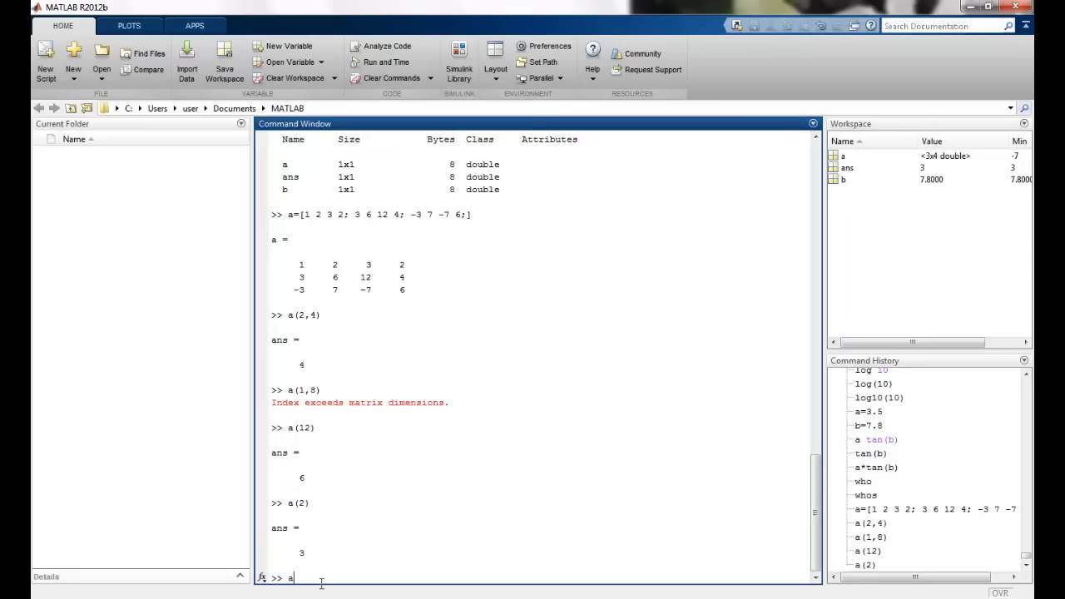
Evaluate a([6 10 1]) to return 7, 2 and 1 together
type("(")
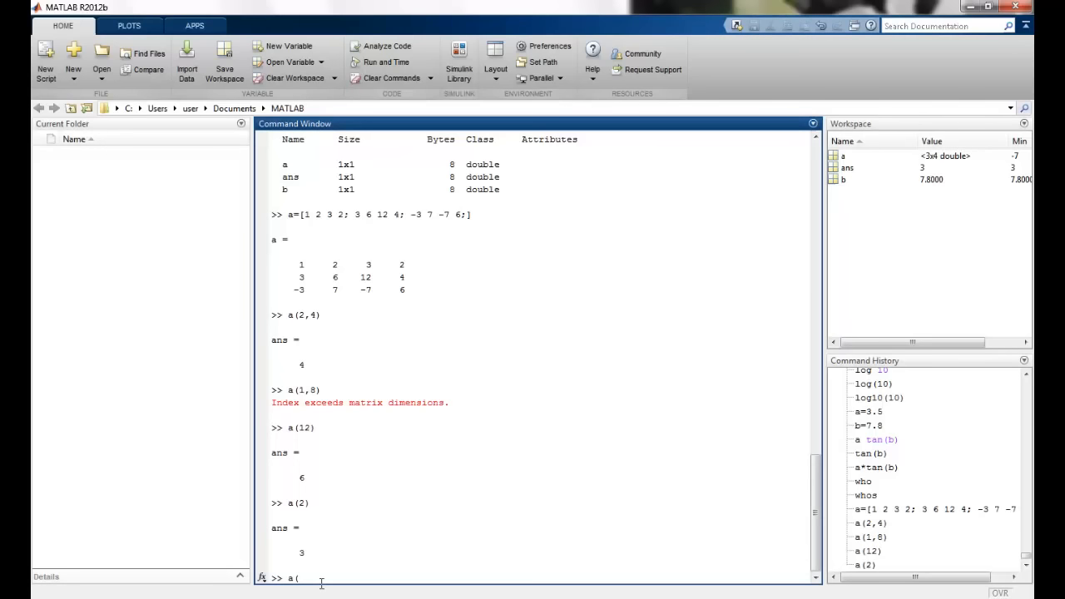
type("10")
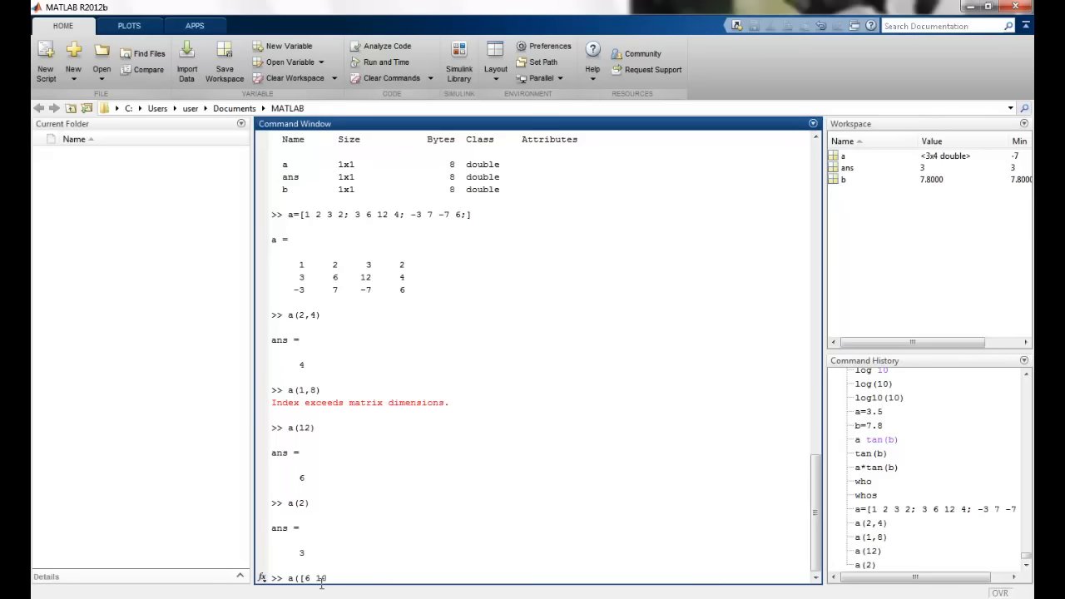
type("1")
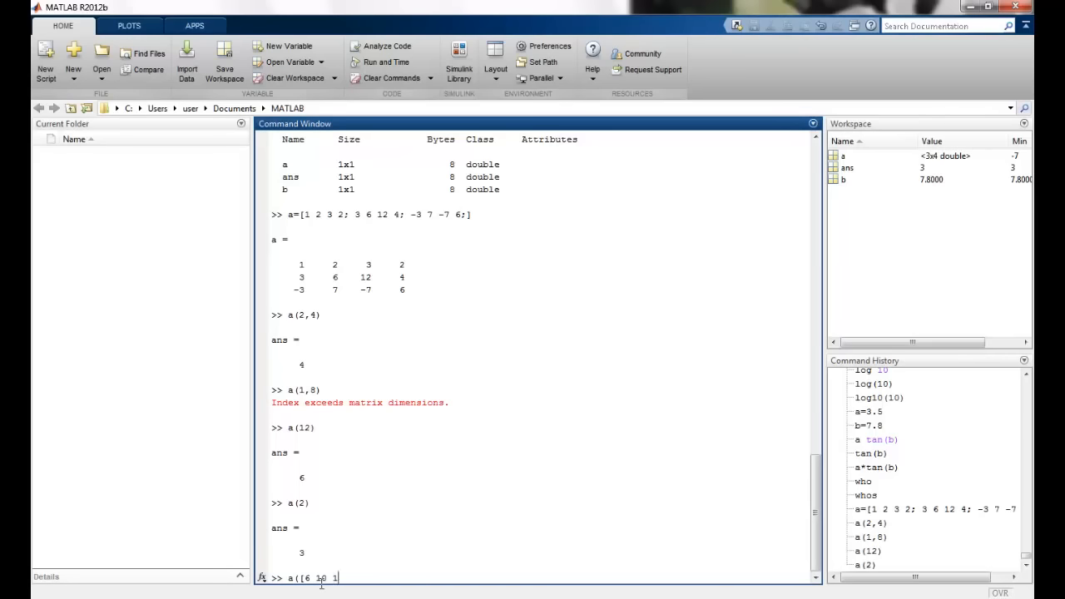
type("])")
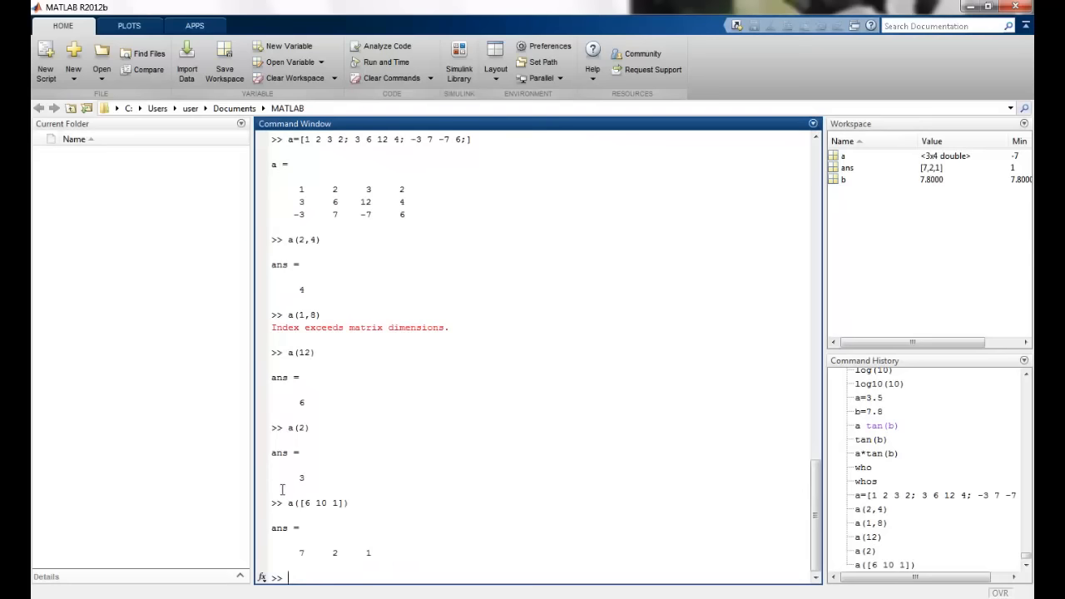
mouse_move(340, 215)
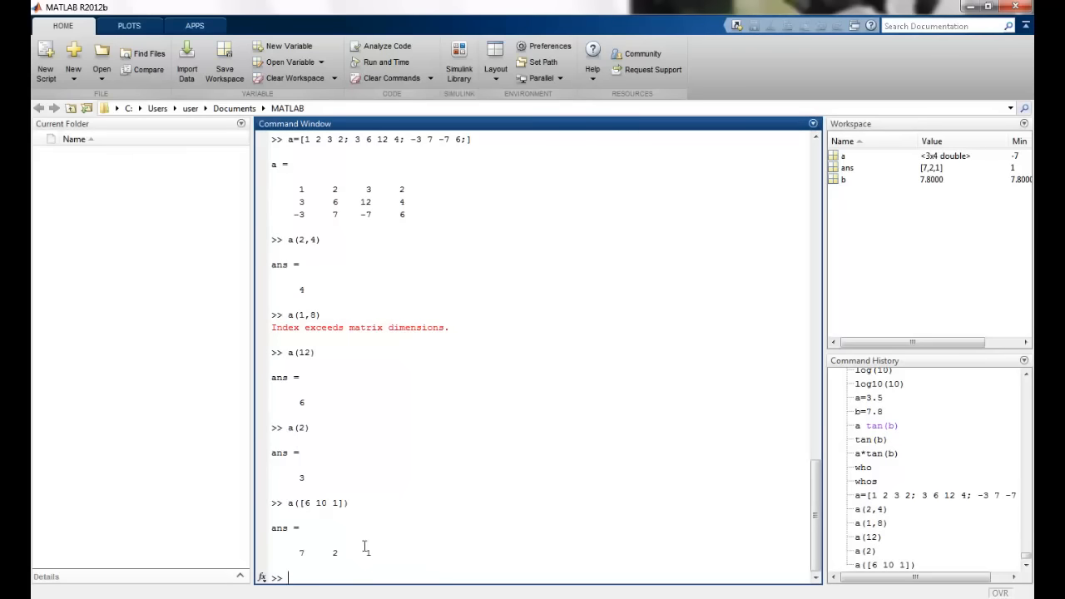
left_click_drag(296, 553, 370, 553)
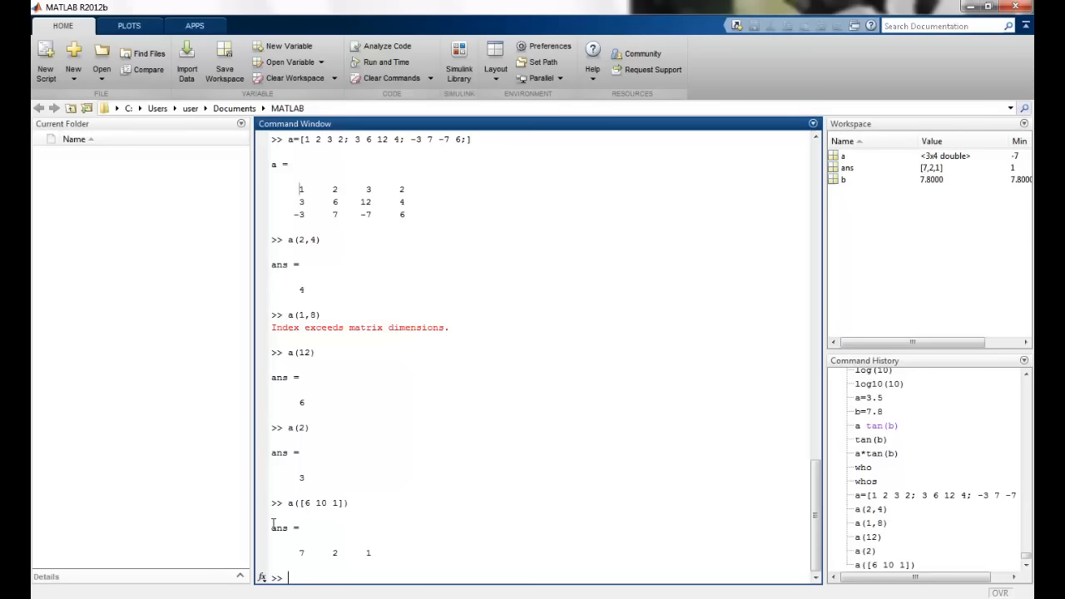
mouse_move(186, 499)
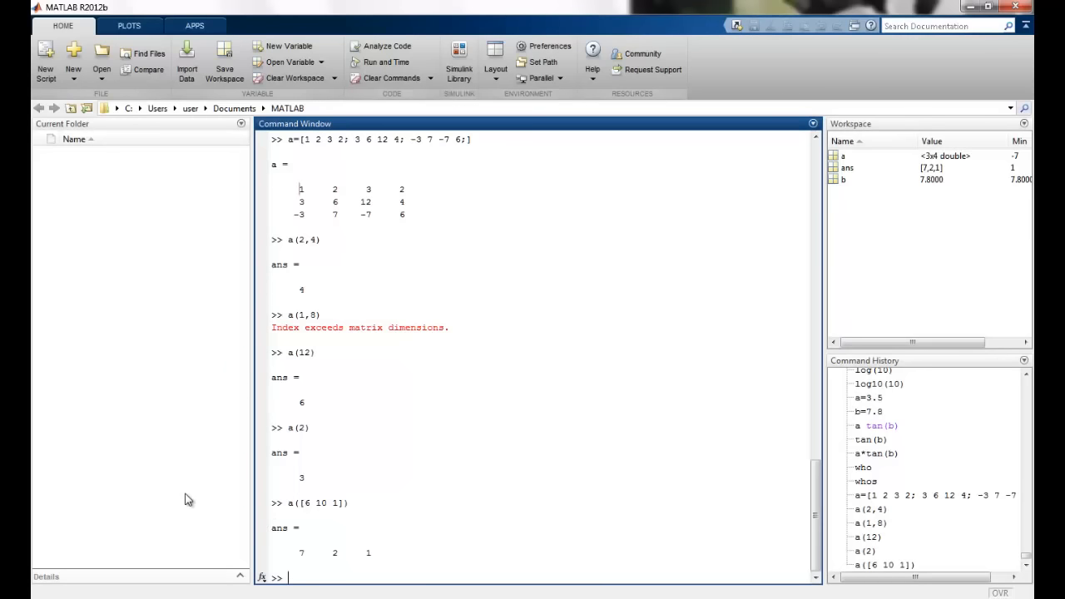
Evaluate 2:3:19 to produce the row vector 2 5 8 11 14 17
type("2:")
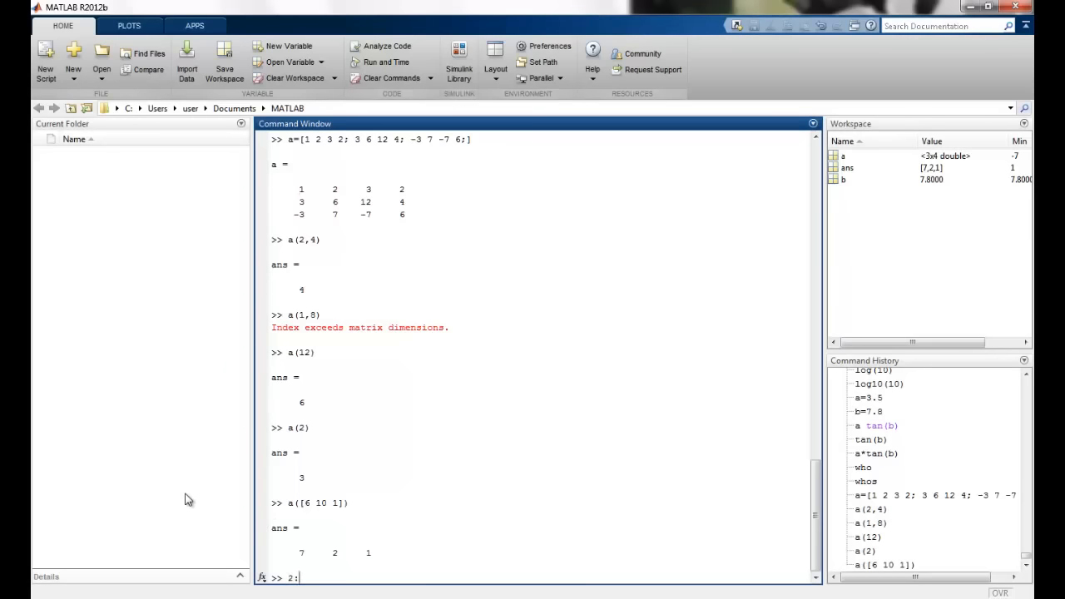
type("3:19")
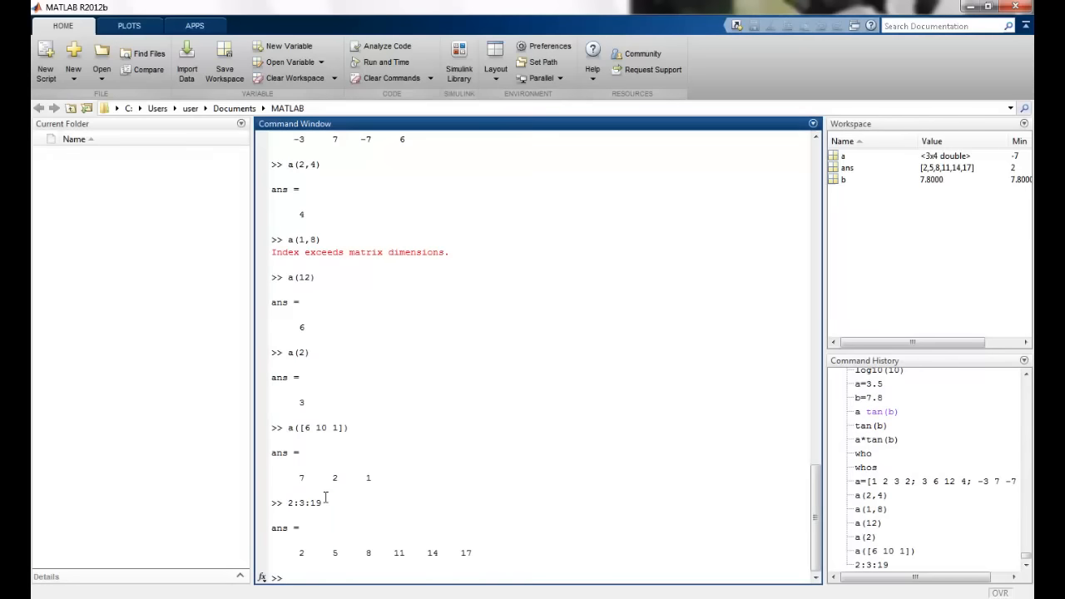
double_click(292, 503)
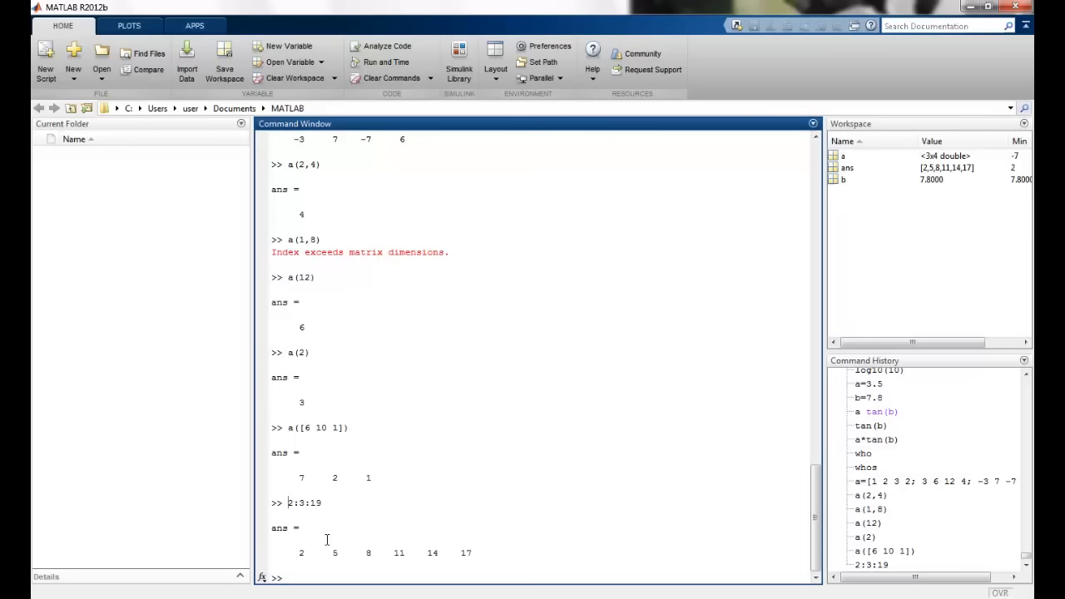
mouse_move(306, 503)
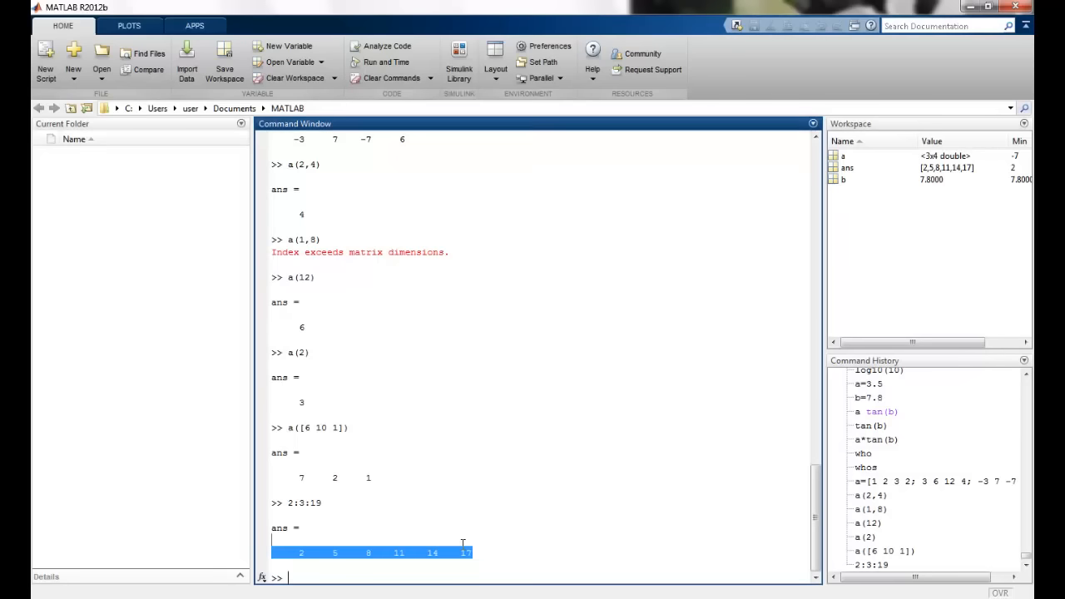
left_click(528, 537)
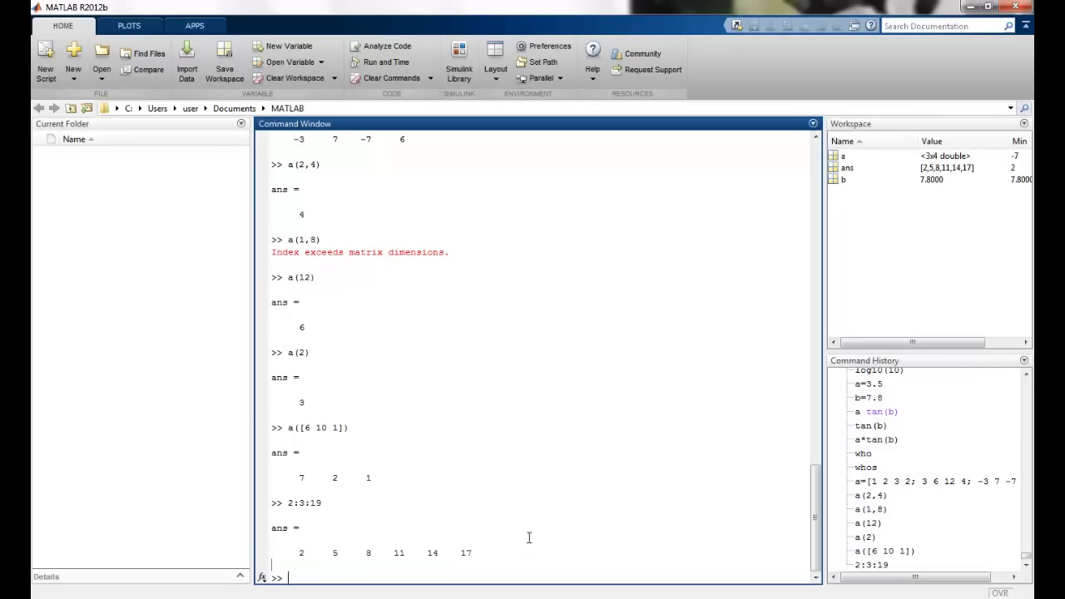
mouse_move(531, 538)
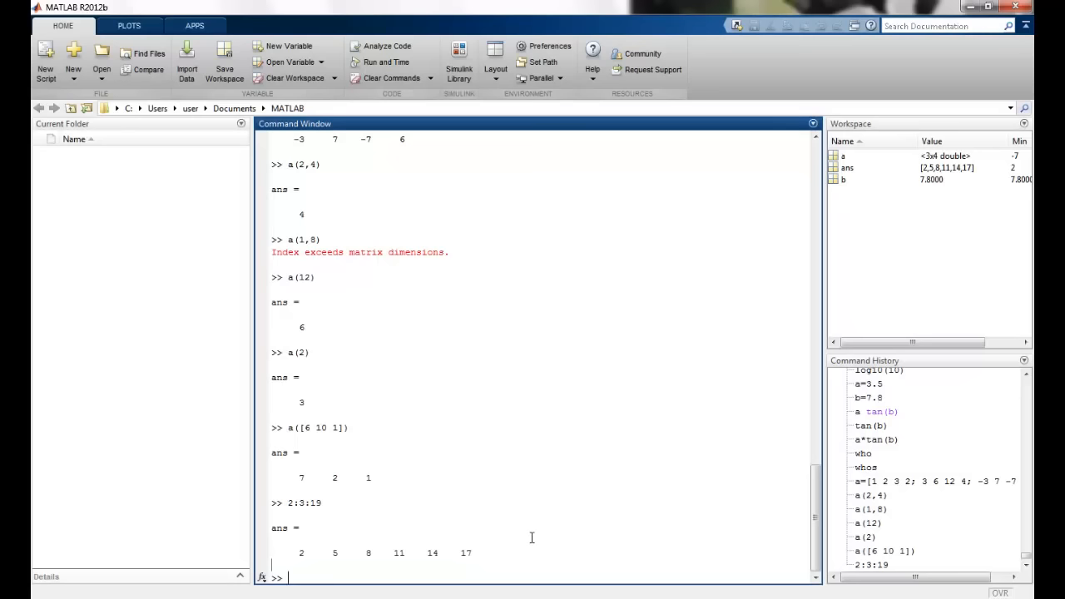
mouse_move(308, 520)
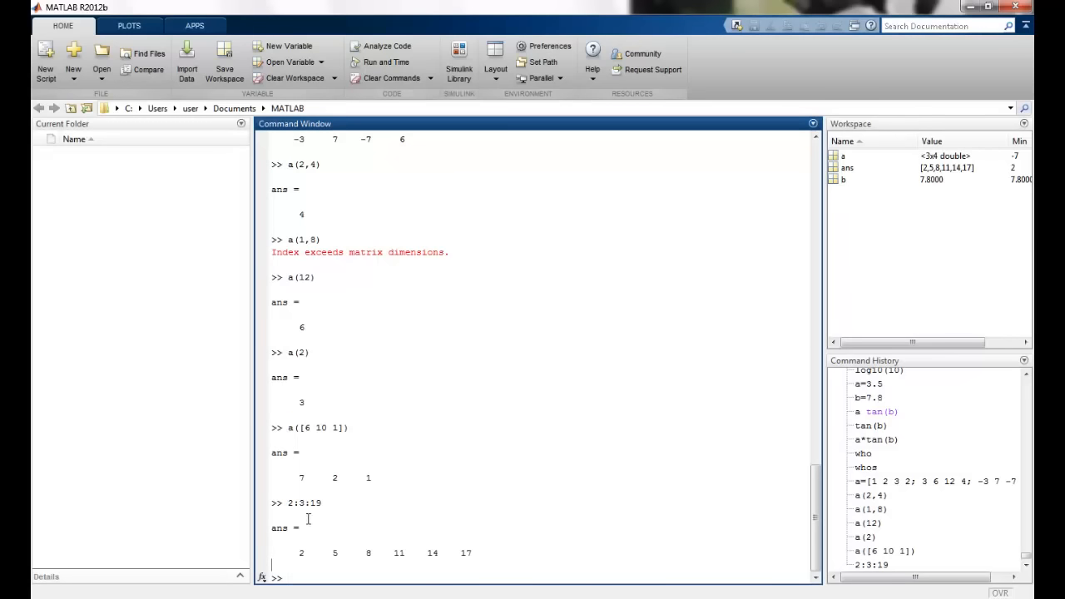
double_click(305, 502)
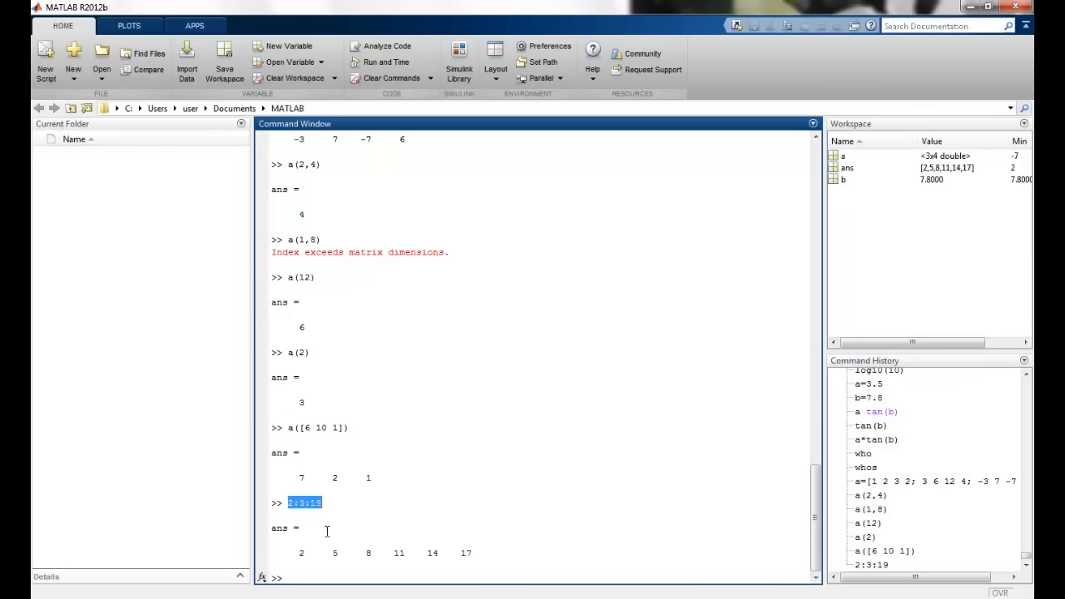
mouse_move(299, 553)
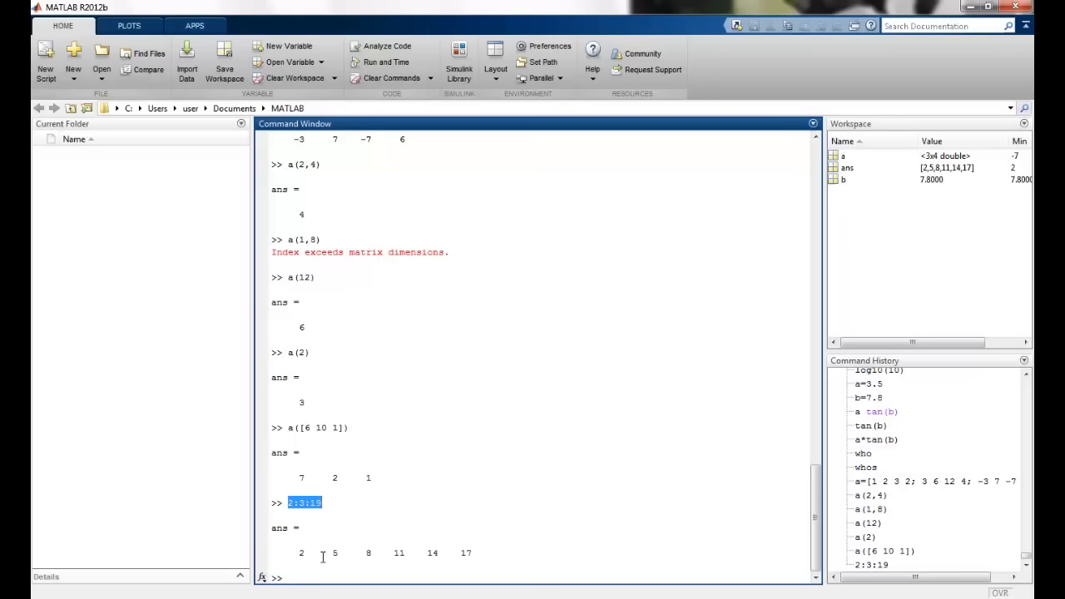
Evaluate a(2,1:3) to get row 2, columns 1-3: 3 6 12
type("a(")
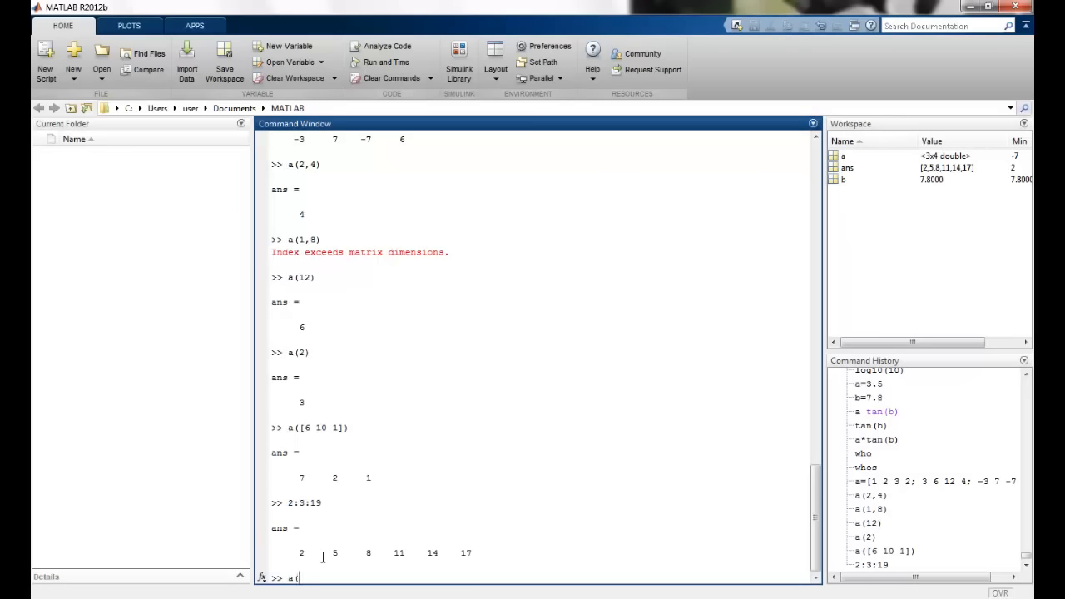
type("2")
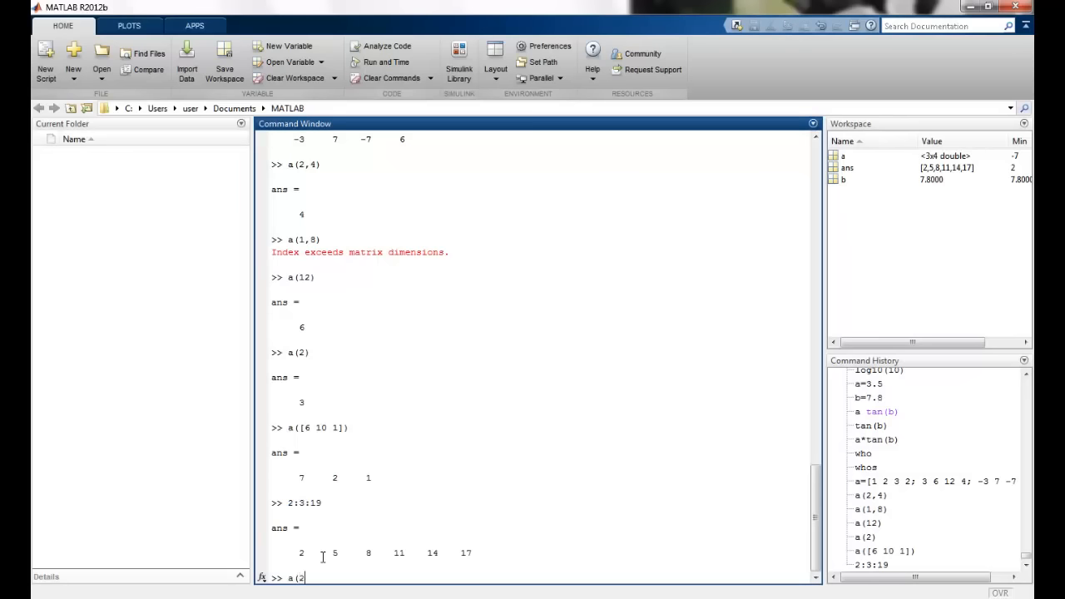
type(",")
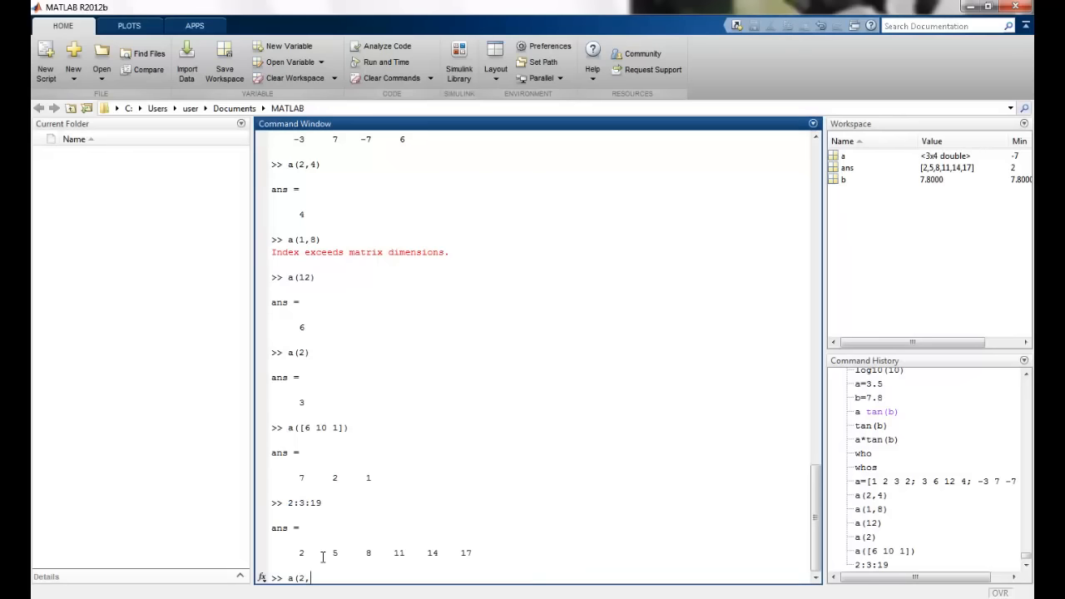
type("1:")
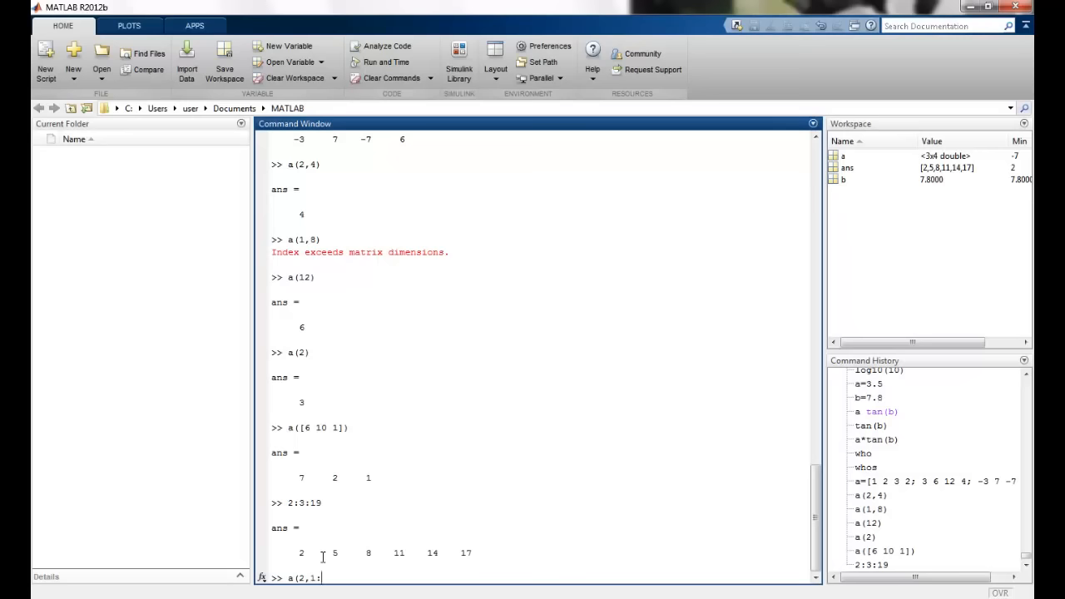
type(":3)")
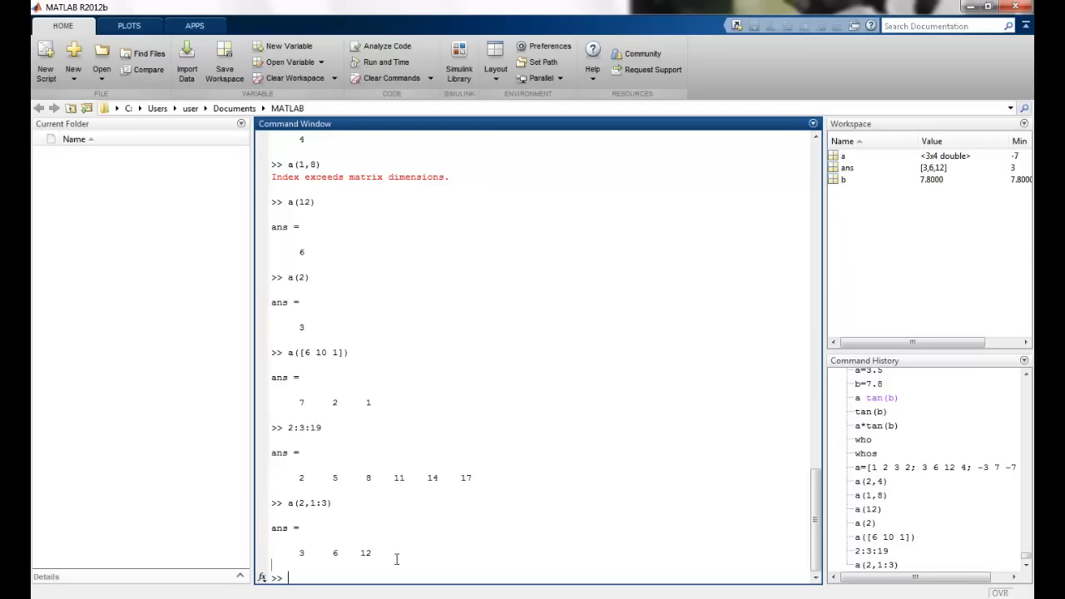
Evaluate a(2:3,1) to get rows 2-3 of column 1: 3 and -3
type("a(")
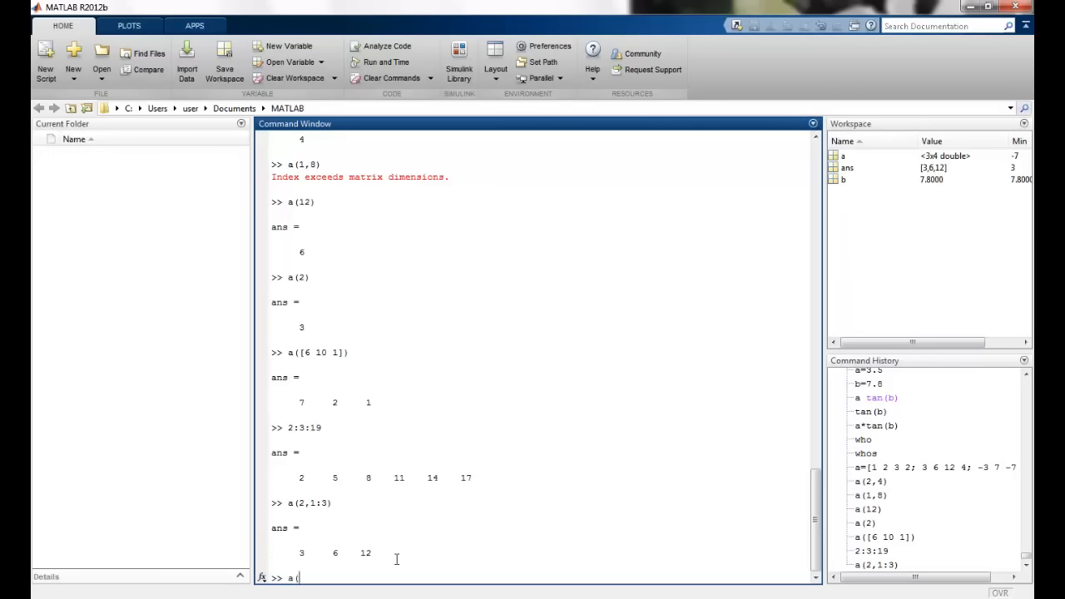
type("2")
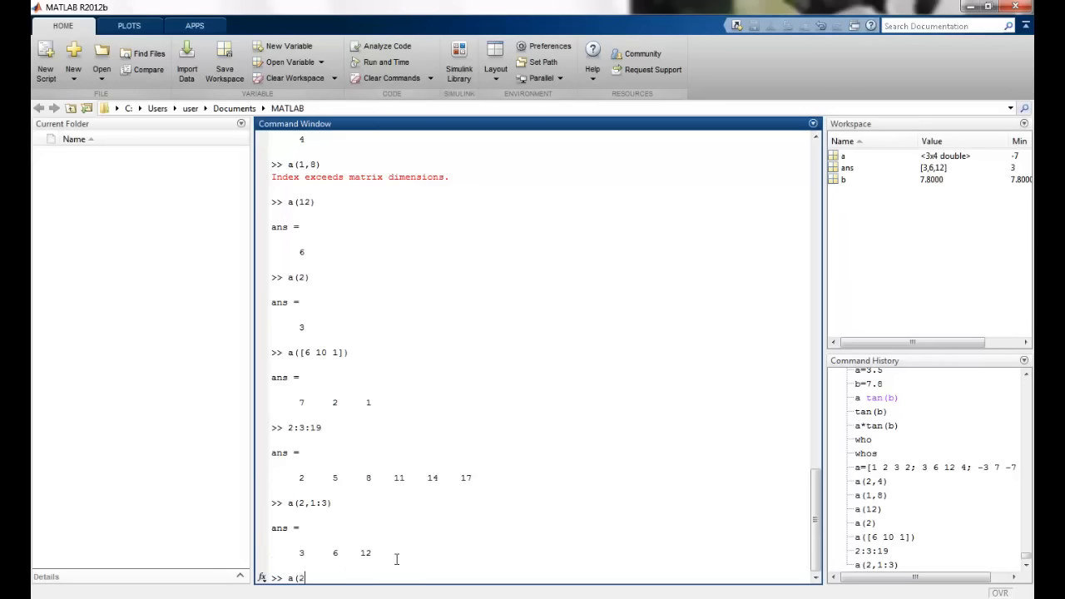
type(":3")
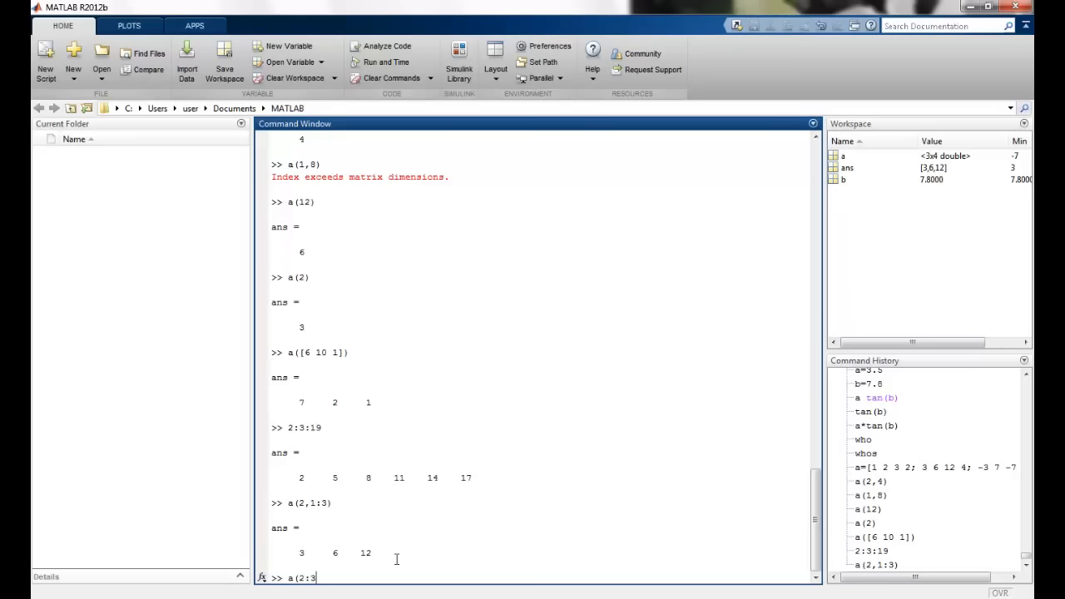
type(",")
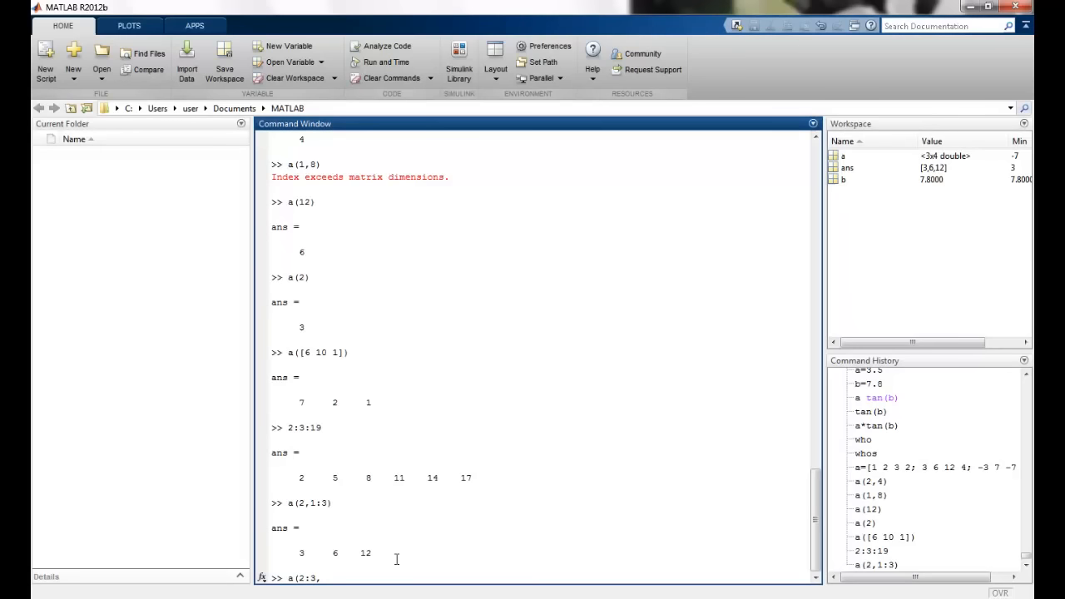
type("1")
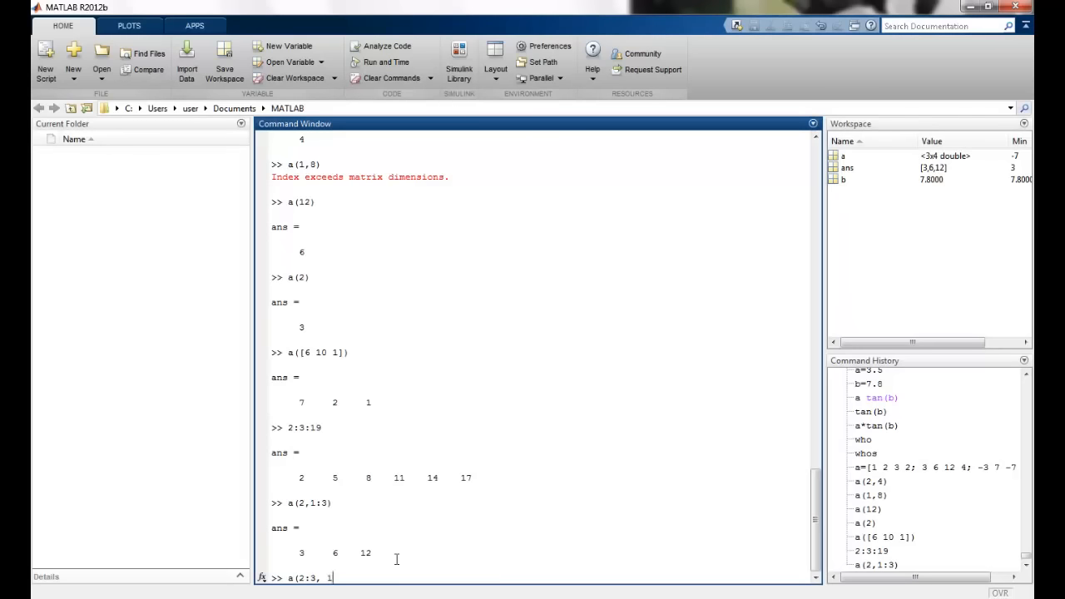
type(")")
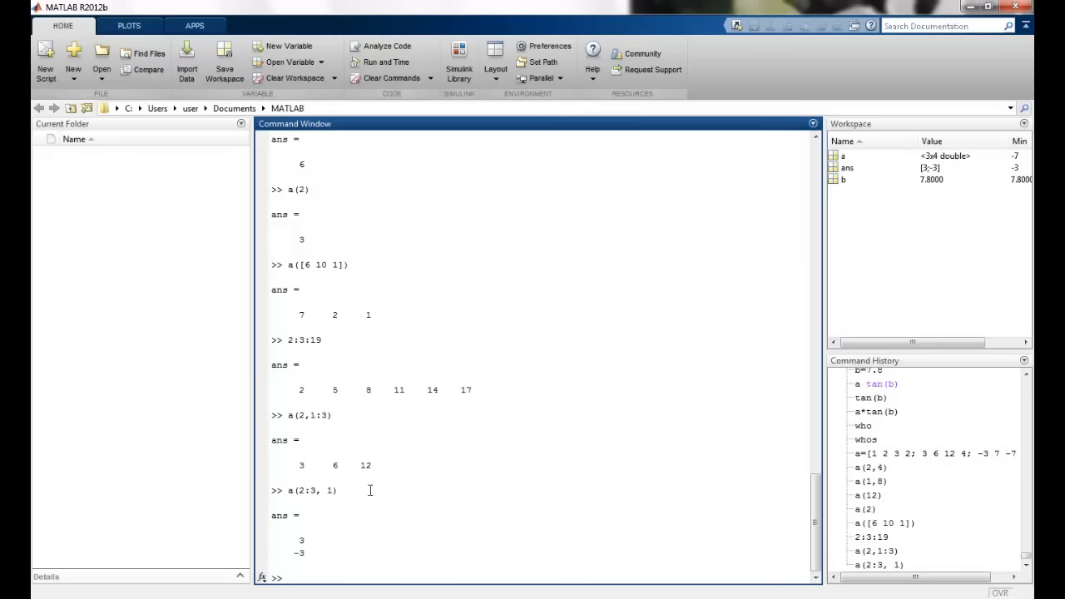
Display the whole third row with a(3,:), giving -3 7 -7 6
scroll("up", 3)
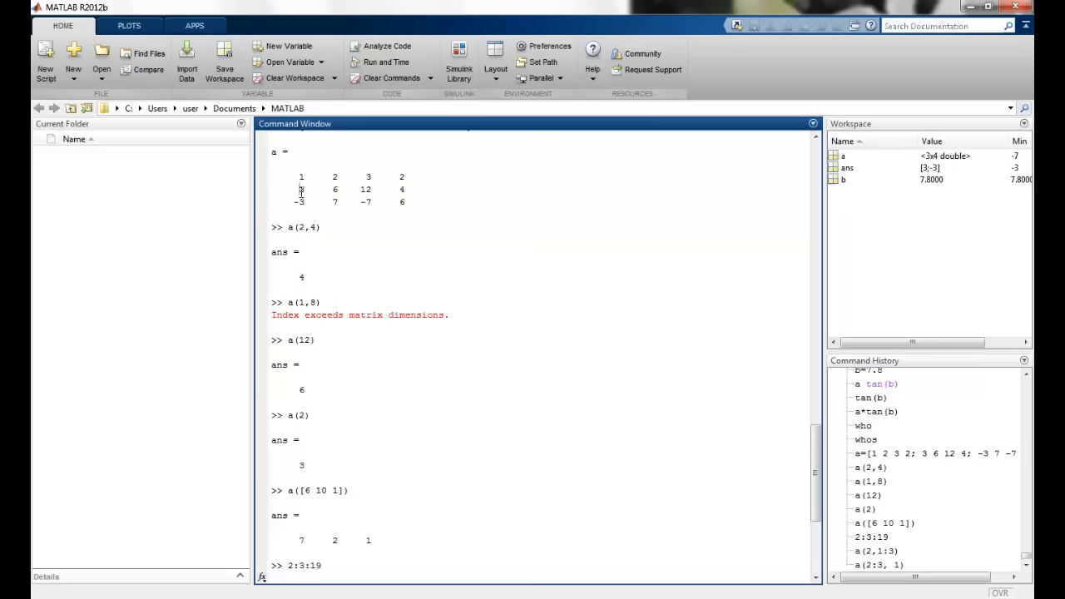
scroll("down", 3)
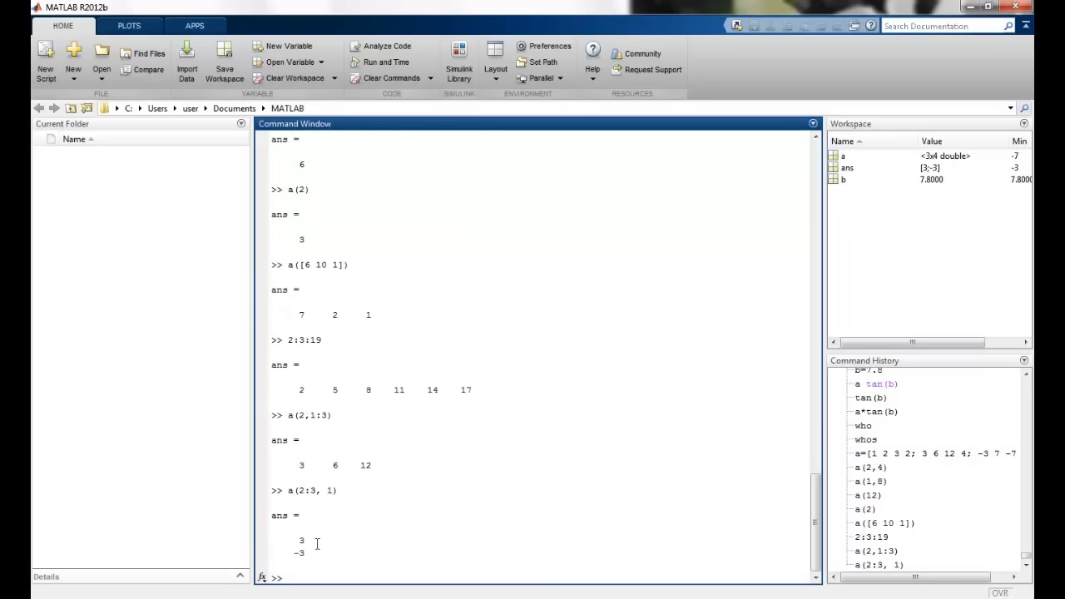
mouse_move(321, 575)
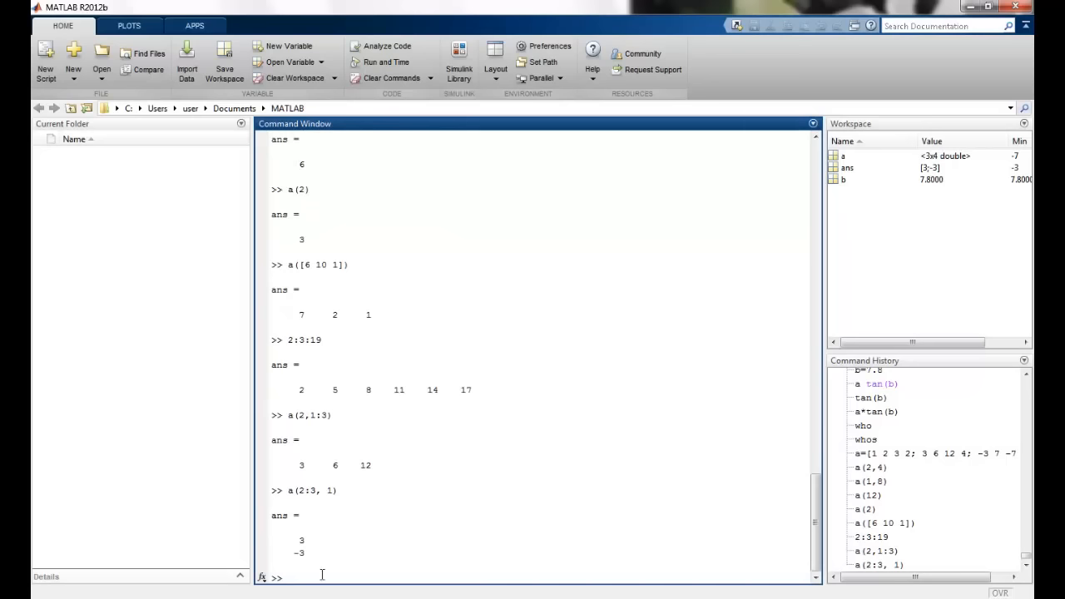
type("a(3,")
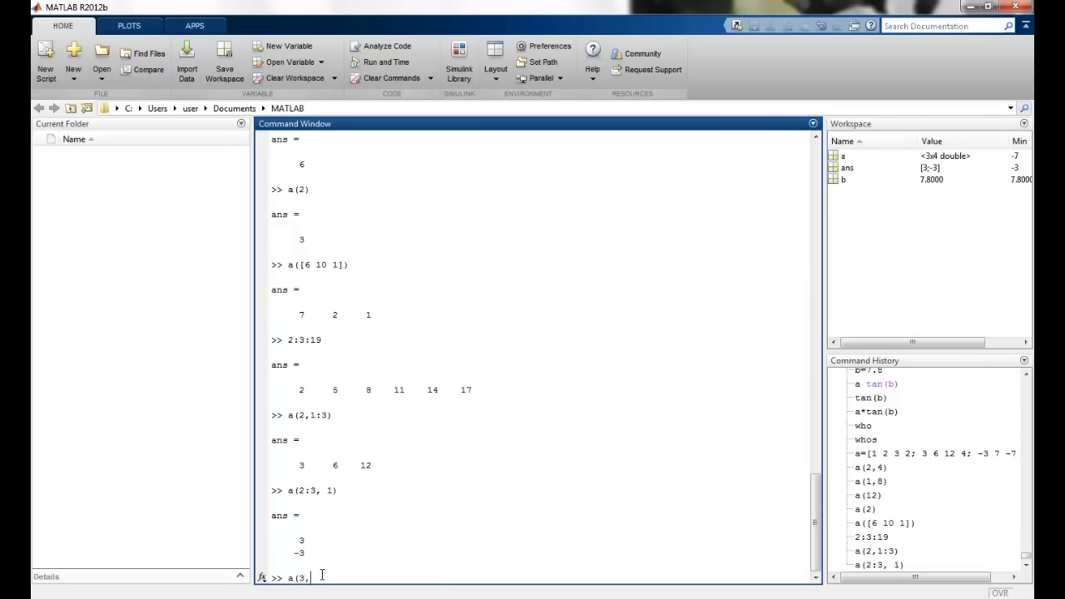
type(":)")
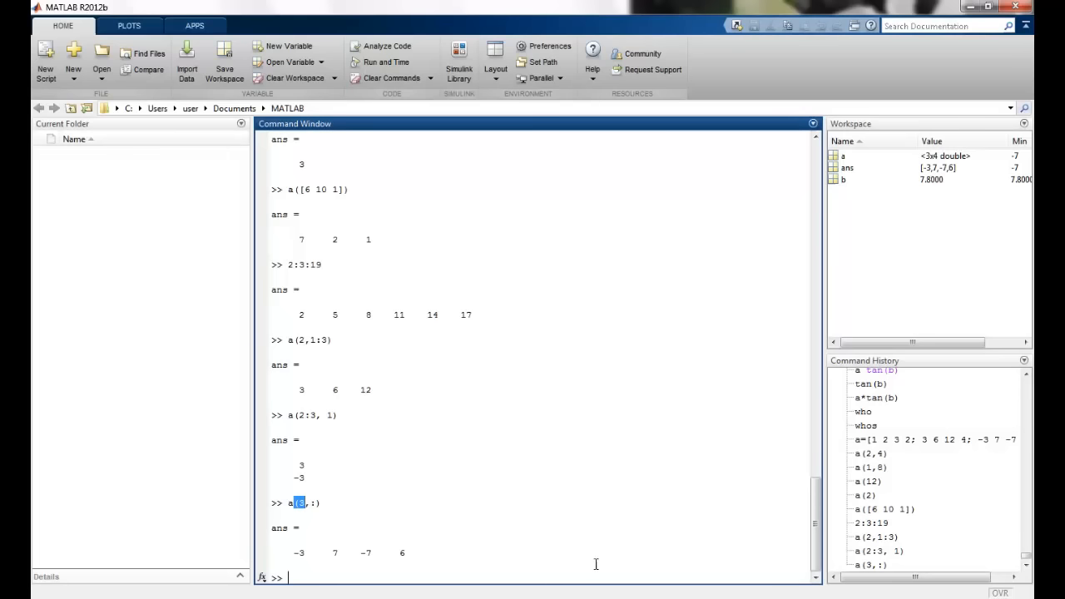
Define b=[4 3 6; 4 2 7; 7 12 5; -3 -4 1] and compute a*b
type("b=")
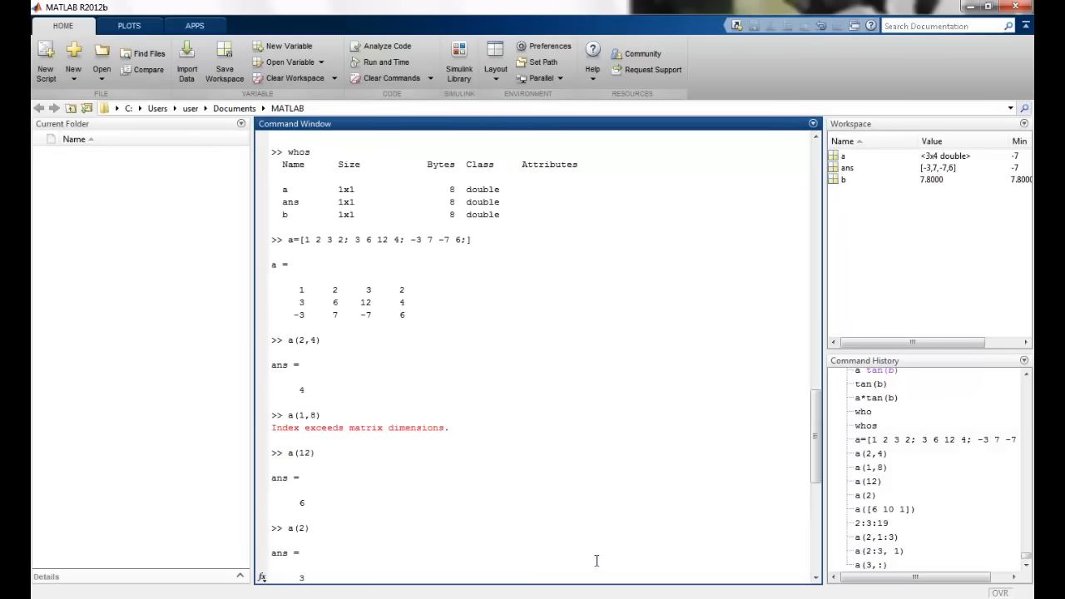
scroll("down", 3)
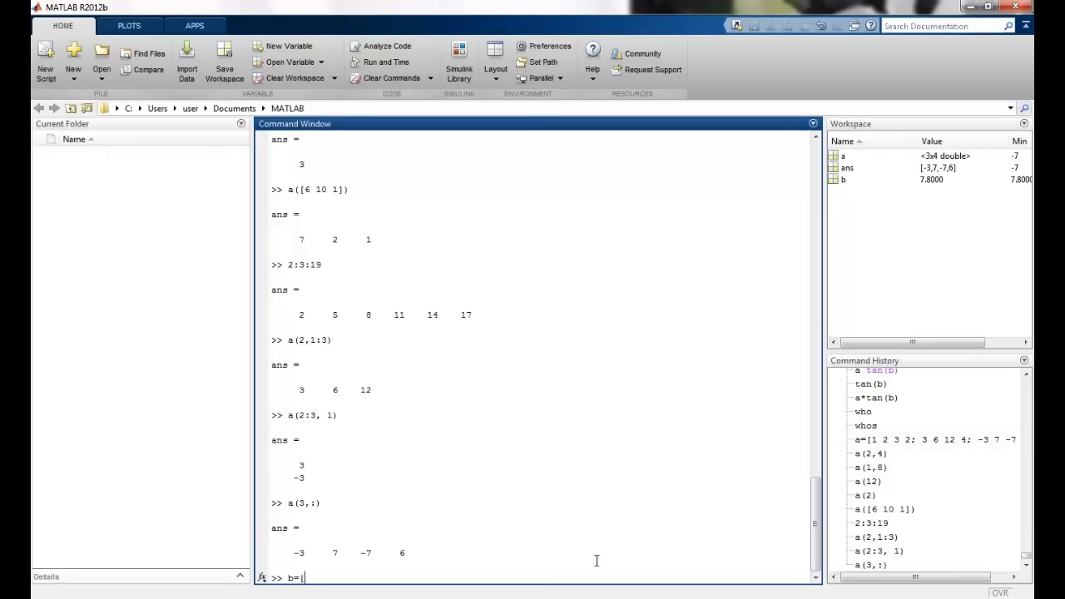
type("[4")
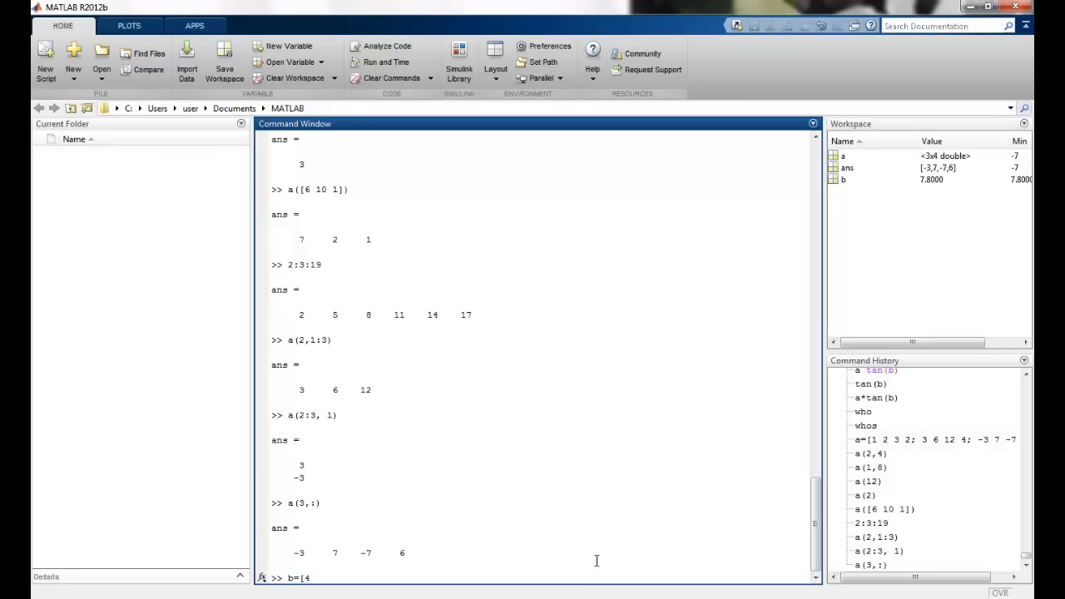
type("3 6; 4 2 7; 7 12 5; -3 -4 1")
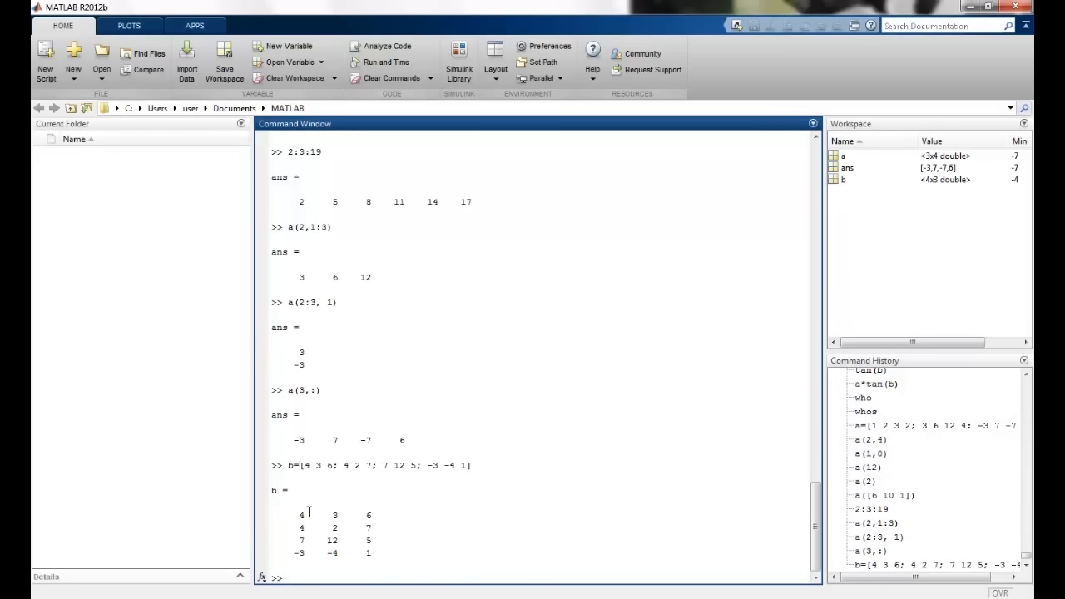
type("a *")
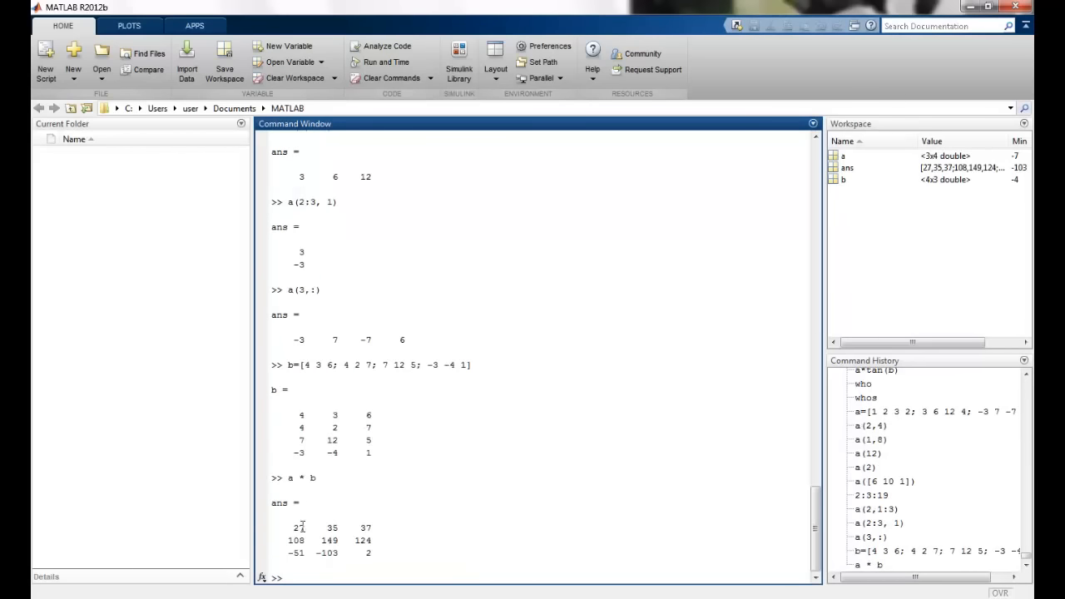
mouse_move(322, 464)
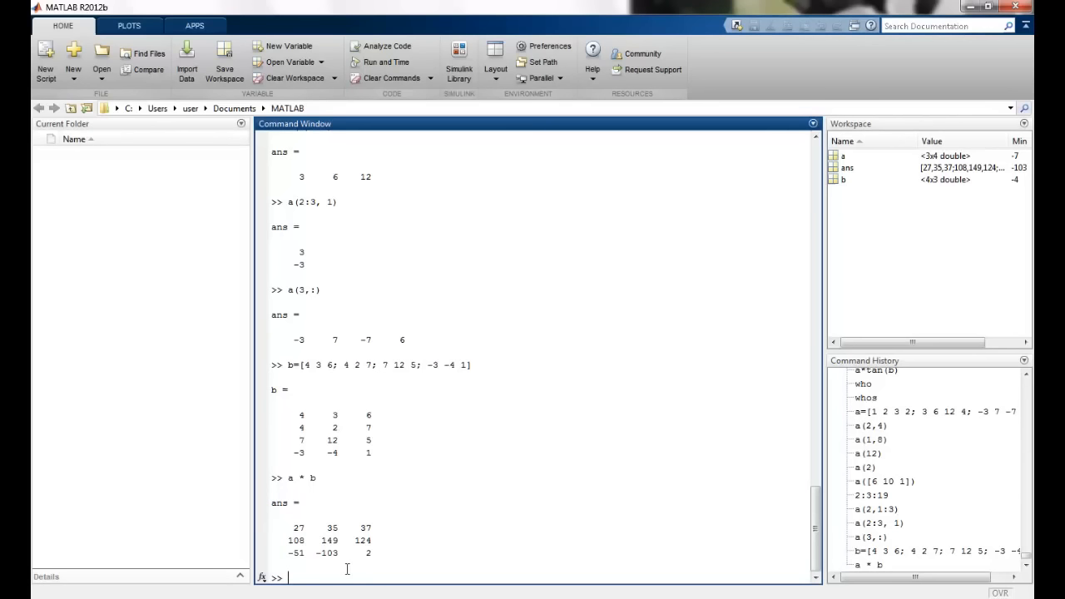
Enter 2*a - 3*b, which fails with 'Matrix dimensions must agree', then try a. ^2
type("2")
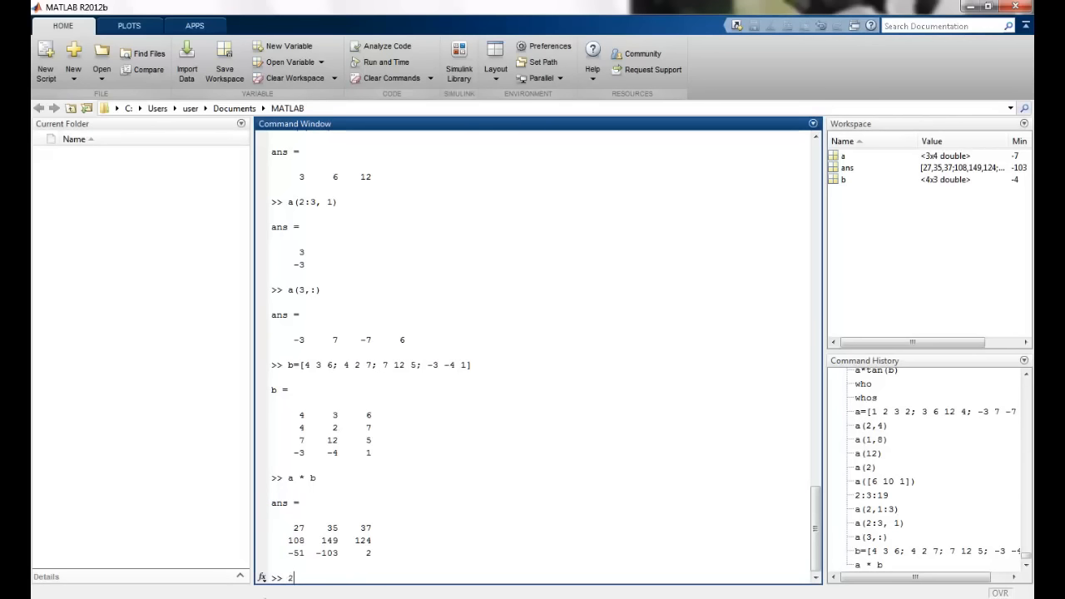
type("*a")
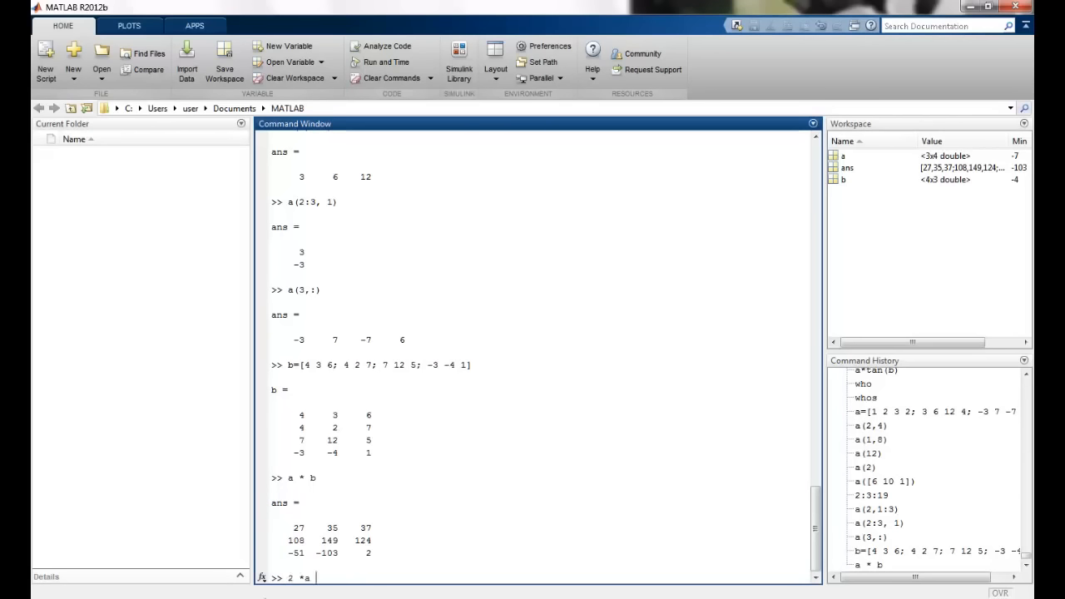
type("- 3 *")
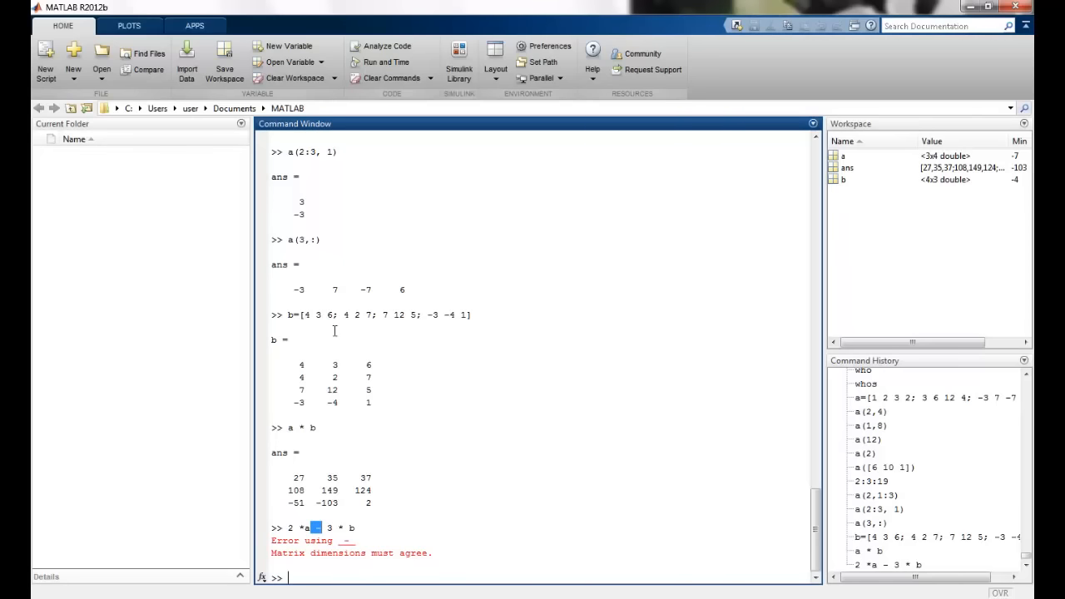
mouse_move(309, 360)
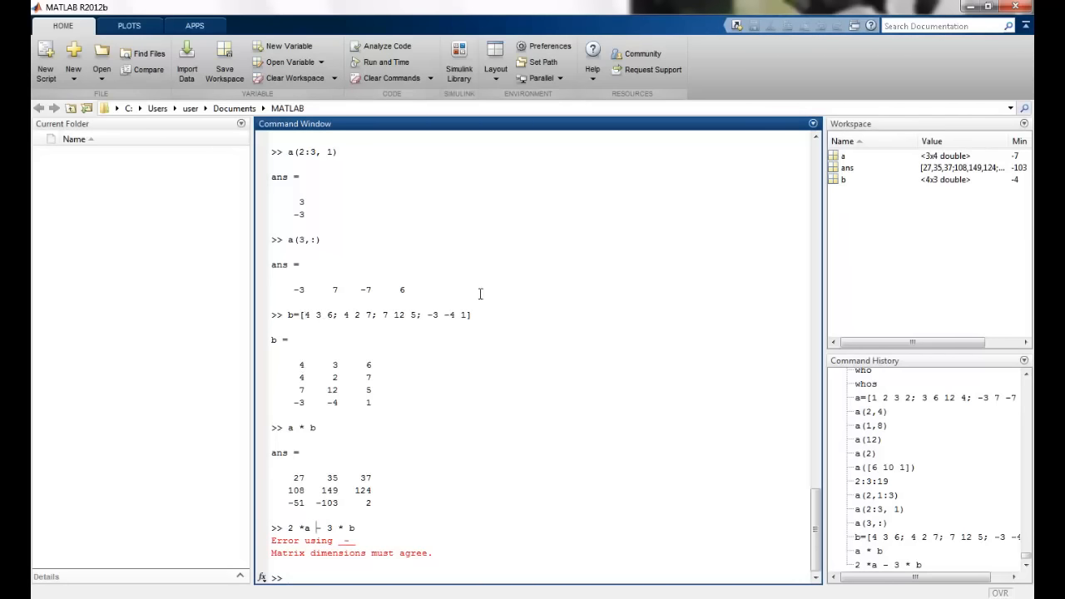
mouse_move(174, 593)
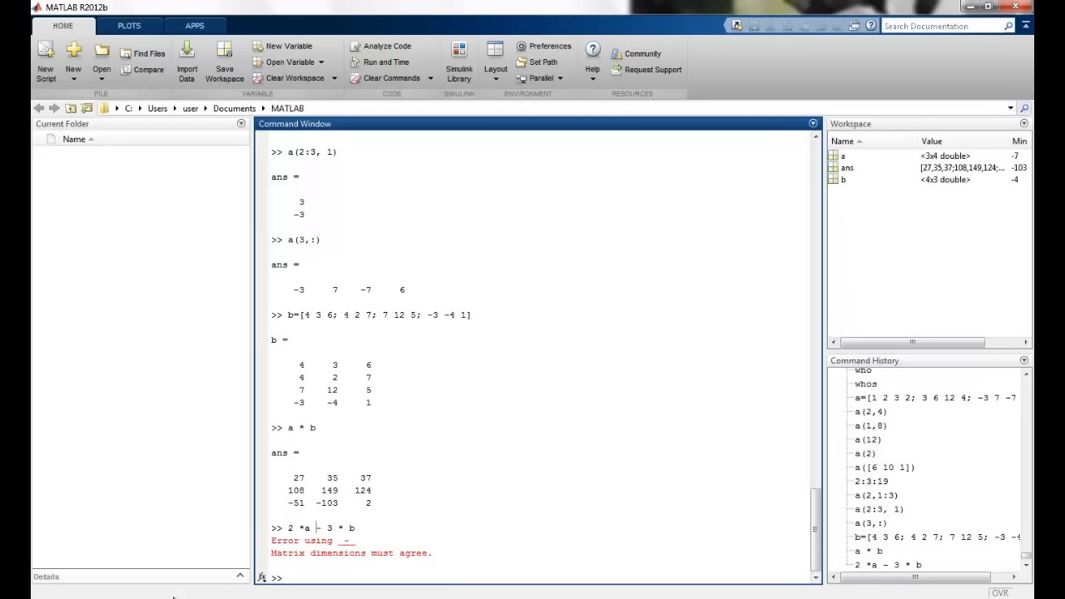
mouse_move(176, 595)
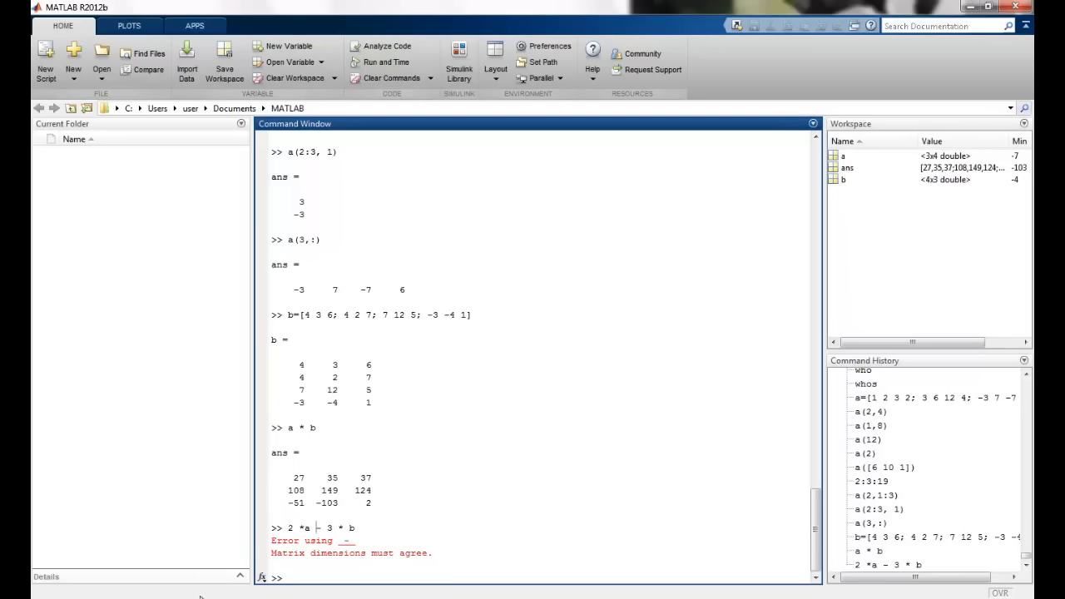
mouse_move(181, 587)
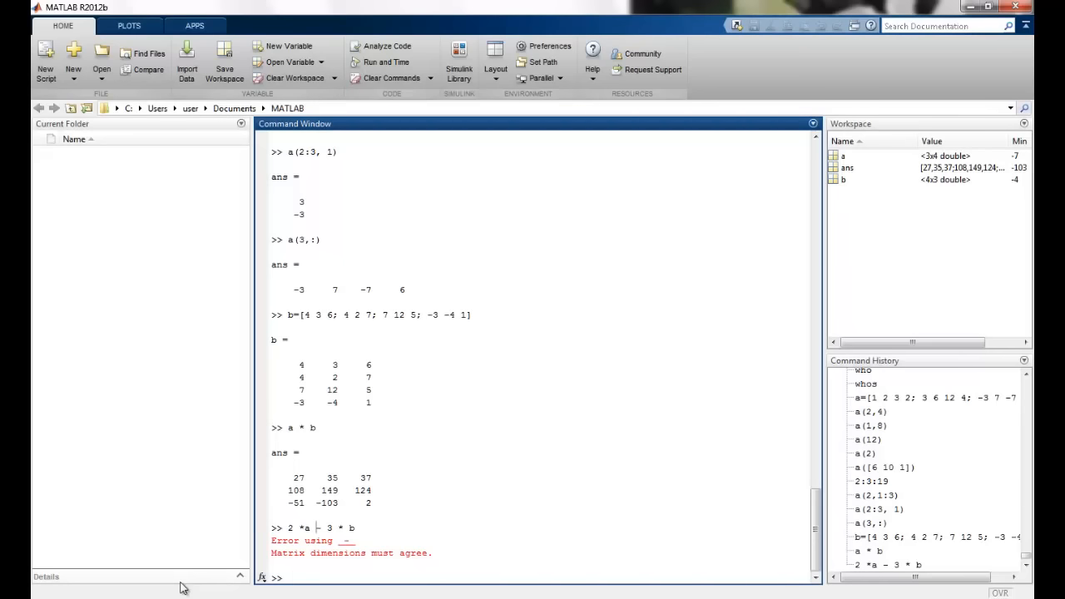
type("a. ^2")
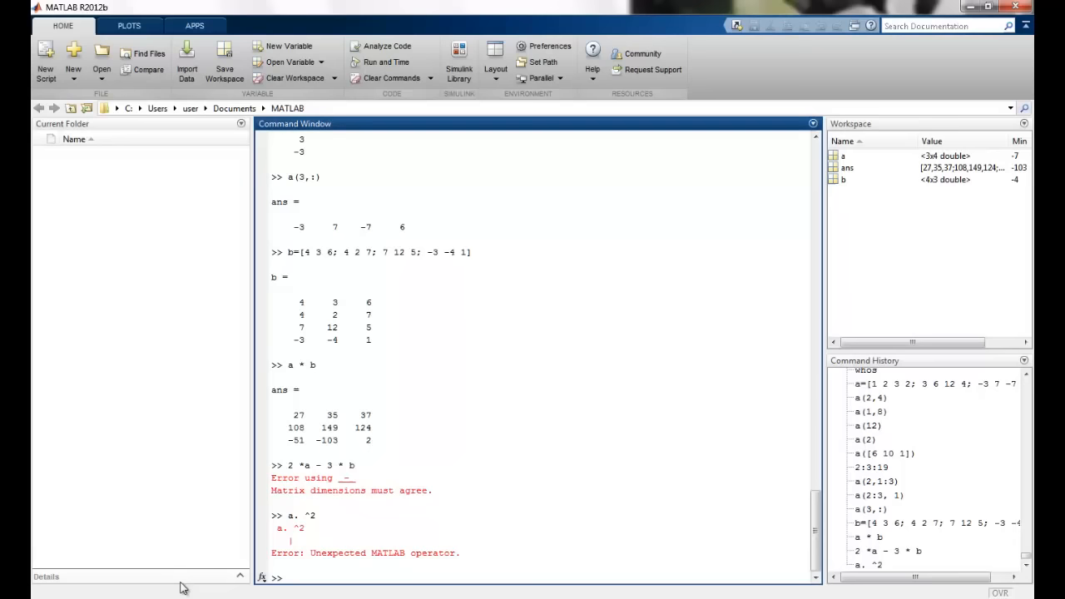
Compute a.^2 to square each entry of a, then 1./a for reciprocals
type("a")
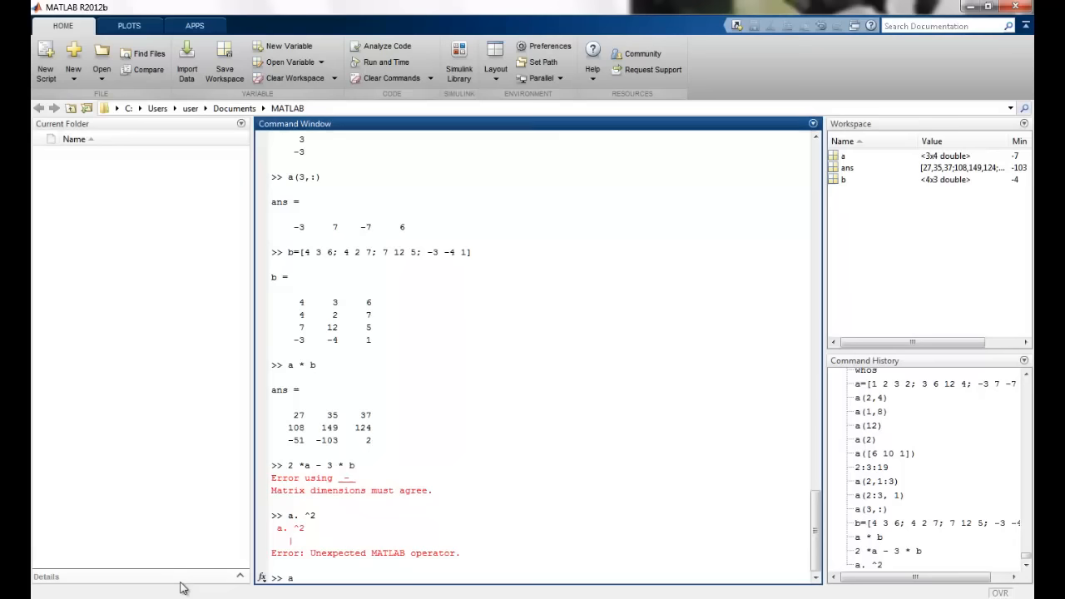
type(".^2")
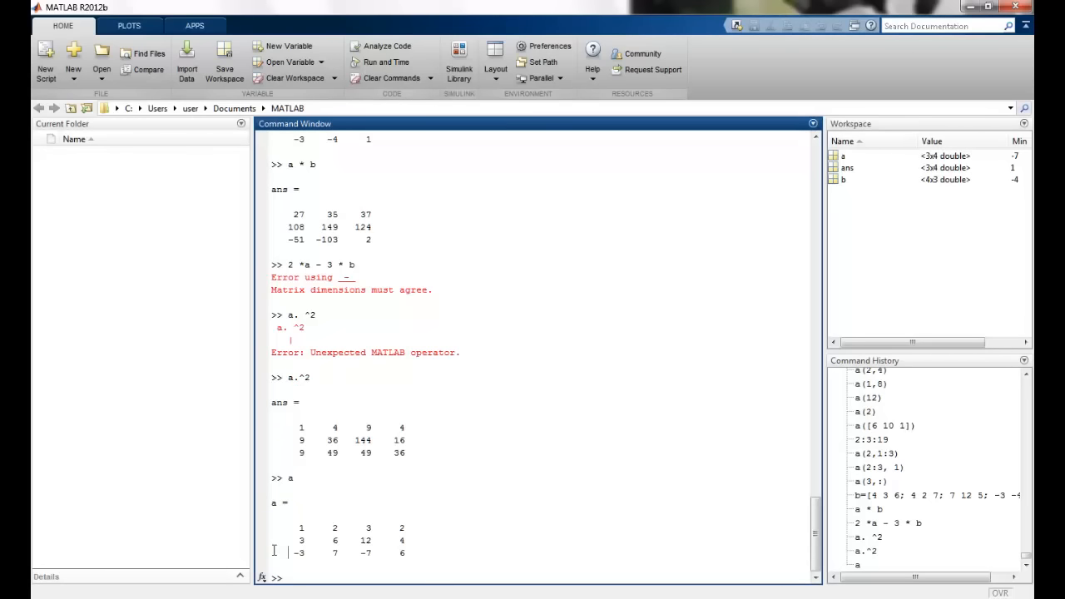
type("1./")
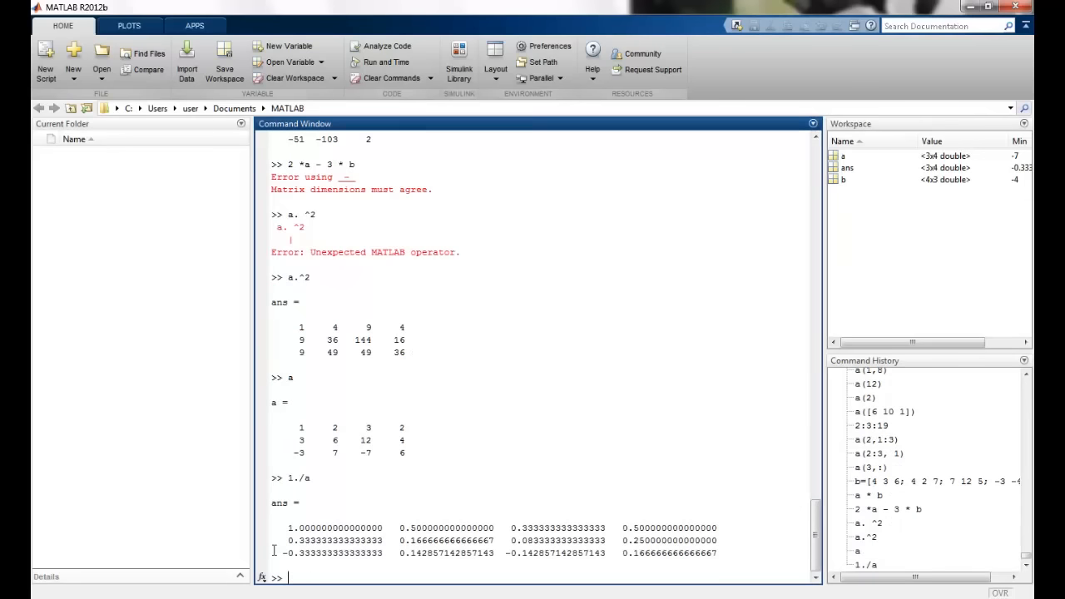
mouse_move(326, 345)
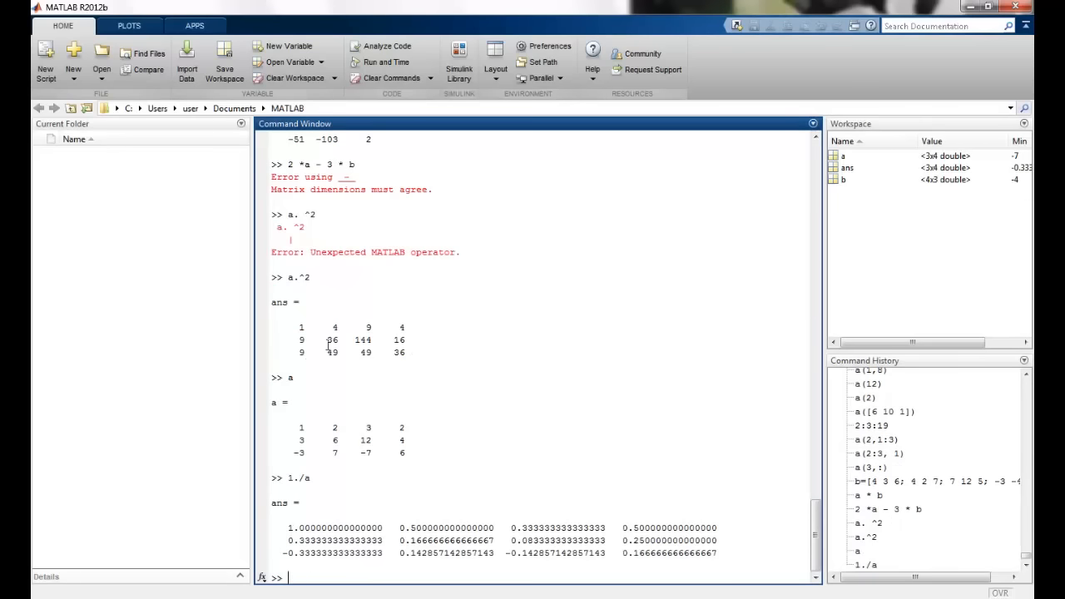
mouse_move(309, 523)
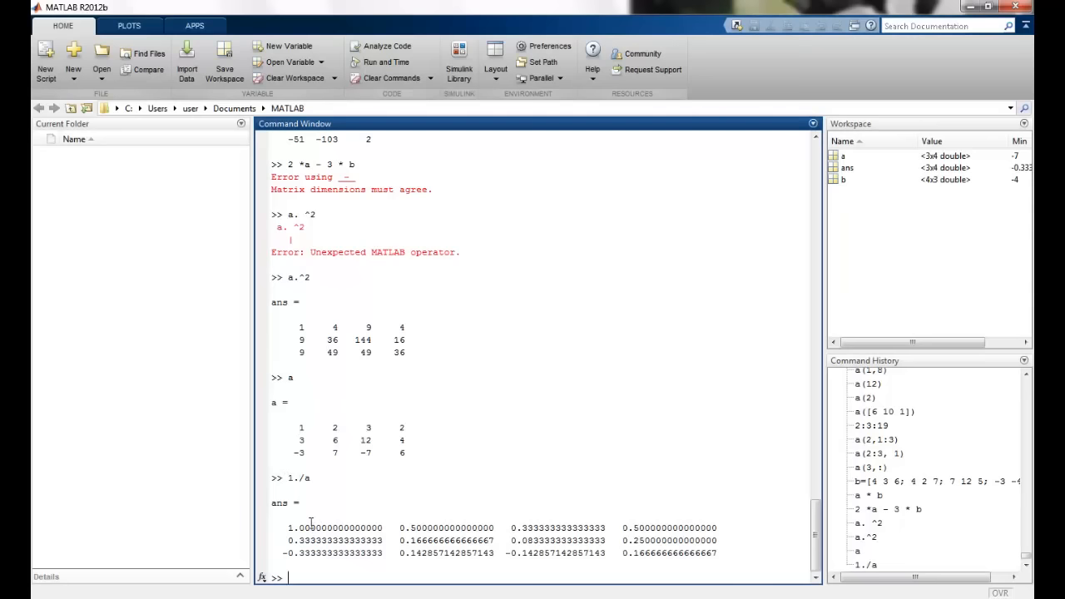
Attempt inv(a), then define matrix x = [1 2 3; 4 45 6; 2 12 5]
type("inv(a")
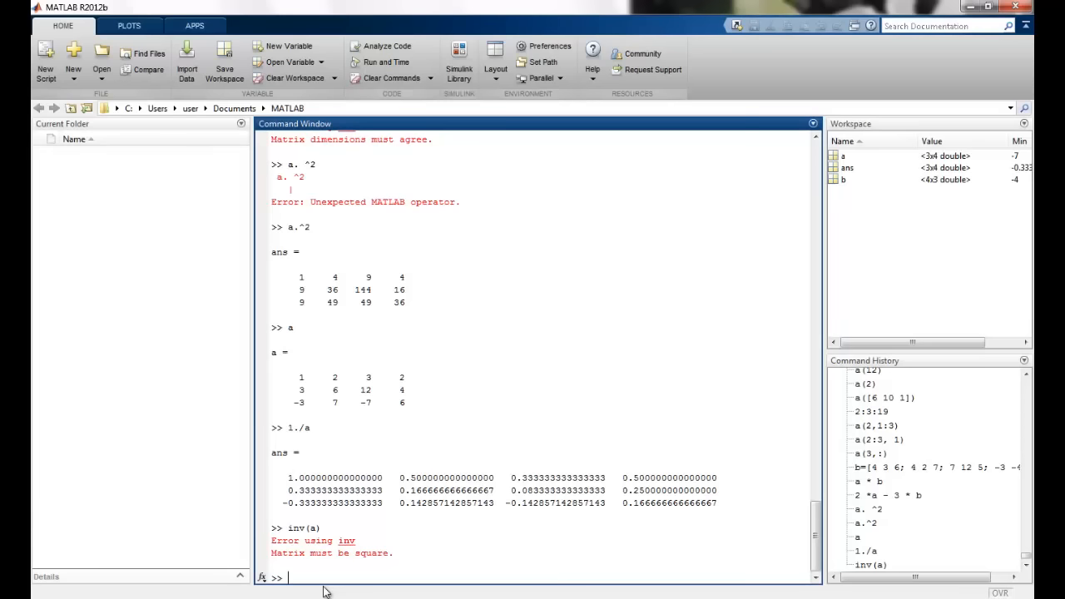
type("x")
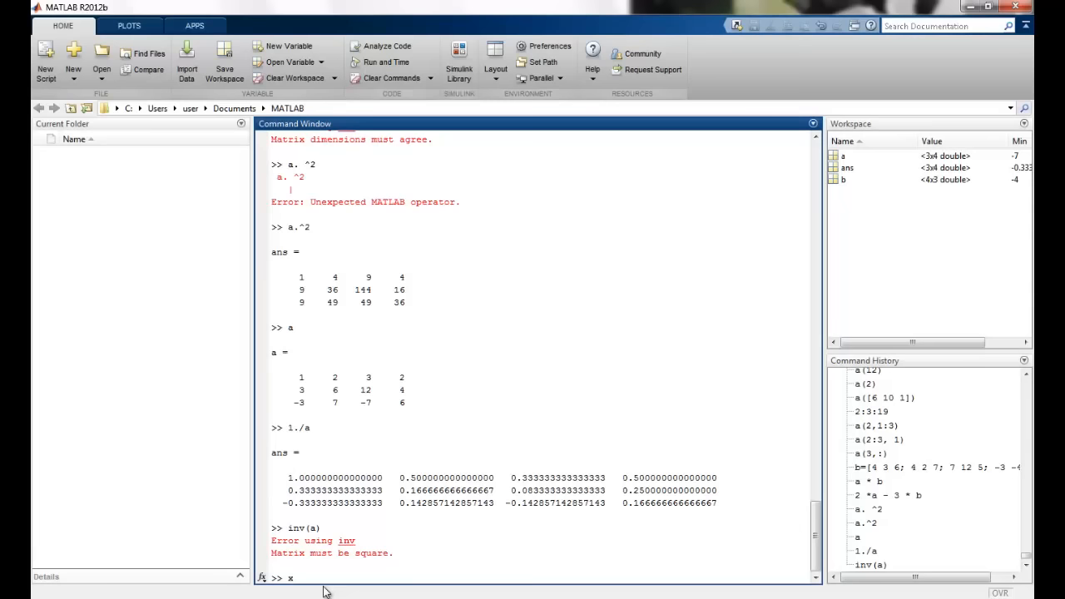
type("=[")
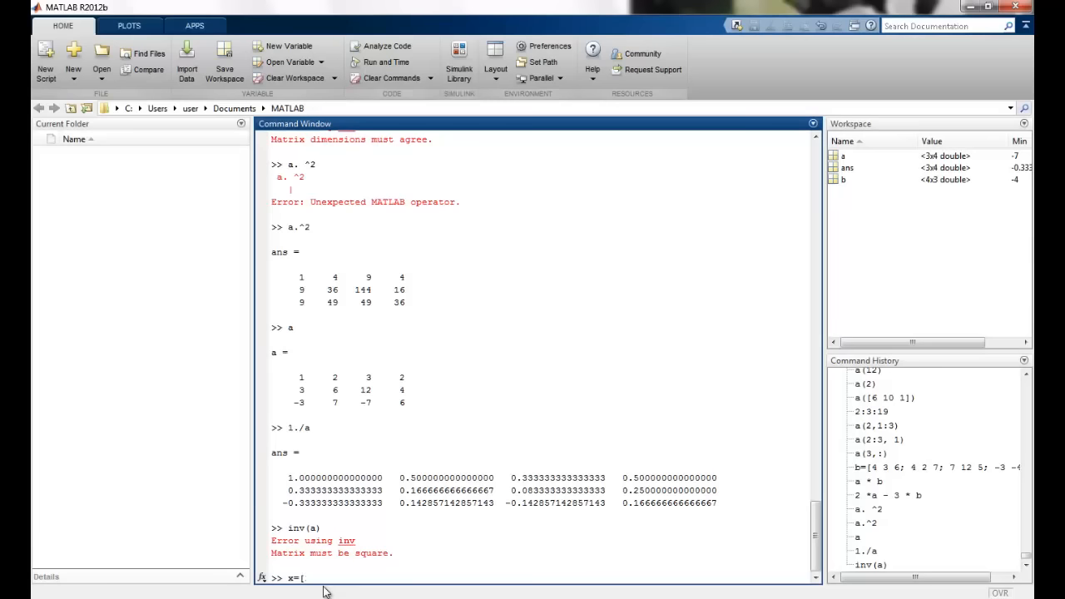
type("1 2 3;")
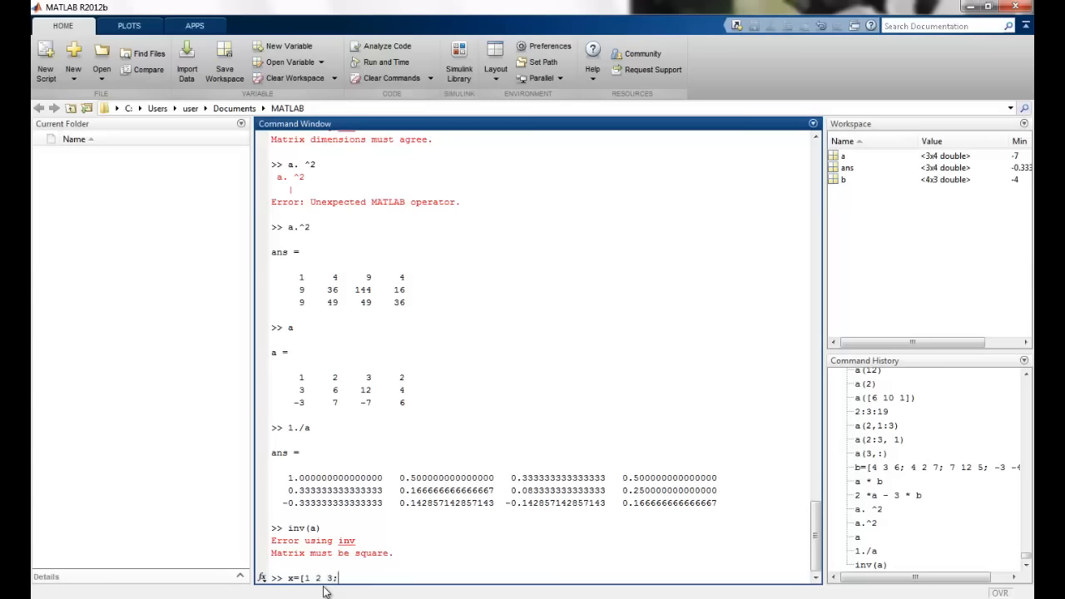
type("4 45 6; 2 12 5]")
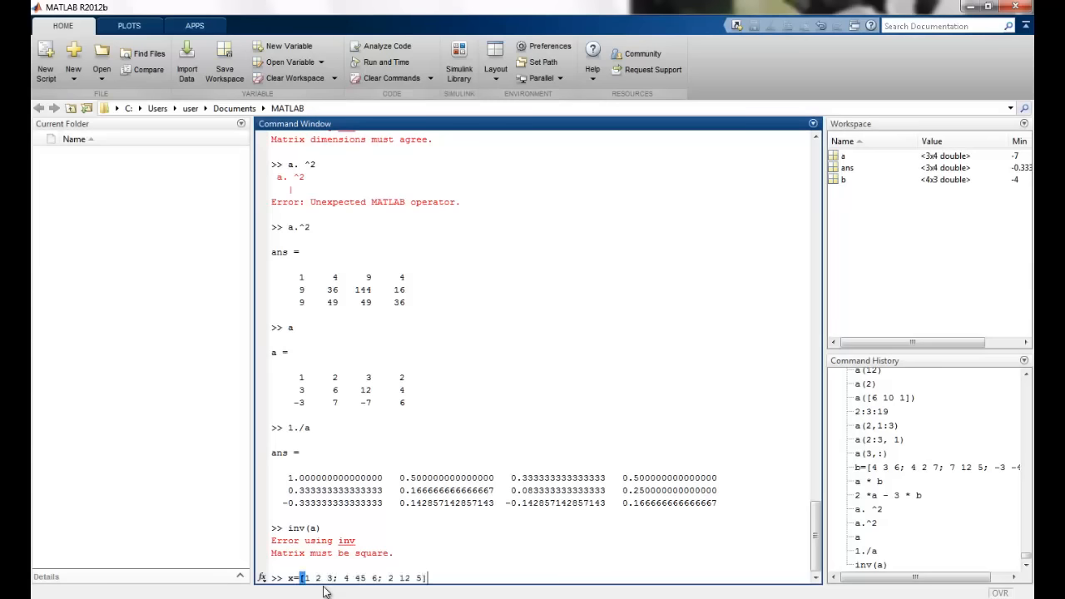
key("Enter")
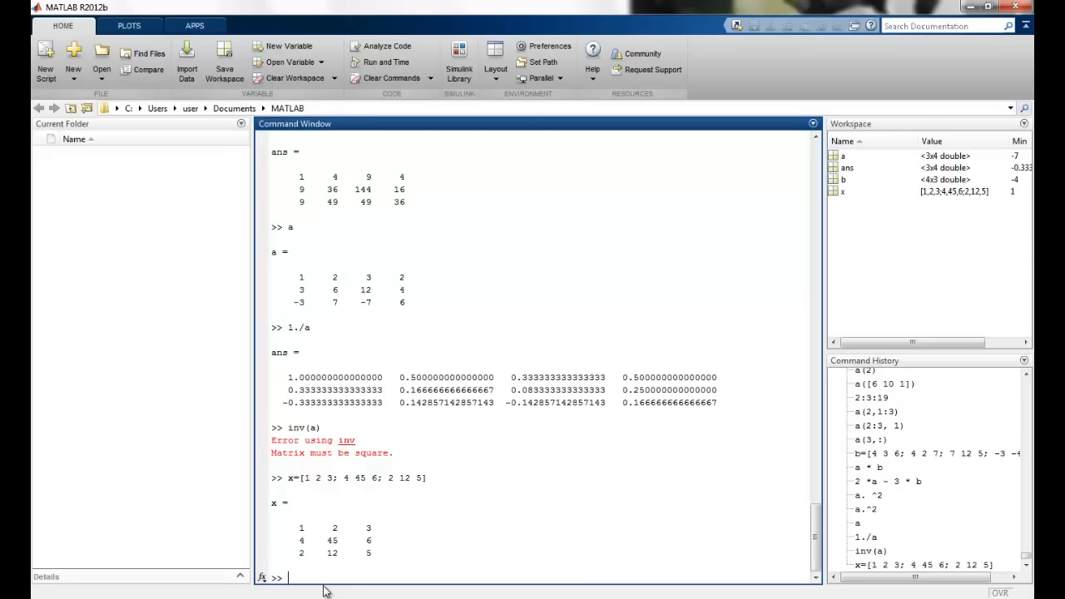
Compute inv(x) and display the transpose x'
type("iv")
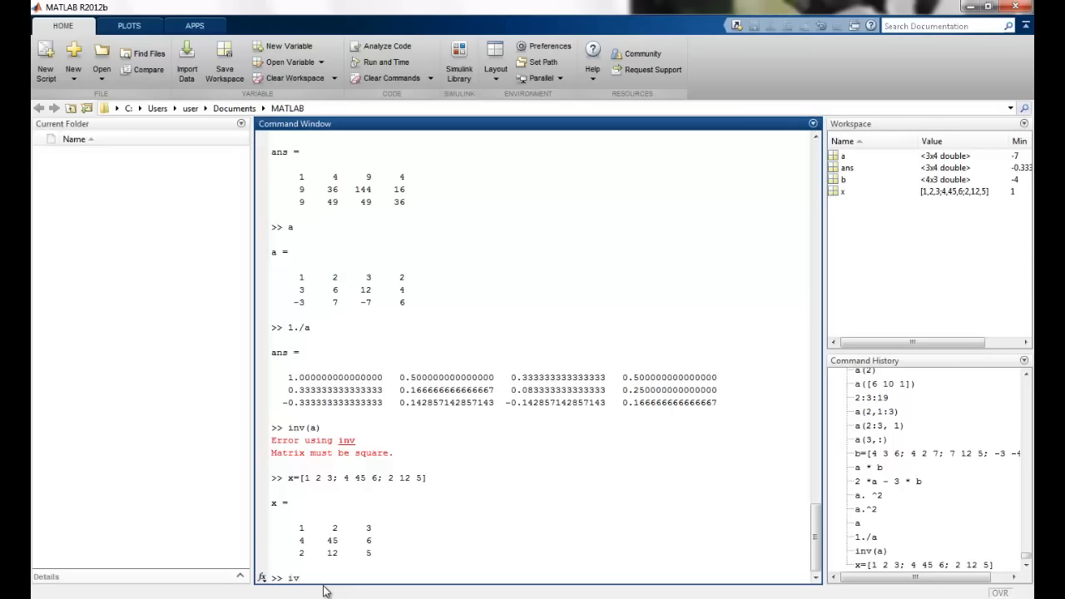
type("nv(")
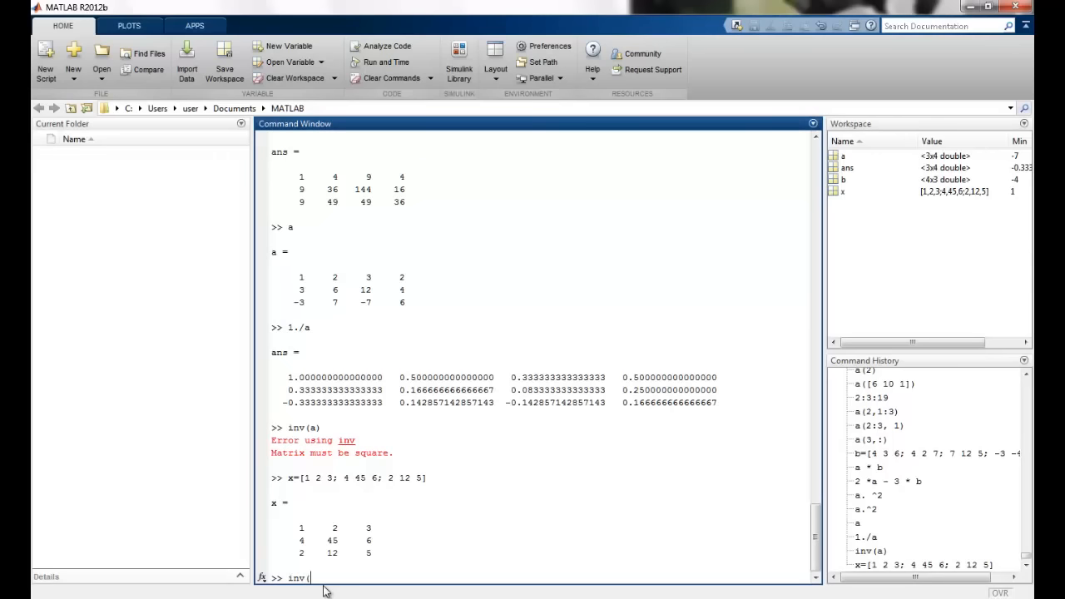
key("enter")
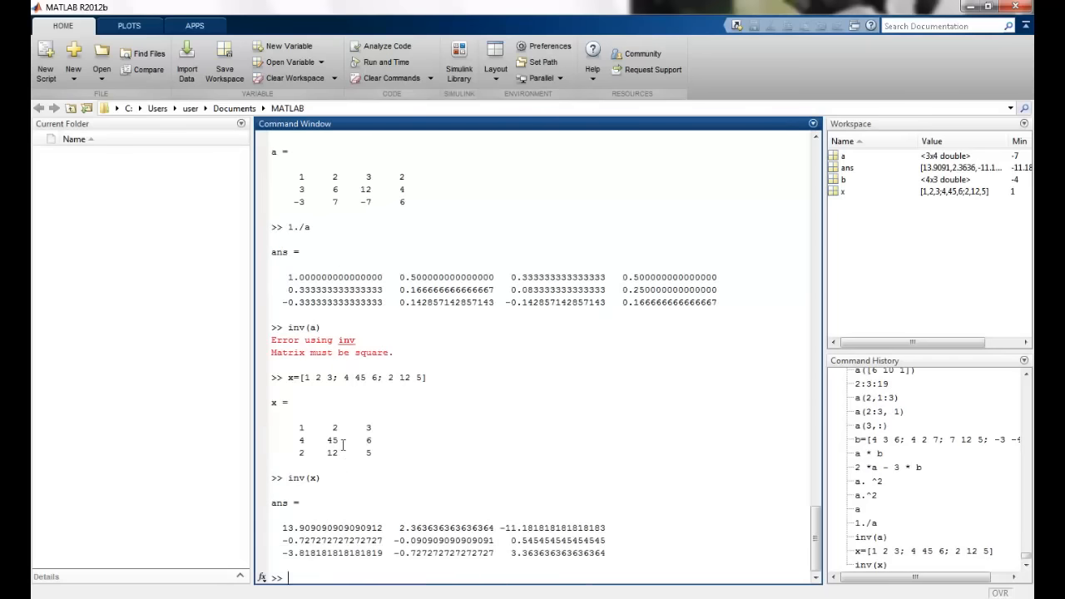
mouse_move(226, 458)
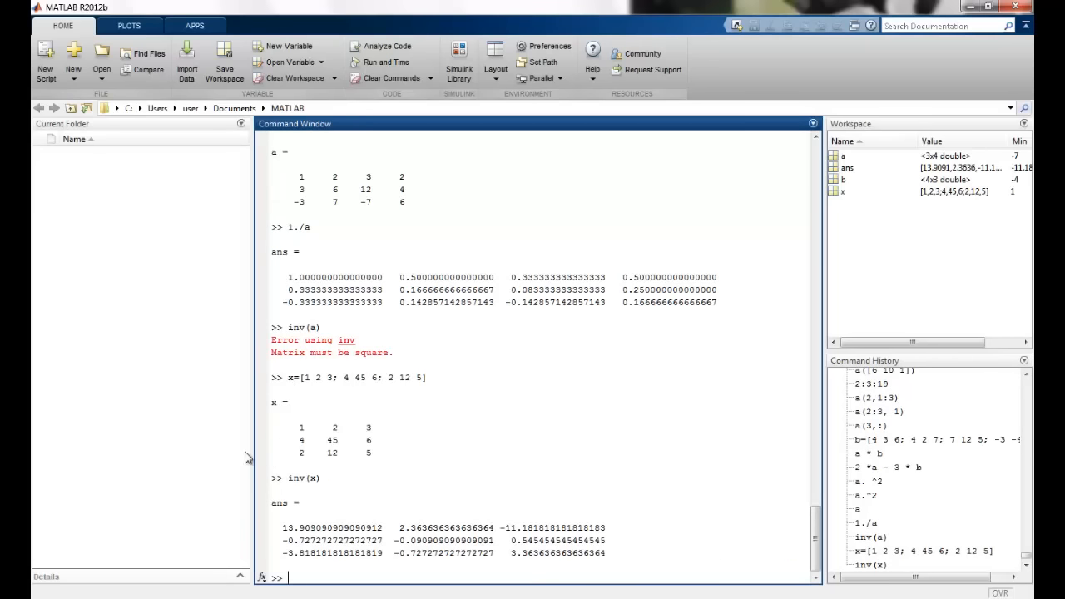
left_click_drag(282, 527, 606, 553)
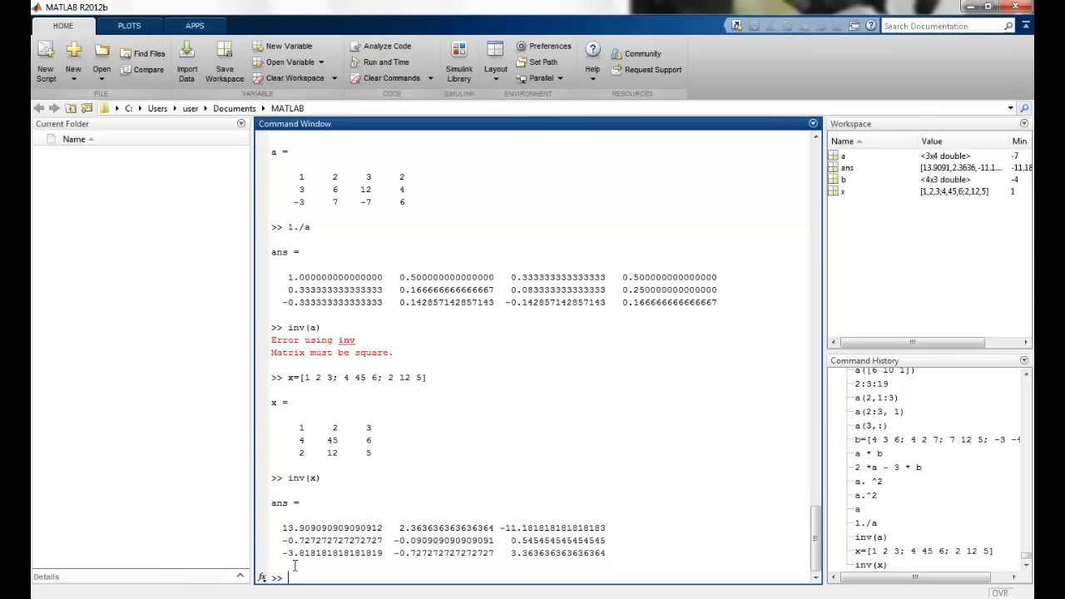
type("x'")
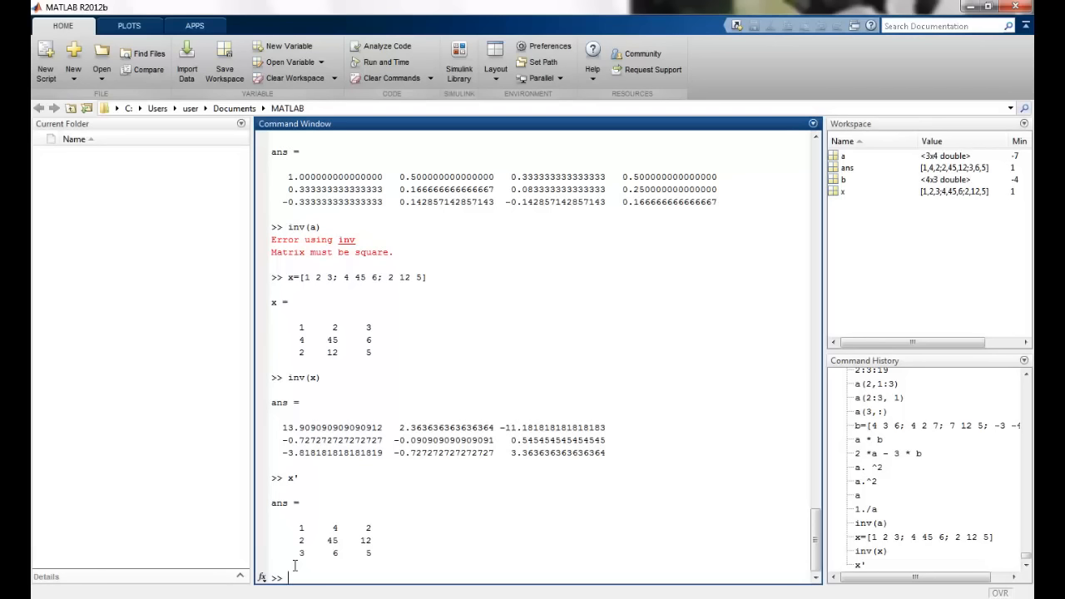
mouse_move(341, 365)
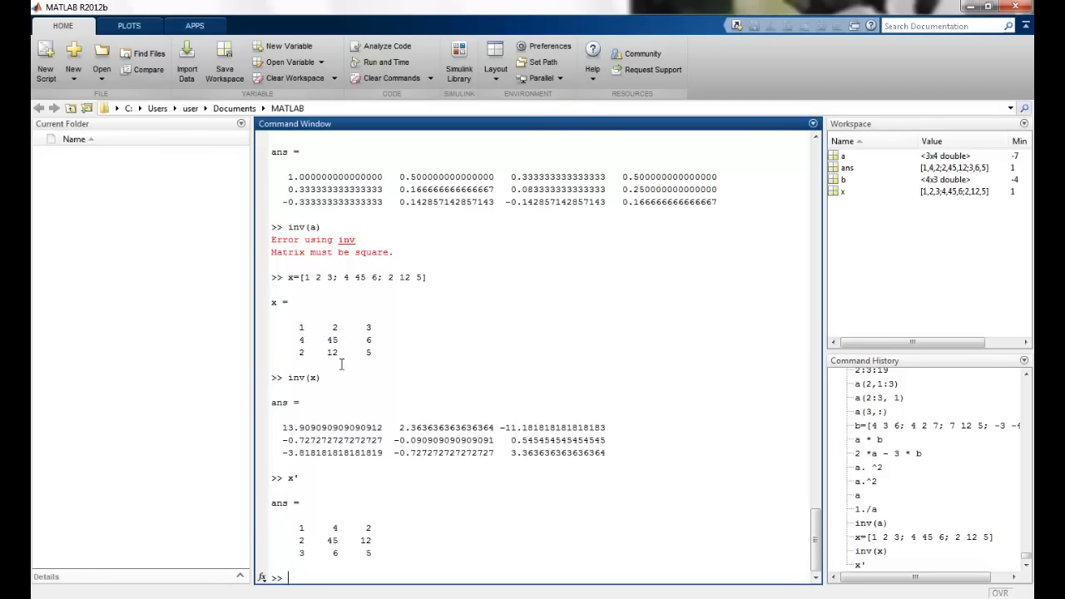
mouse_move(321, 340)
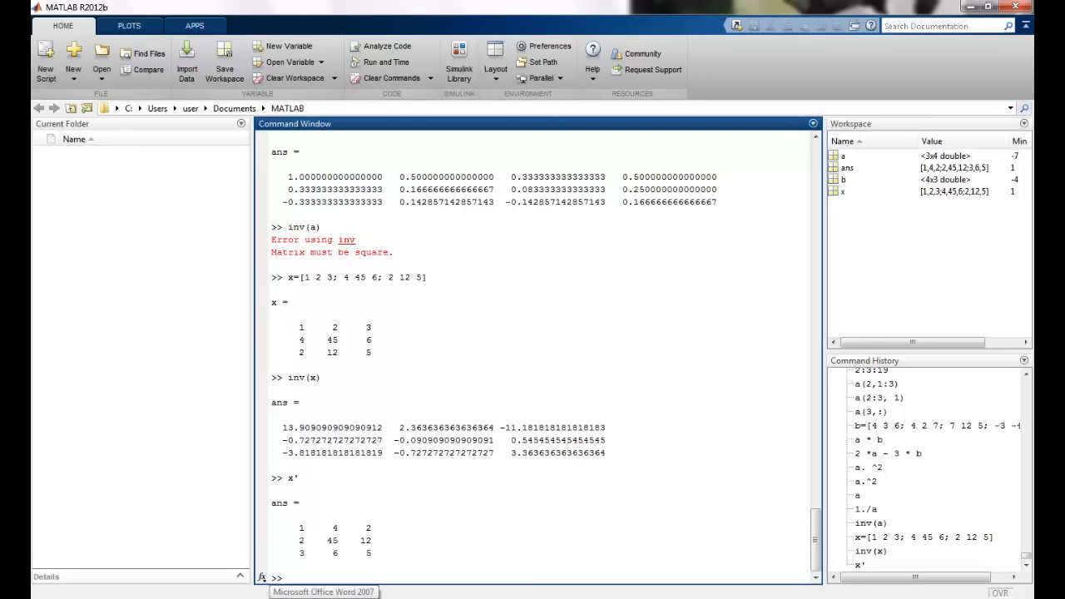
Flip matrix x upside down with flipud(x)
type("fli")
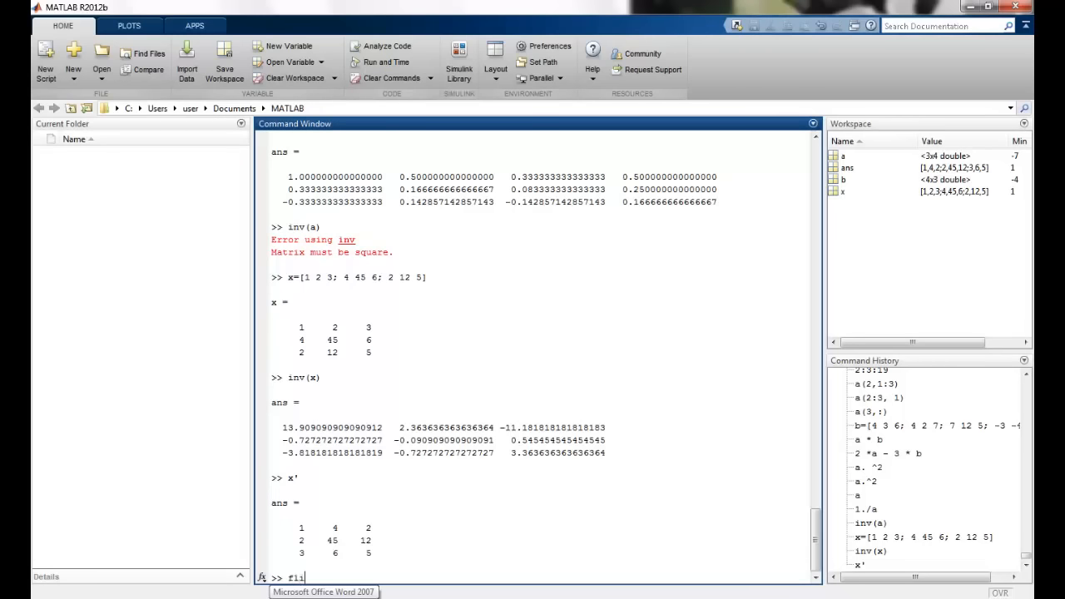
type("pud")
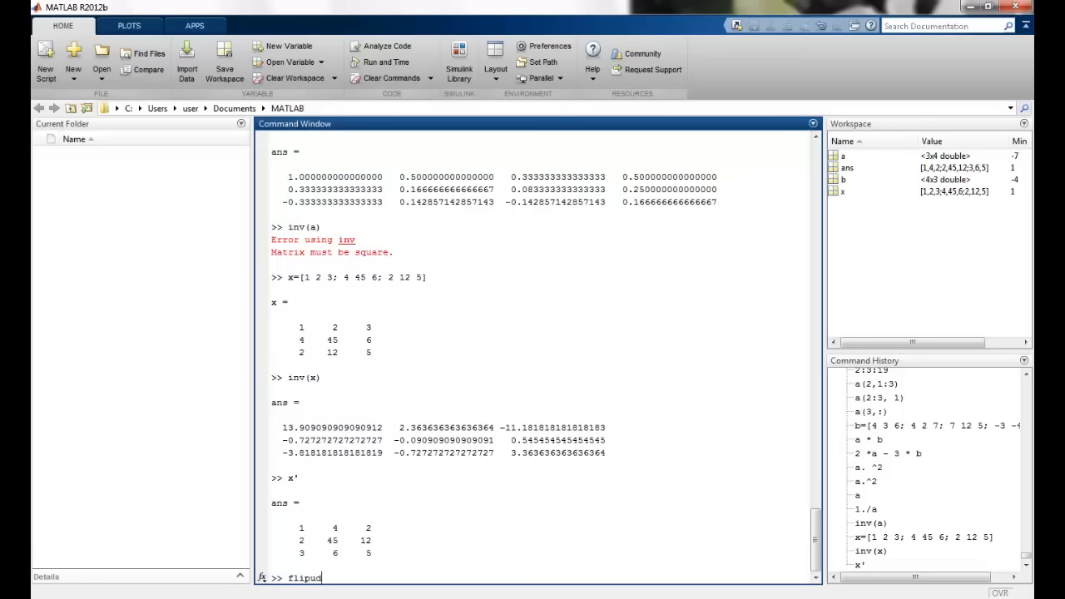
type("(x")
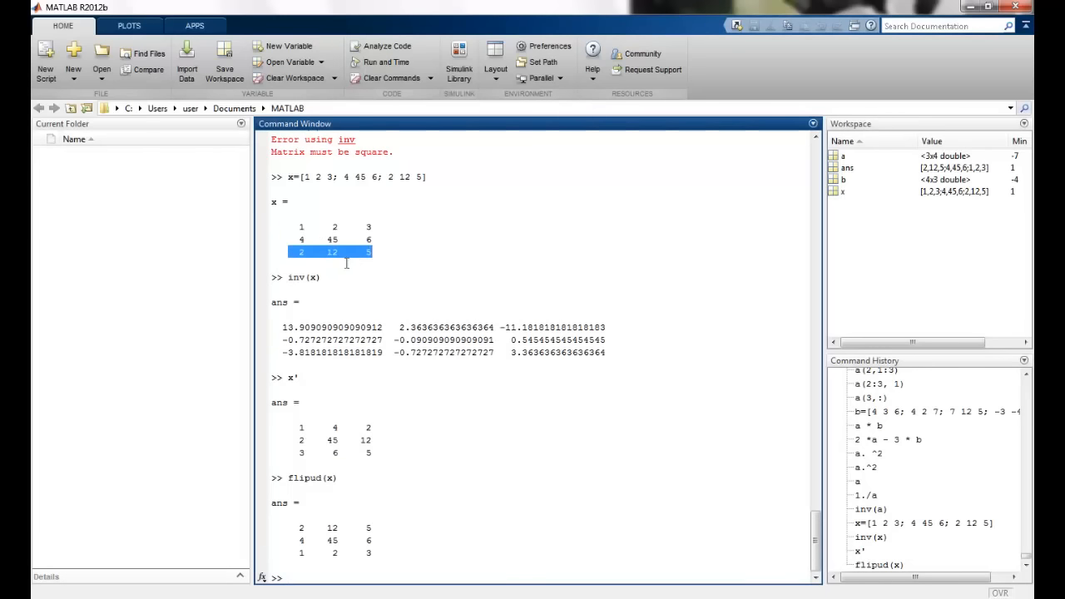
mouse_move(318, 230)
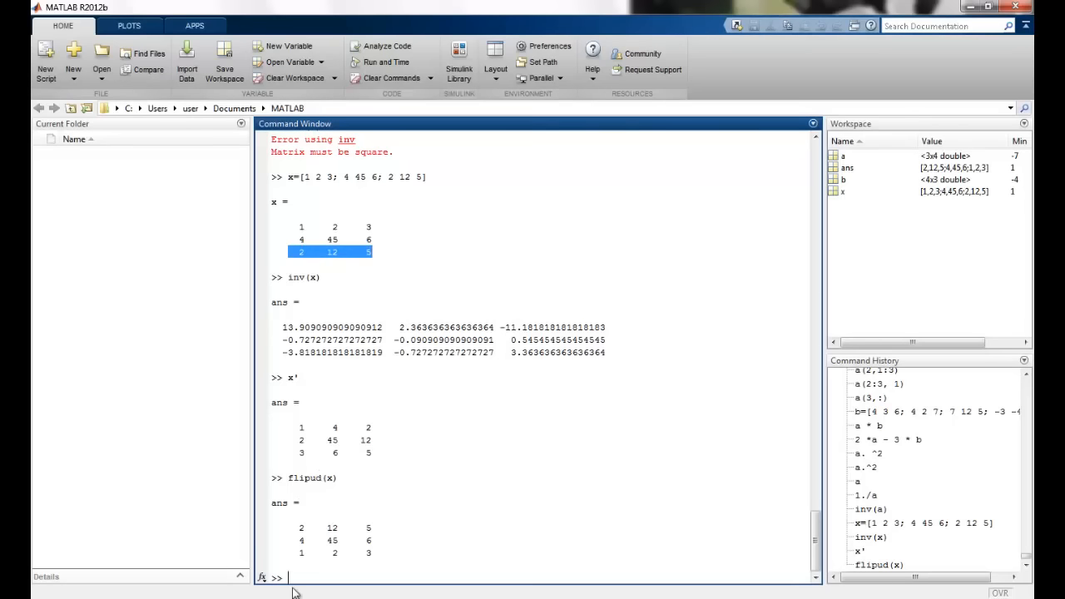
Flip matrix x left to right with fliplr(x)
type("fli")
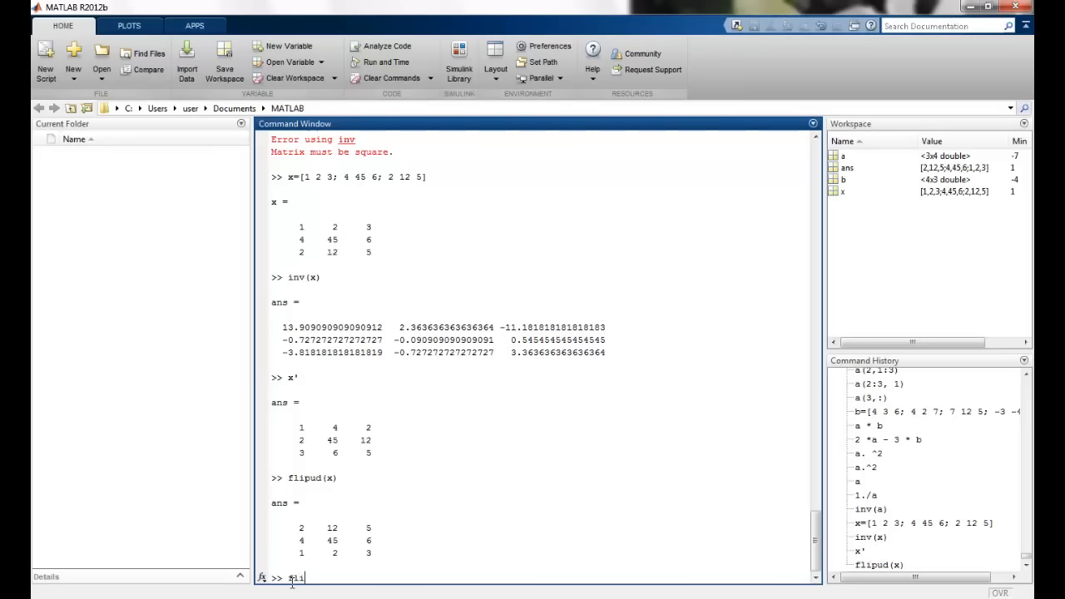
type("plr")
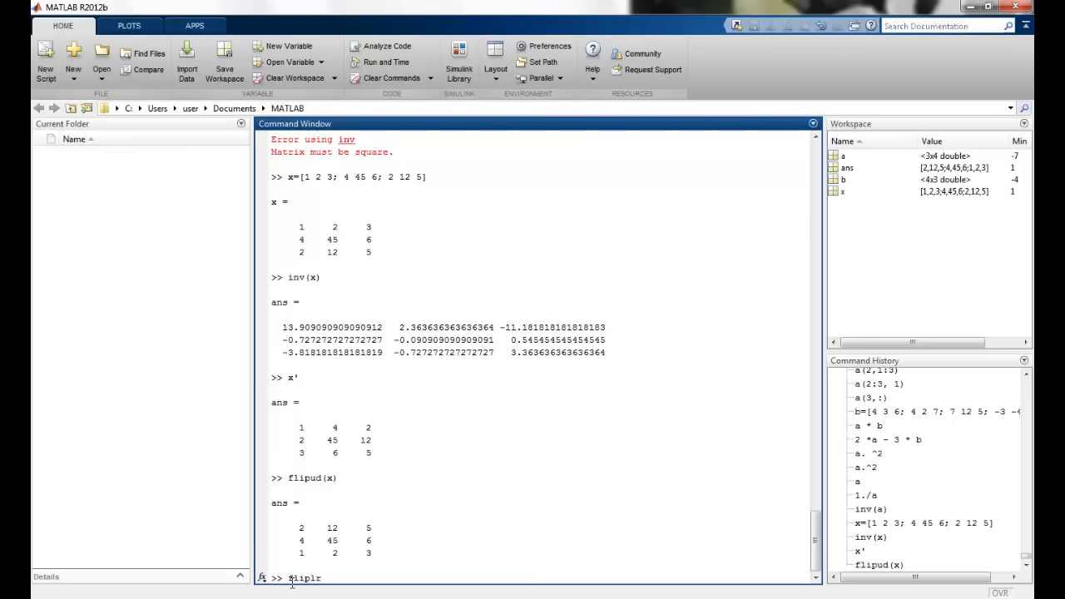
type("(")
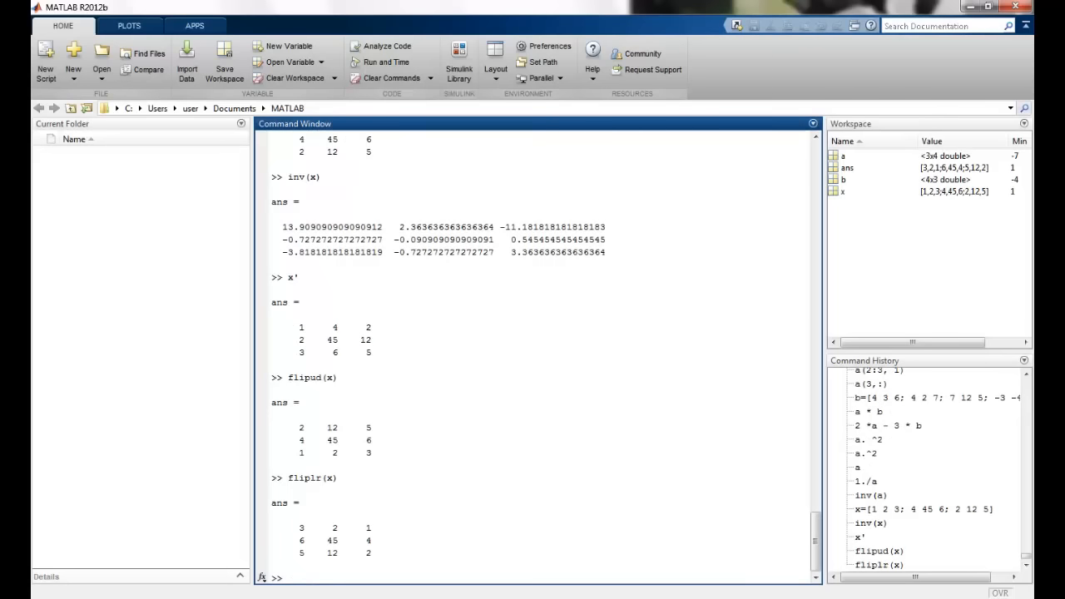
mouse_move(302, 545)
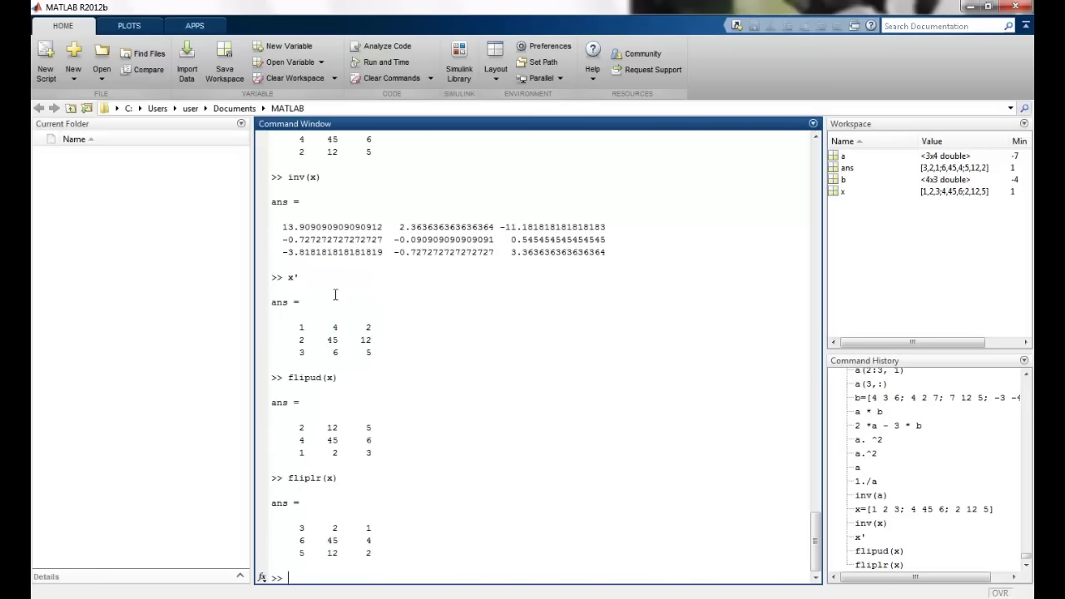
Rotate x 90 degrees counterclockwise with rot90(x), review output, and redisplay matrix a
type("rot(90")
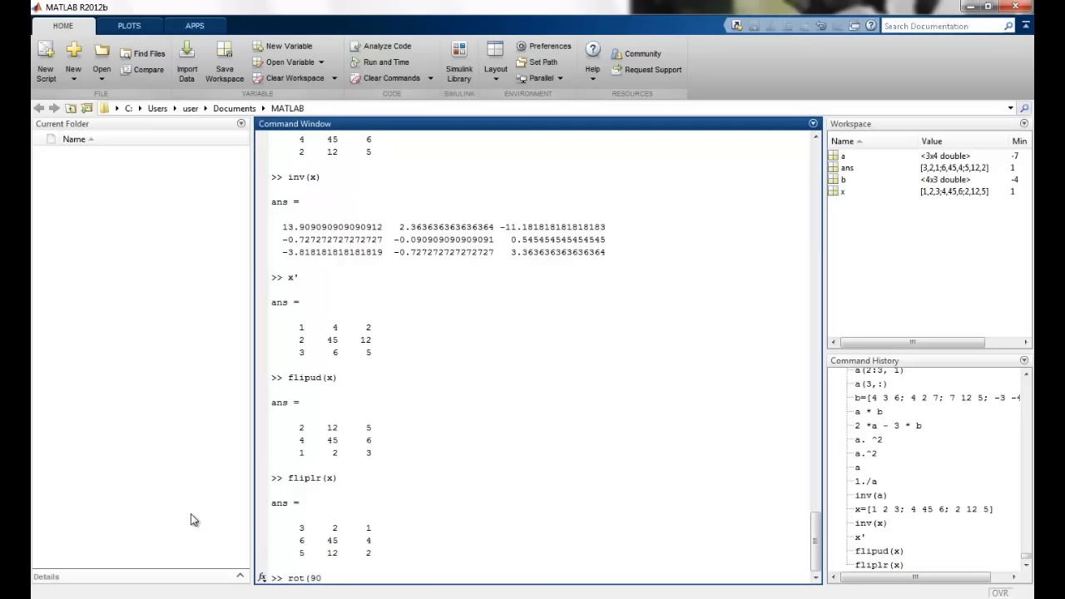
key("BackSpace")
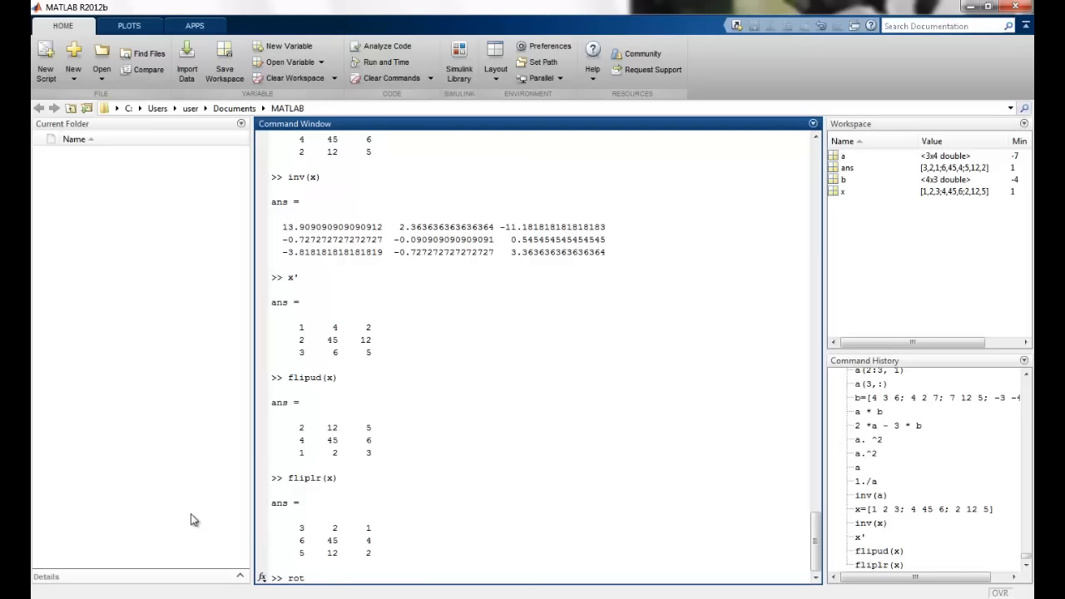
type("90(x")
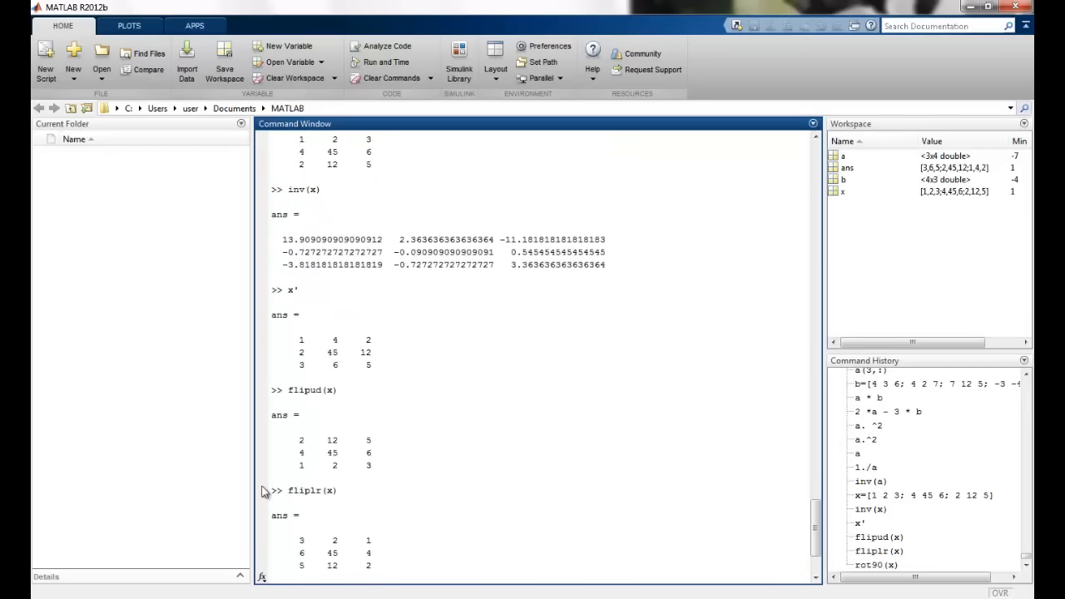
scroll("down", 3)
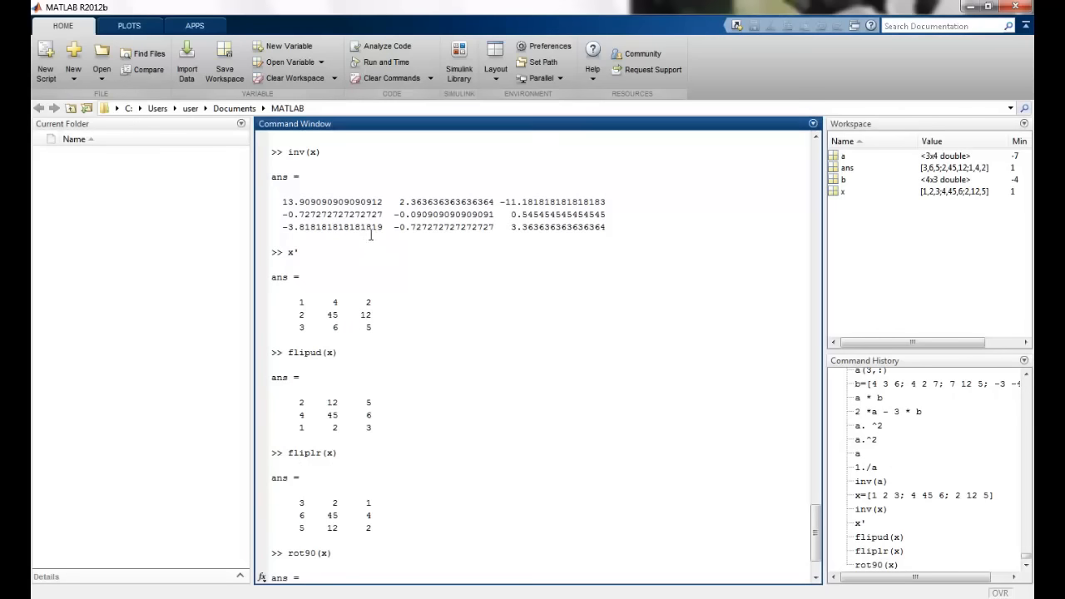
scroll("down", 3)
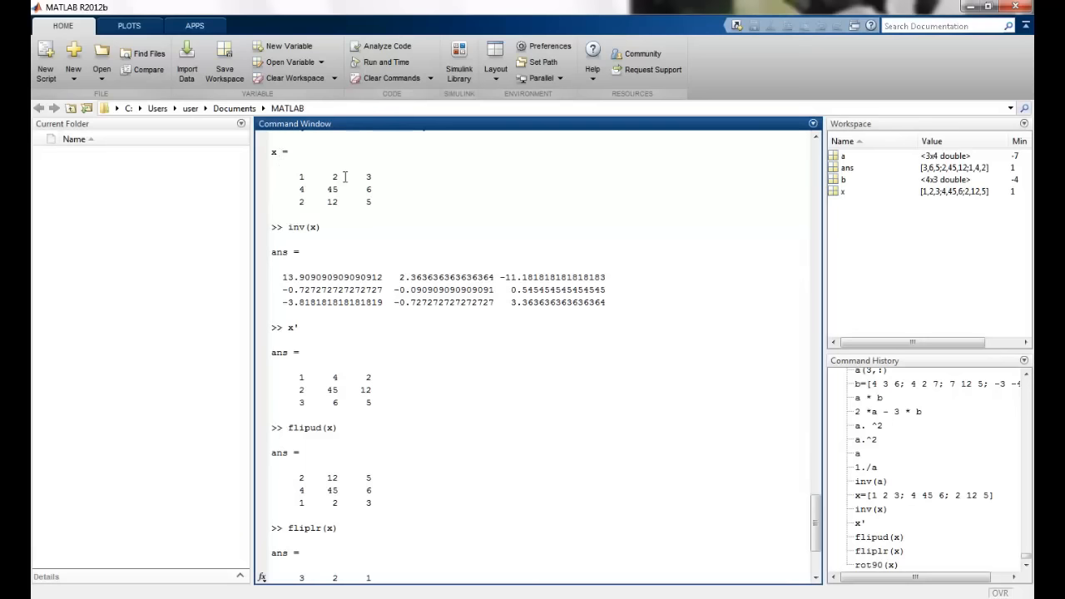
mouse_move(399, 213)
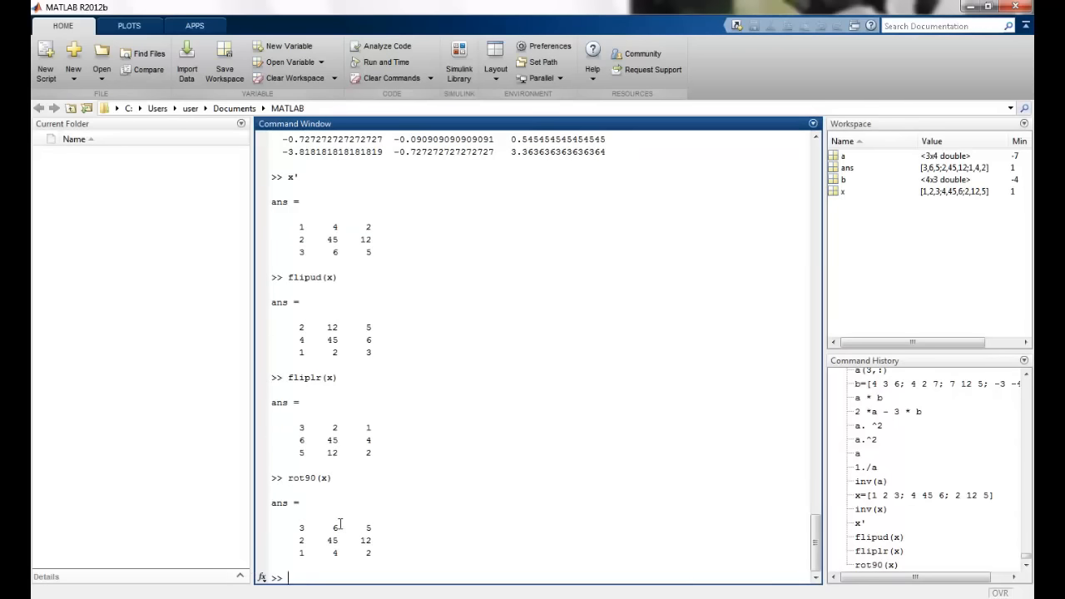
type("re")
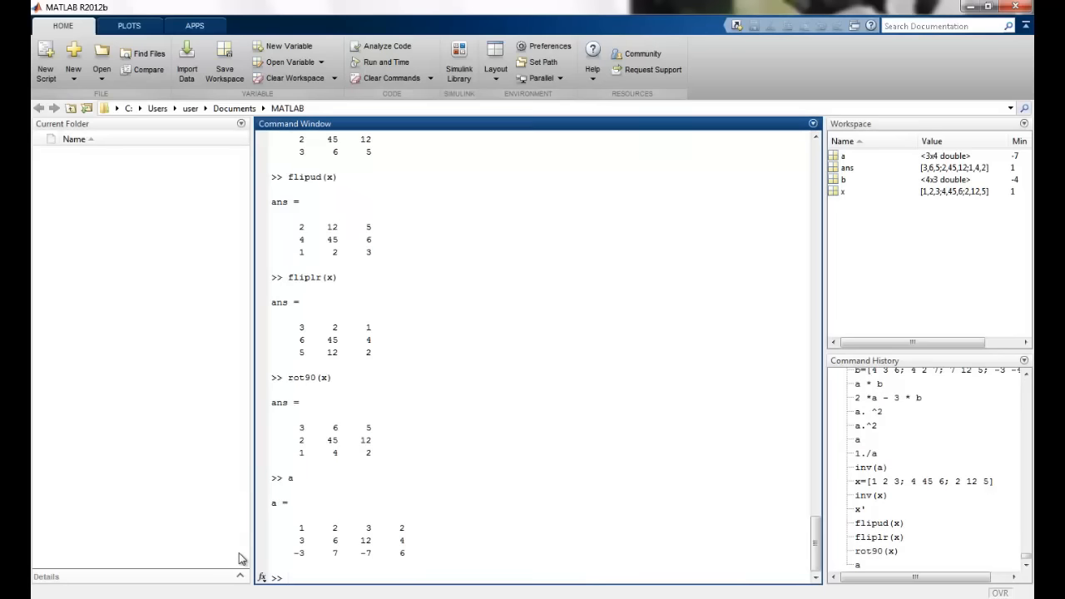
Run reshape(a,2,6) for a 2-by-6 matrix and reshape(a,4,3) for 4-by-3
type("reshape(")
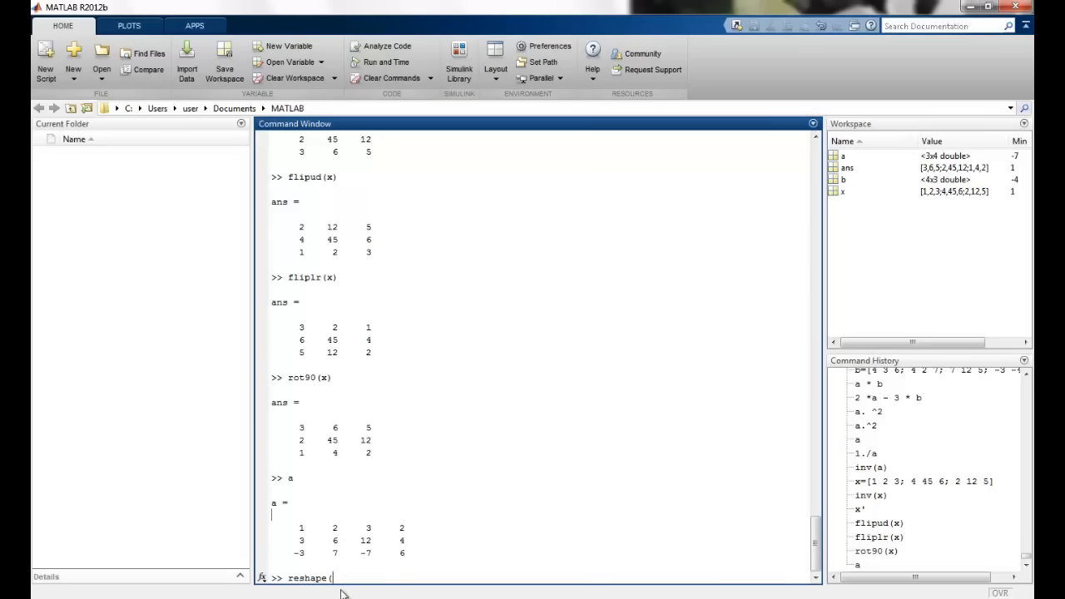
type("a,")
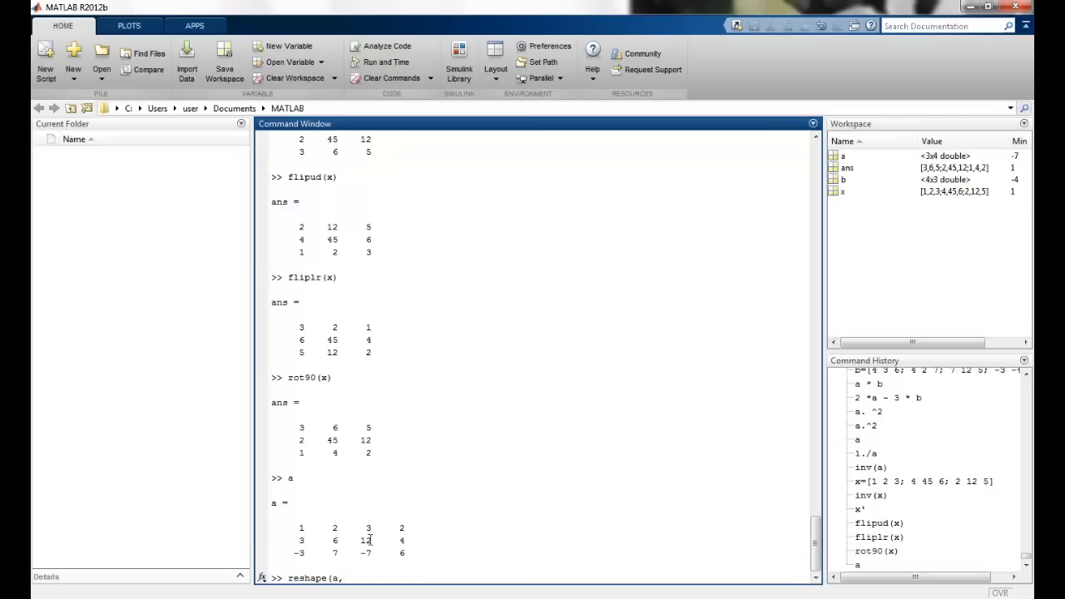
type("2,6)")
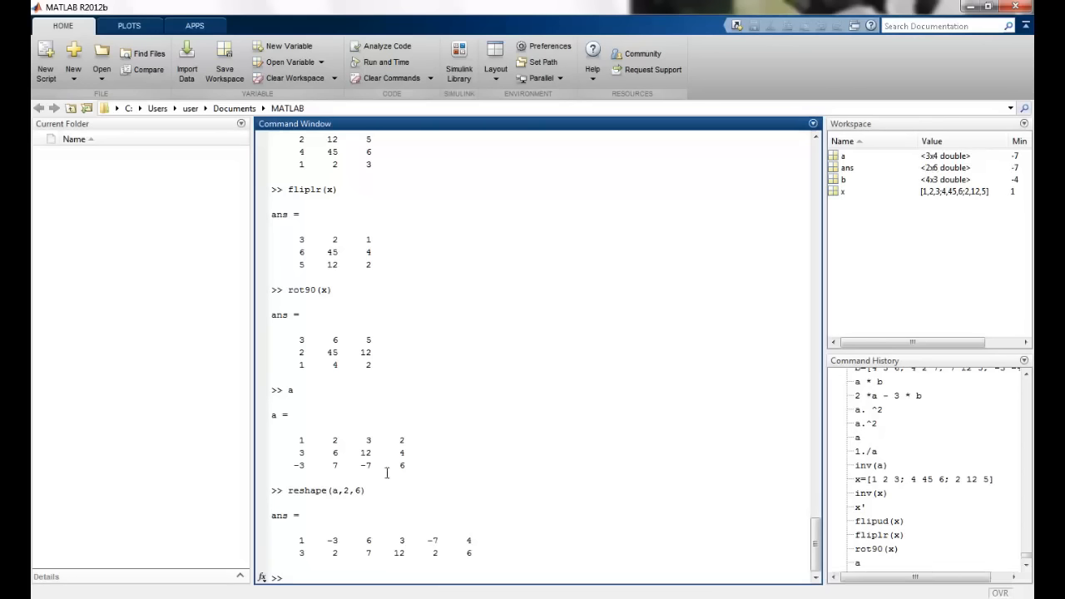
mouse_move(301, 439)
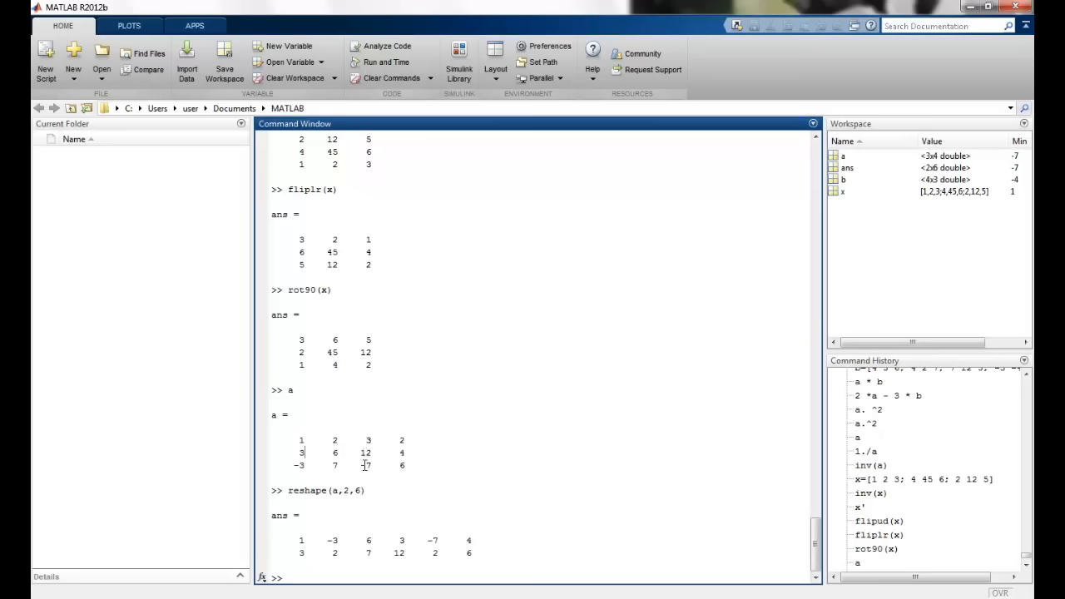
mouse_move(416, 442)
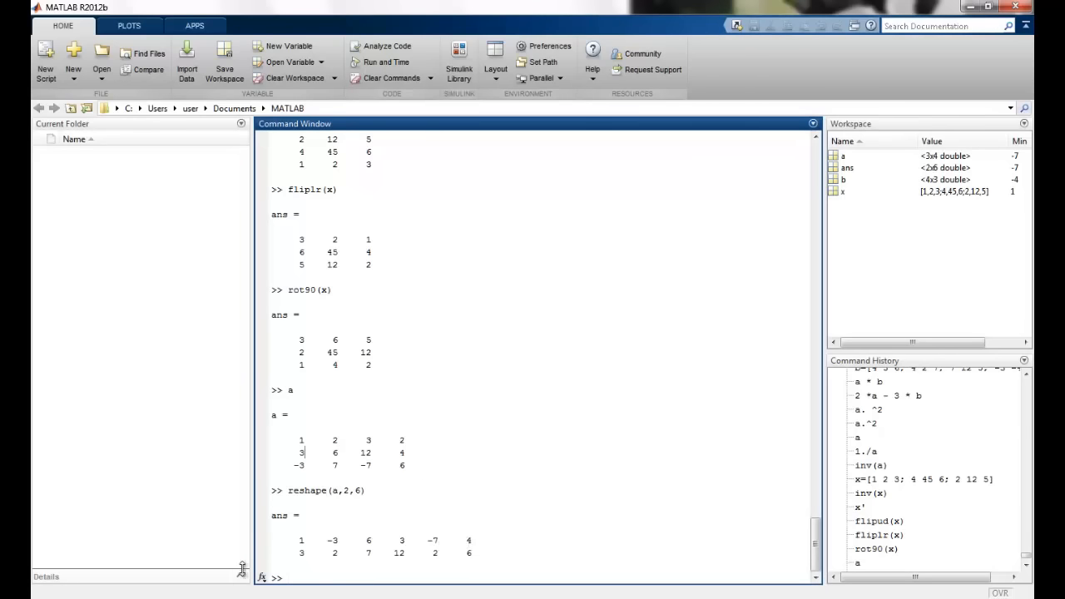
type("reshape(a,")
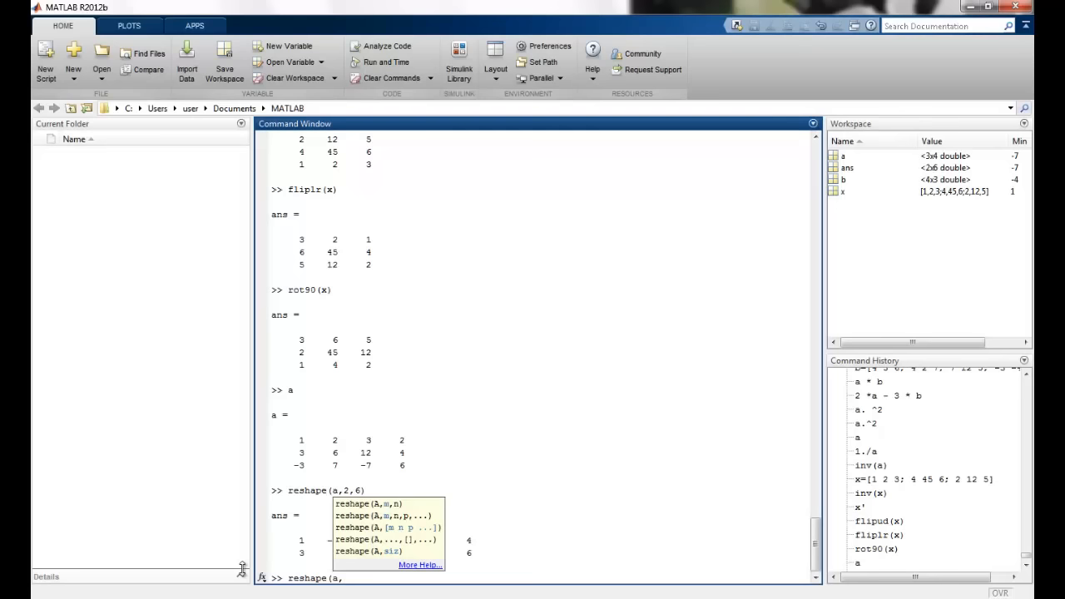
type("4")
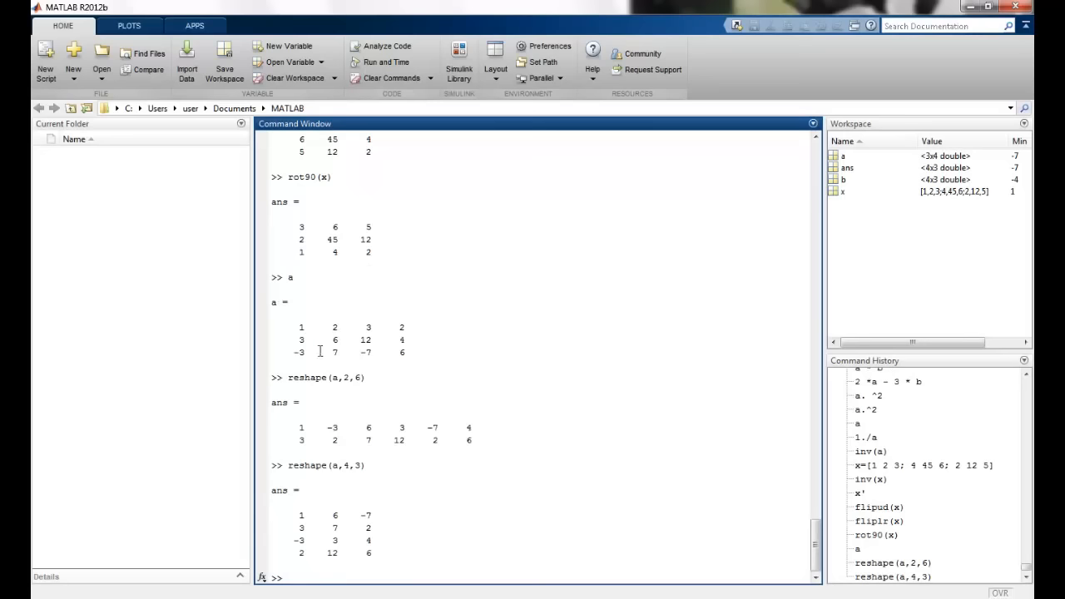
mouse_move(469, 321)
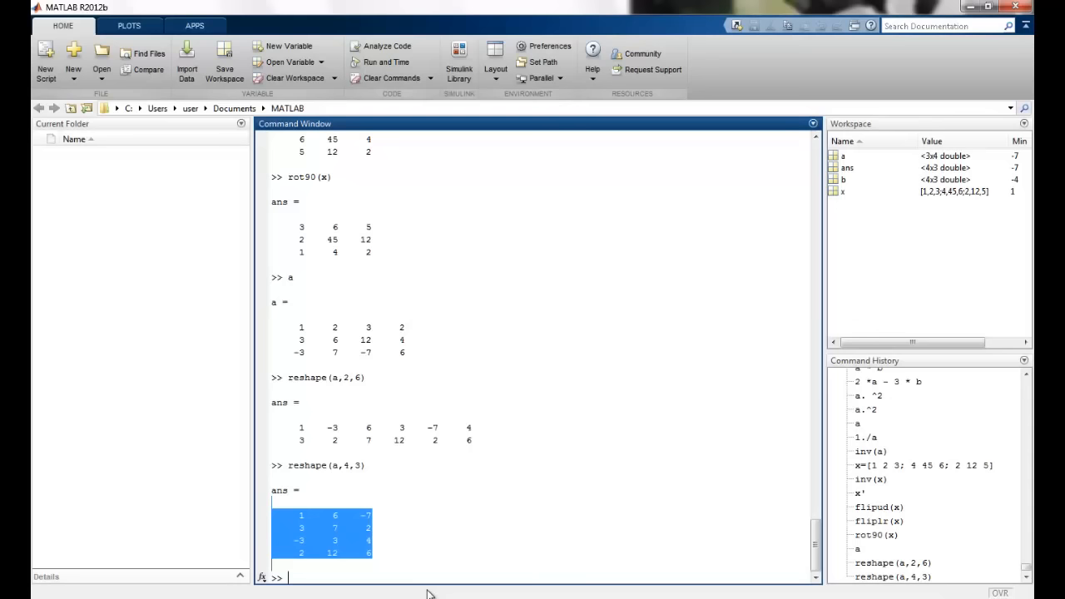
mouse_move(426, 572)
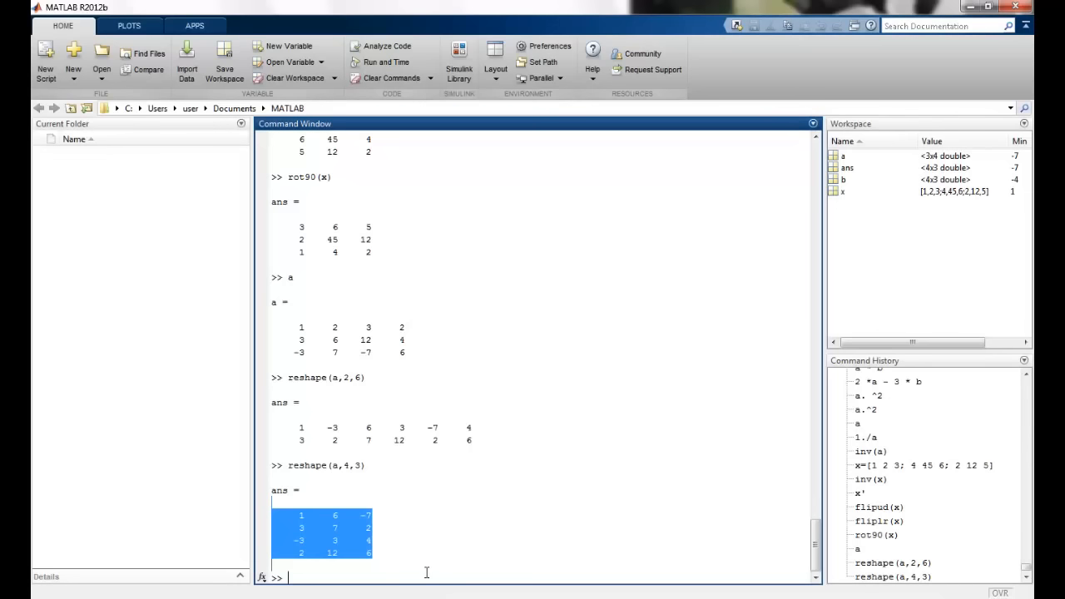
Run zeros(4), zeros(4,5) and zeros(2,3,4), then mark the first 2-by-3 slice
type("zeros(")
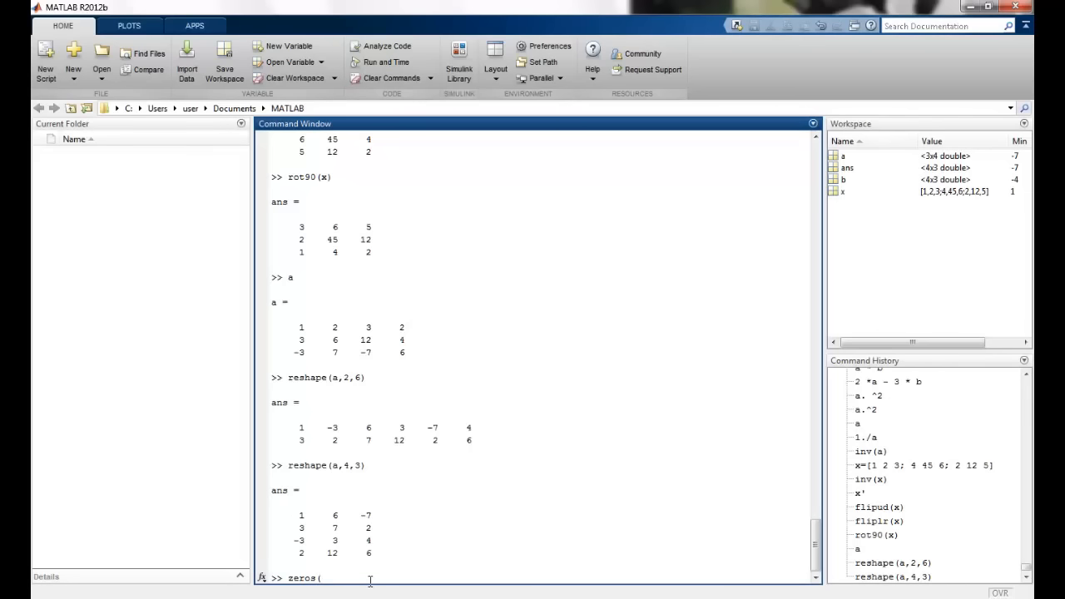
type("4)")
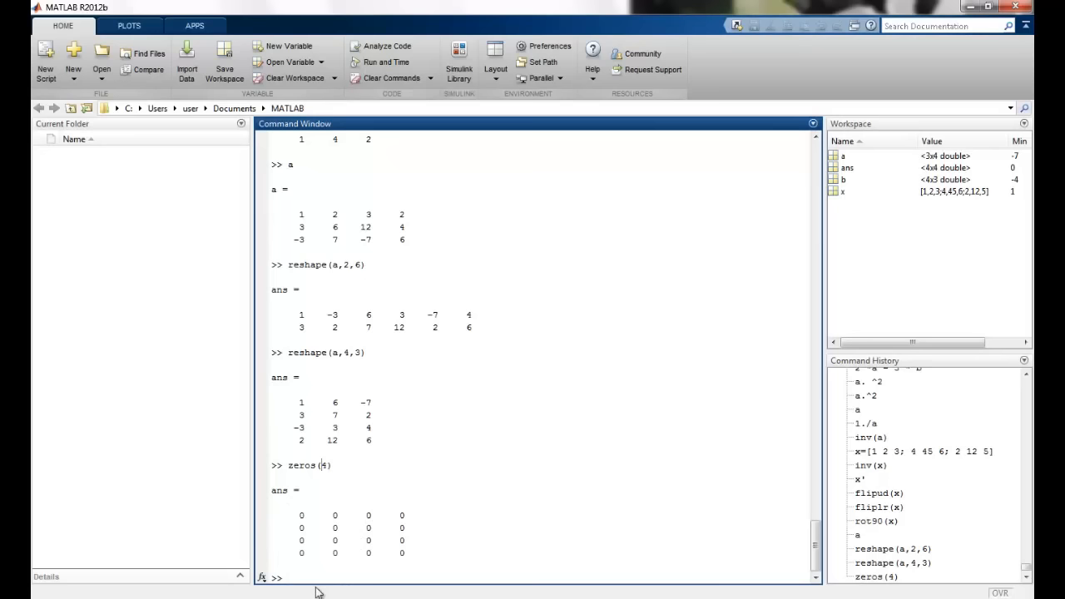
type("zero")
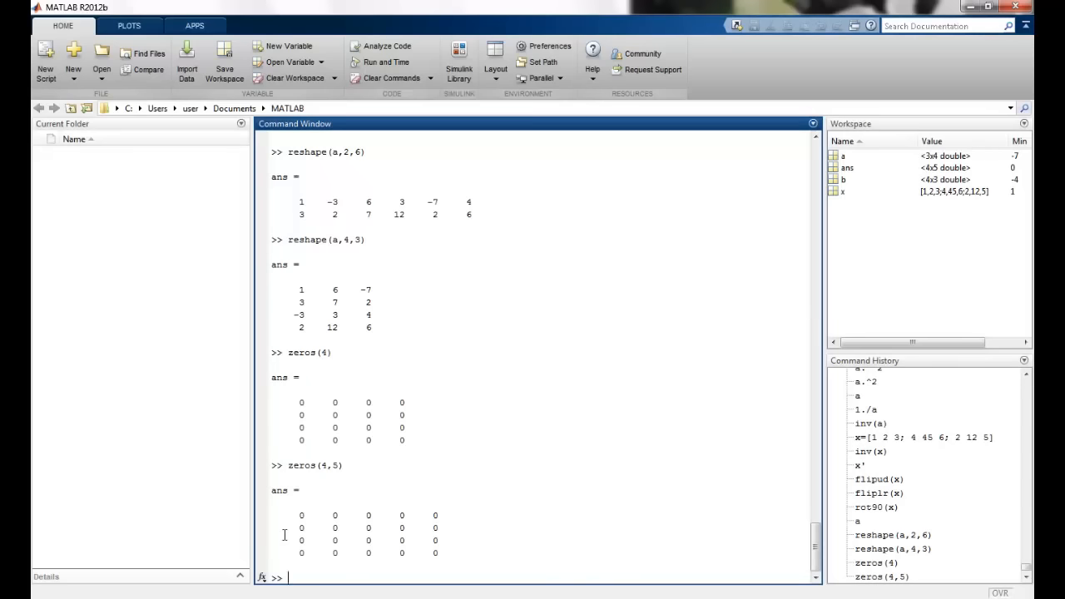
type("zero")
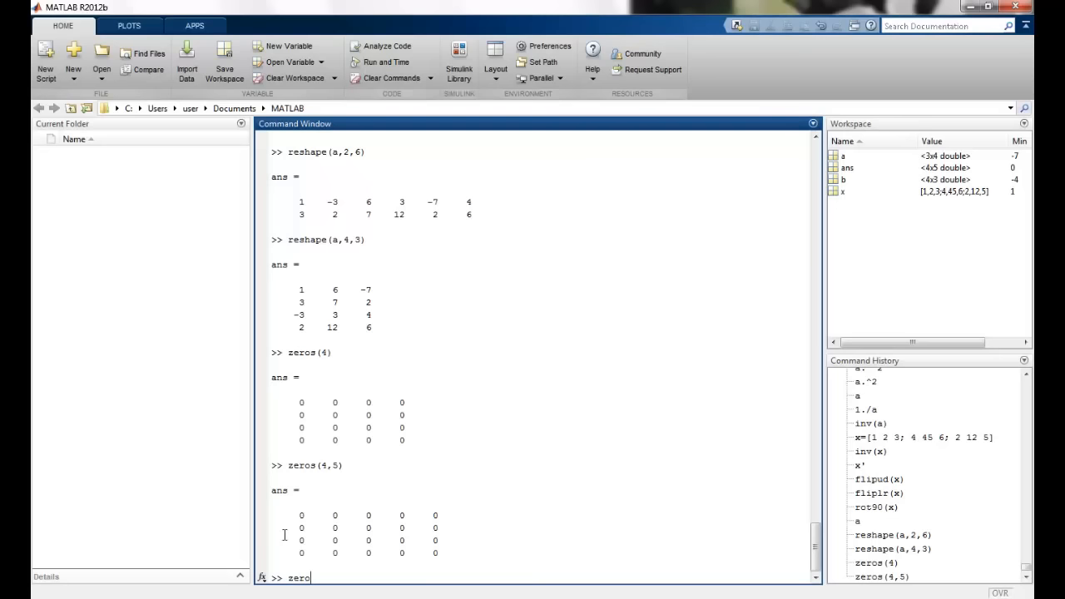
type("s(")
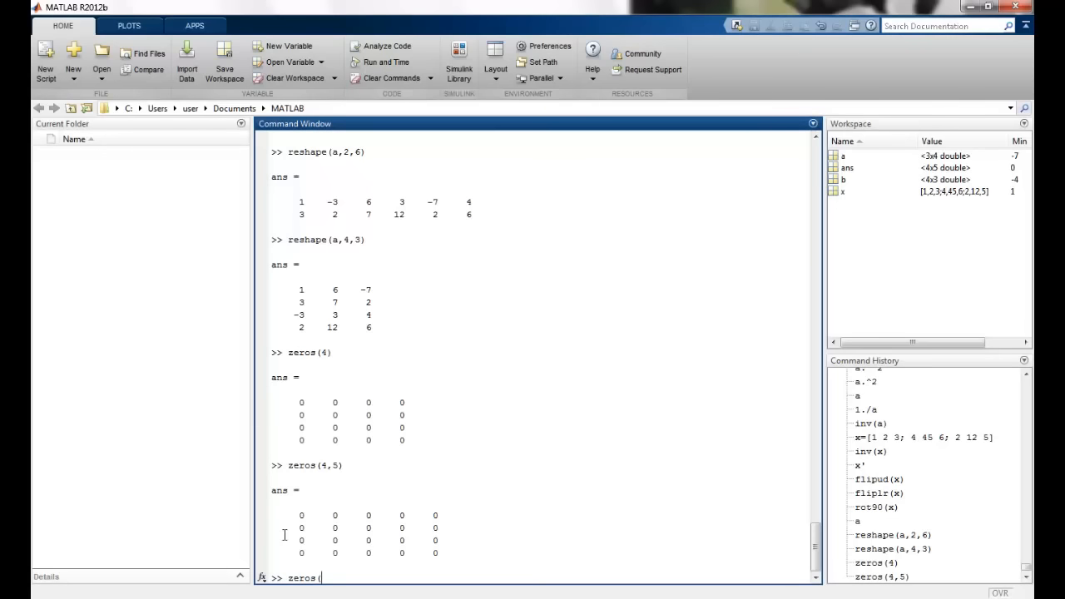
type("2")
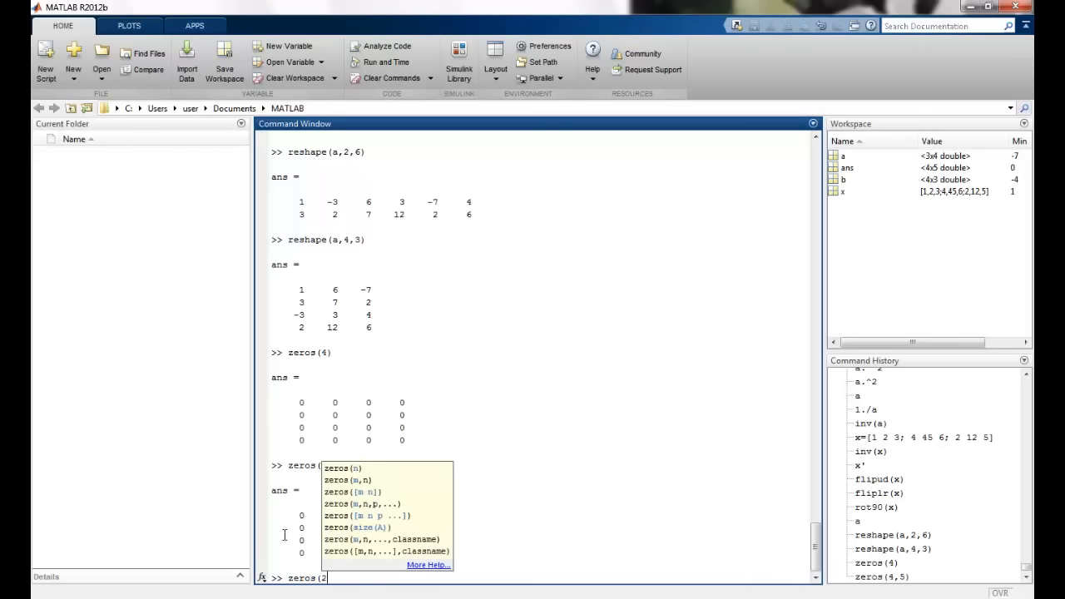
key("Enter")
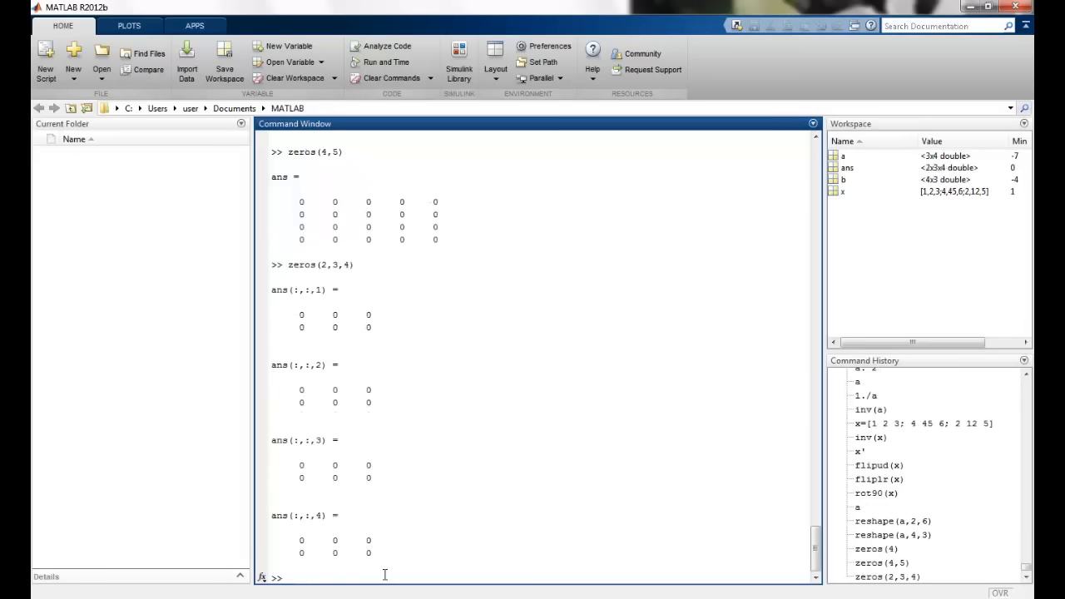
left_click_drag(299, 314, 370, 327)
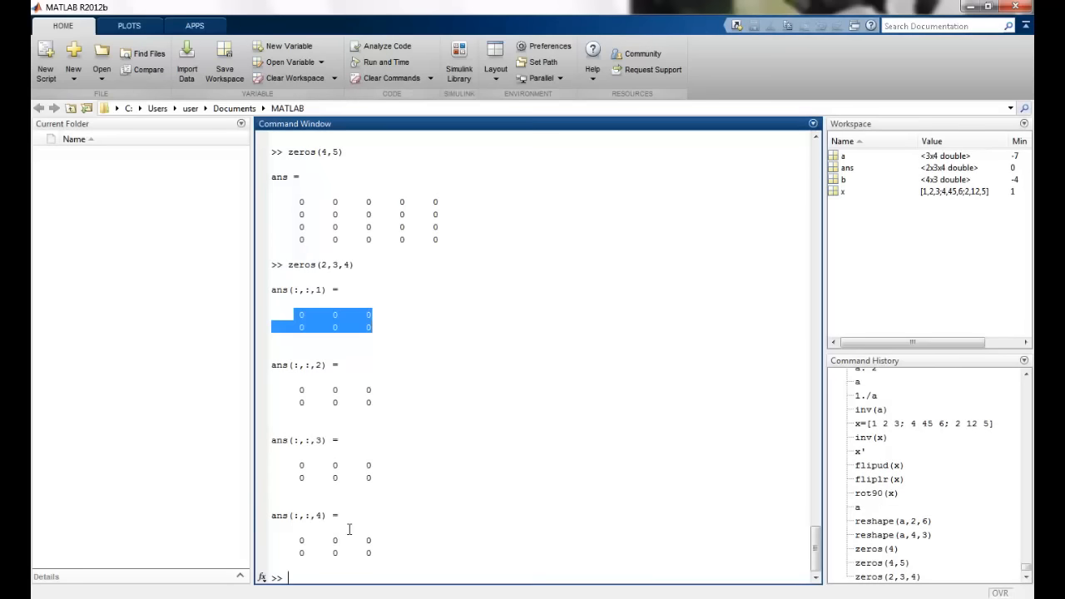
mouse_move(352, 507)
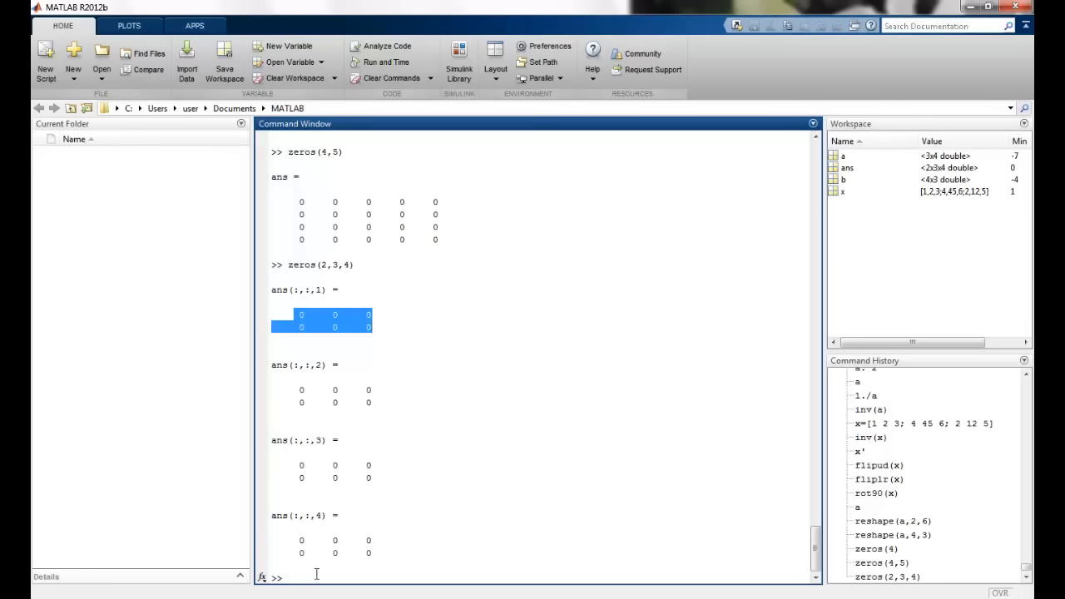
Run plot(x,tan(x)), then open a blank Figure 2 with figure
type("plot(")
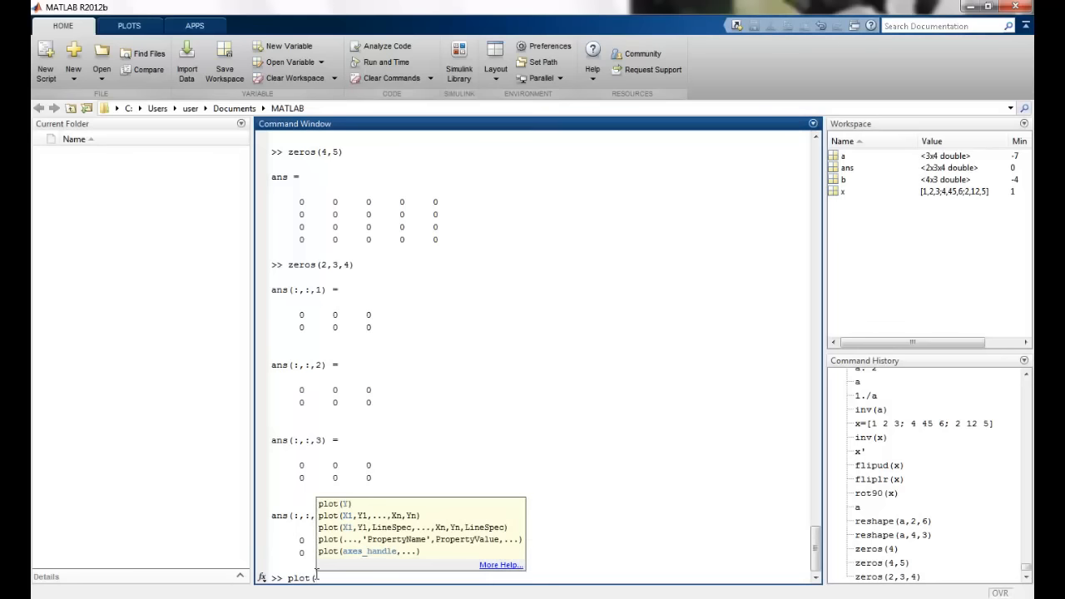
type("x")
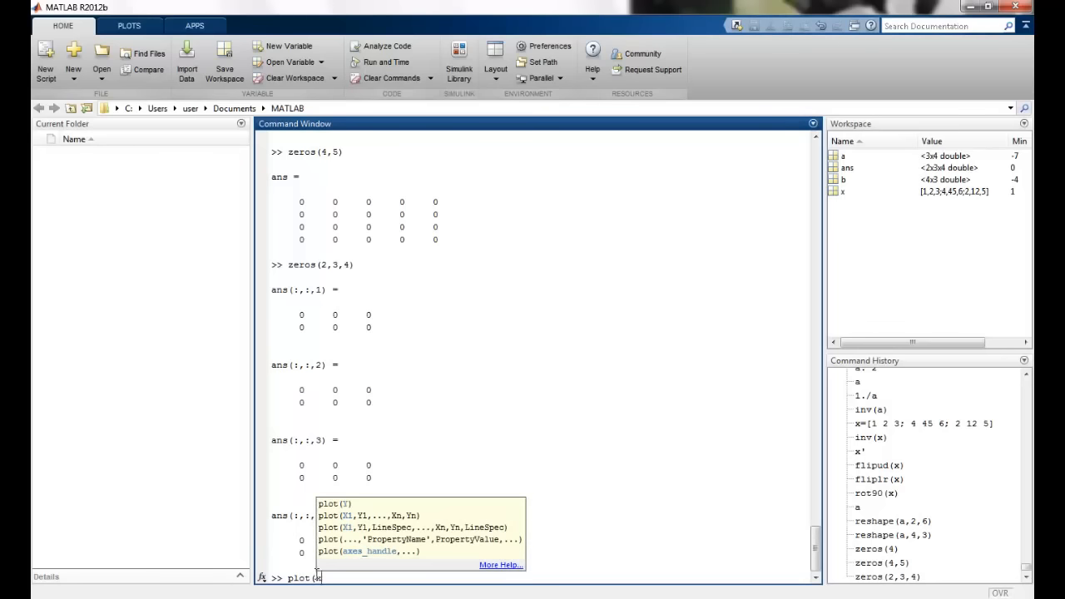
type(",")
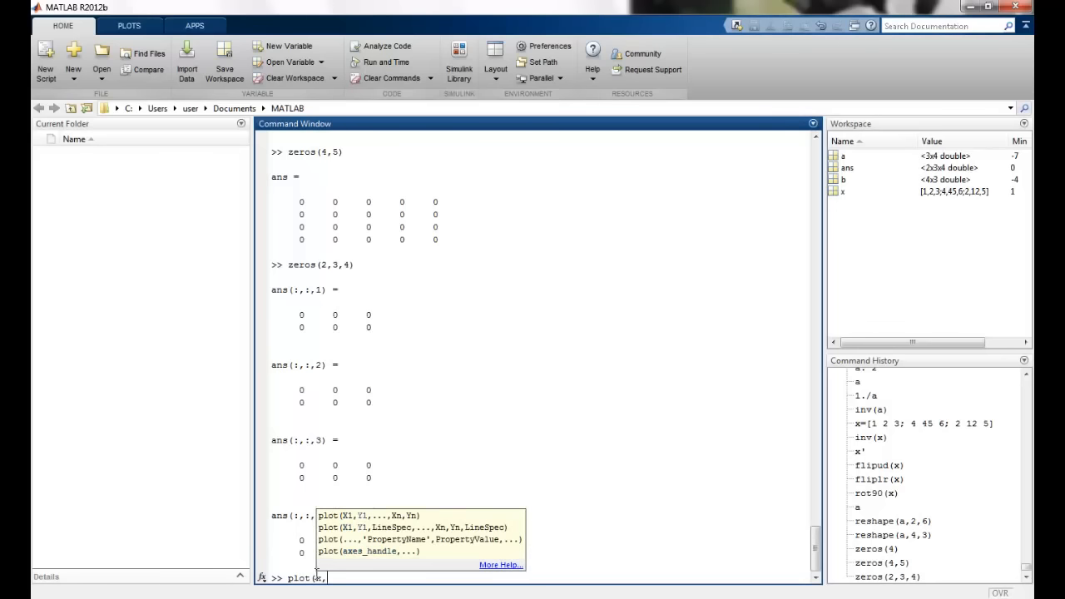
type("tan")
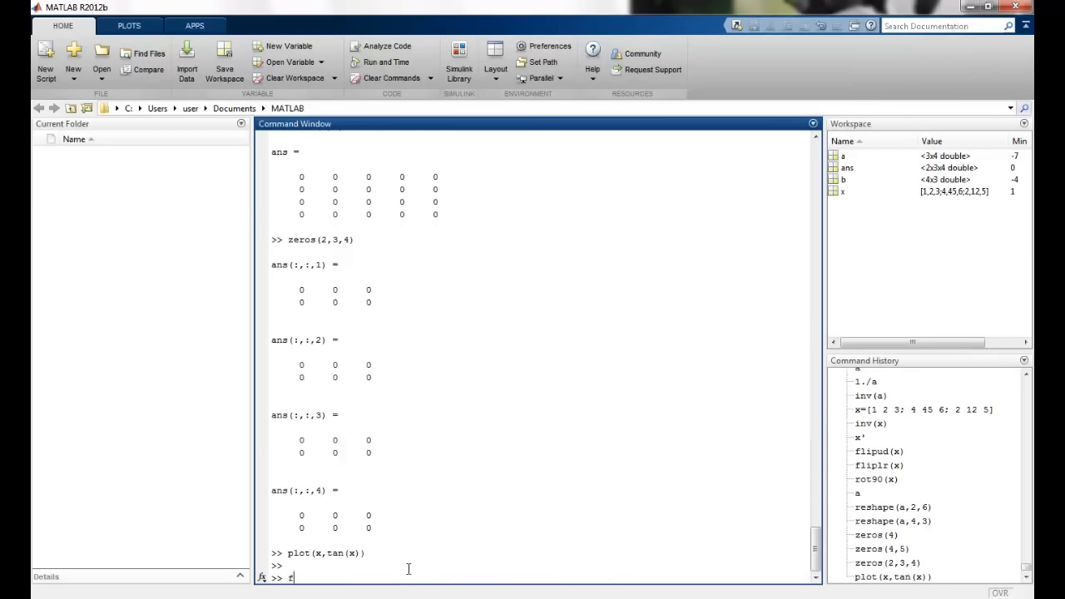
type("figure")
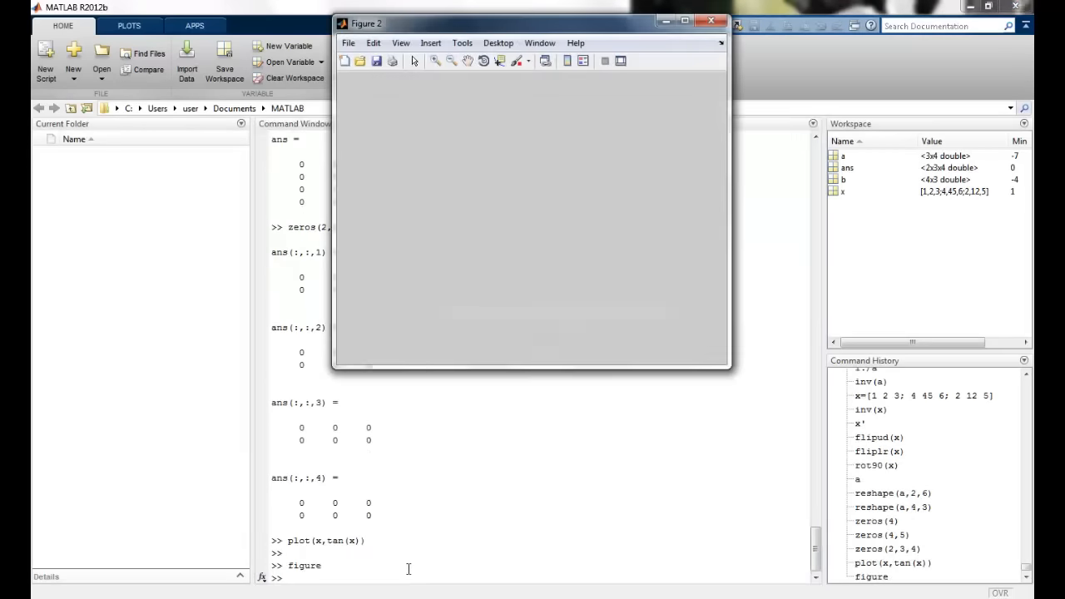
mouse_move(681, 175)
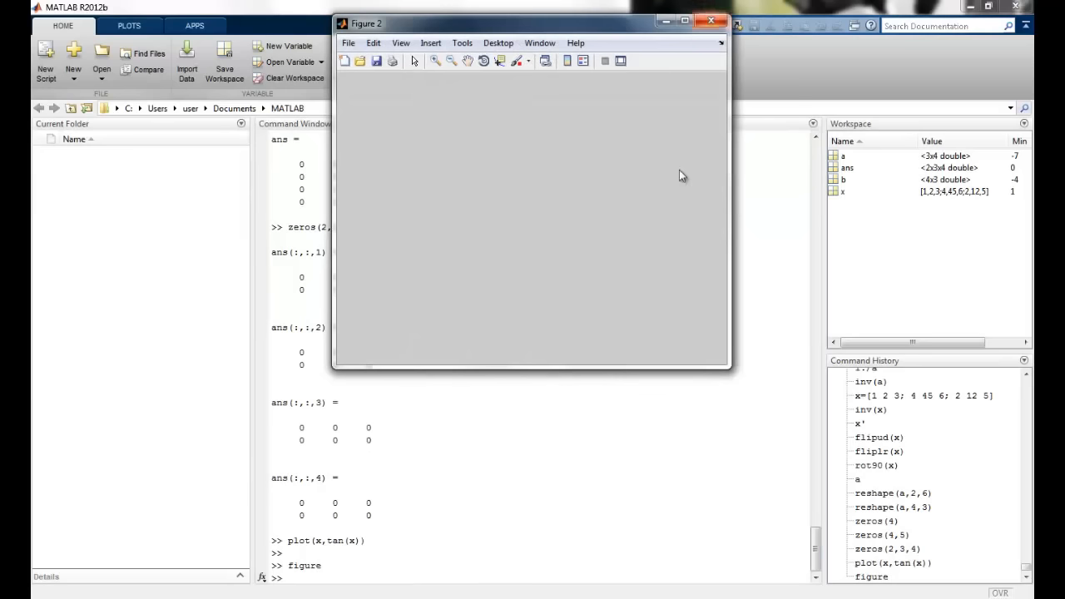